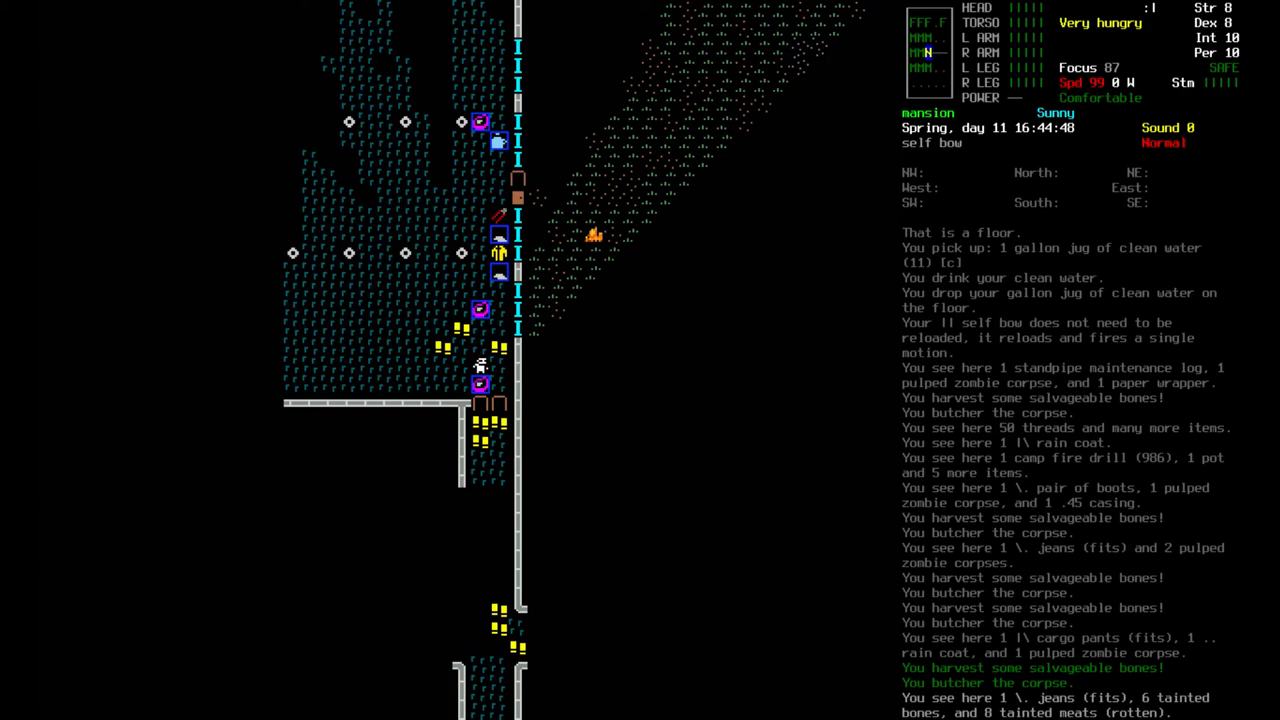
# - Show the overmap centred on the character's mansion near Fort Gumshoe
pyautogui.press('up')
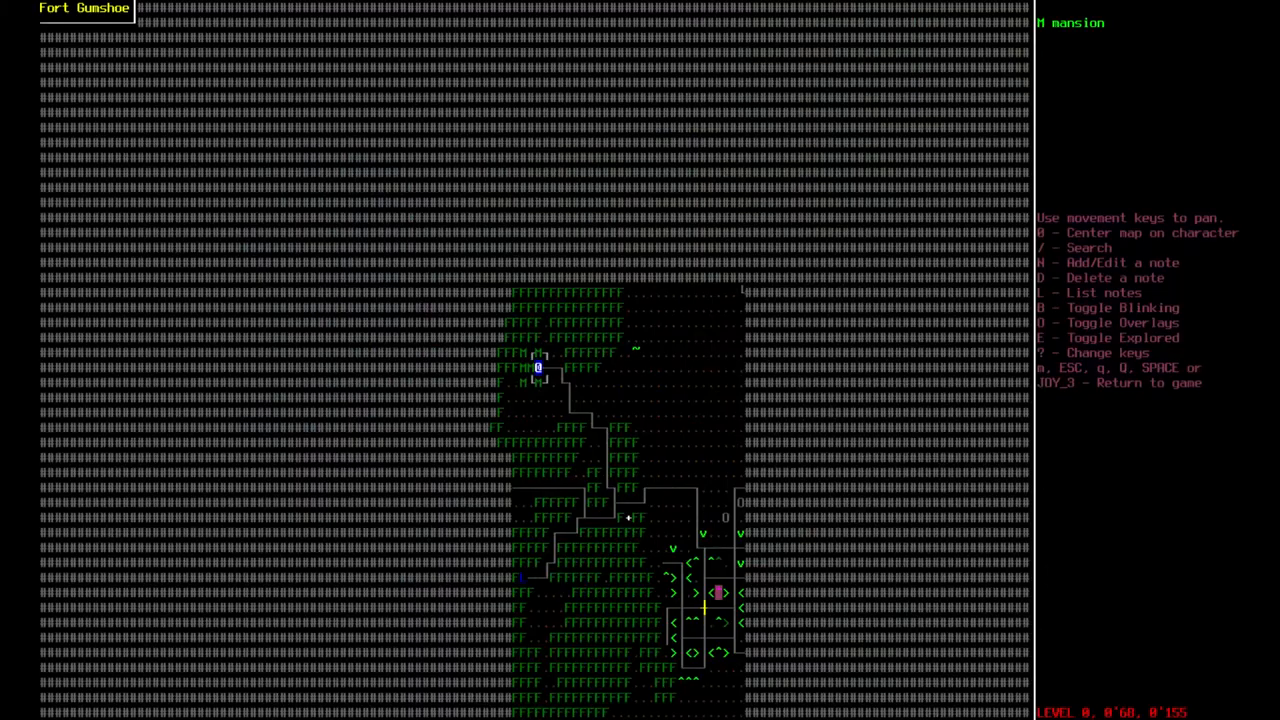
pyautogui.press('Escape')
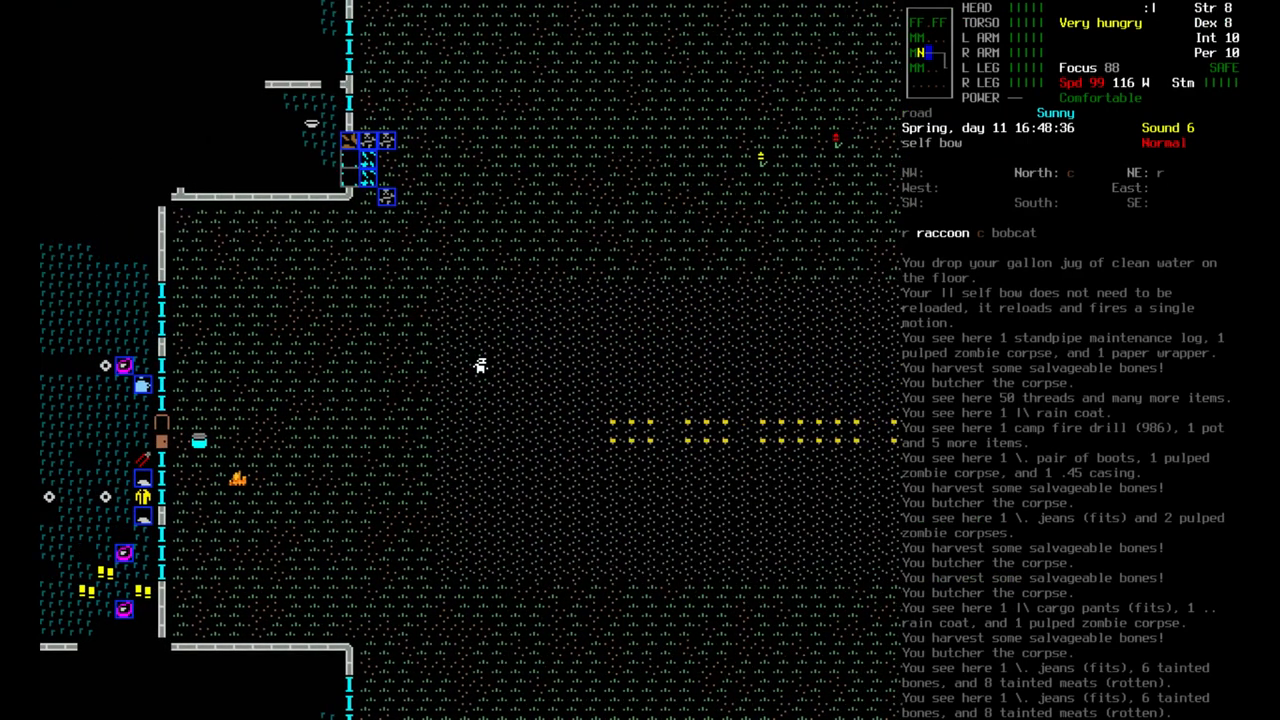
# - Check the inventory after the bow runs out of ammo, then bring up the weapon crafting recipes
pyautogui.press('i')
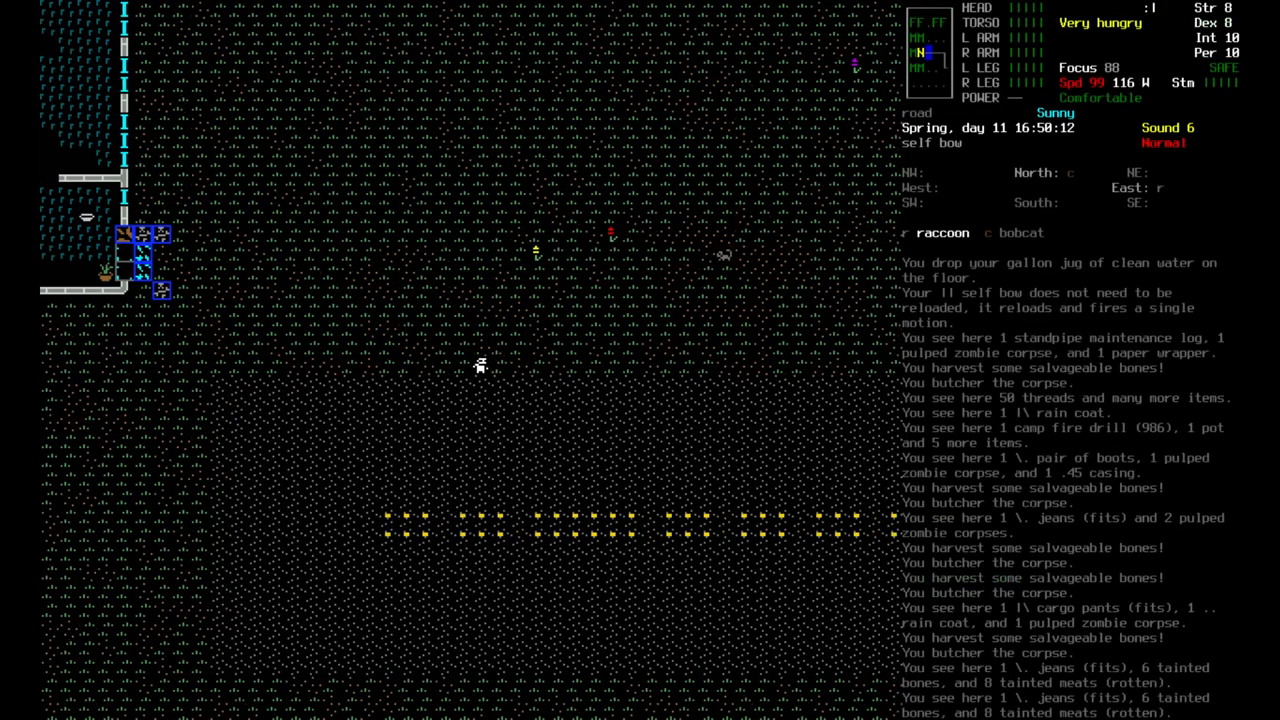
pyautogui.press('Tab')
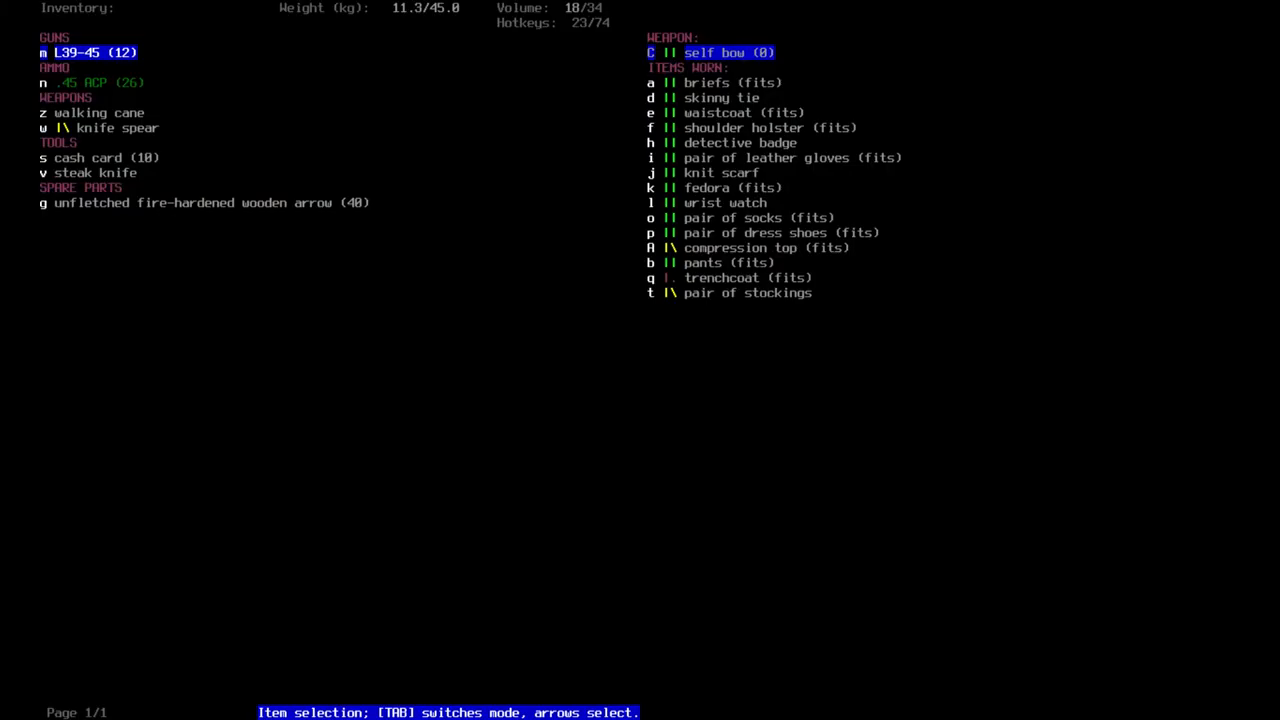
pyautogui.click(208, 202)
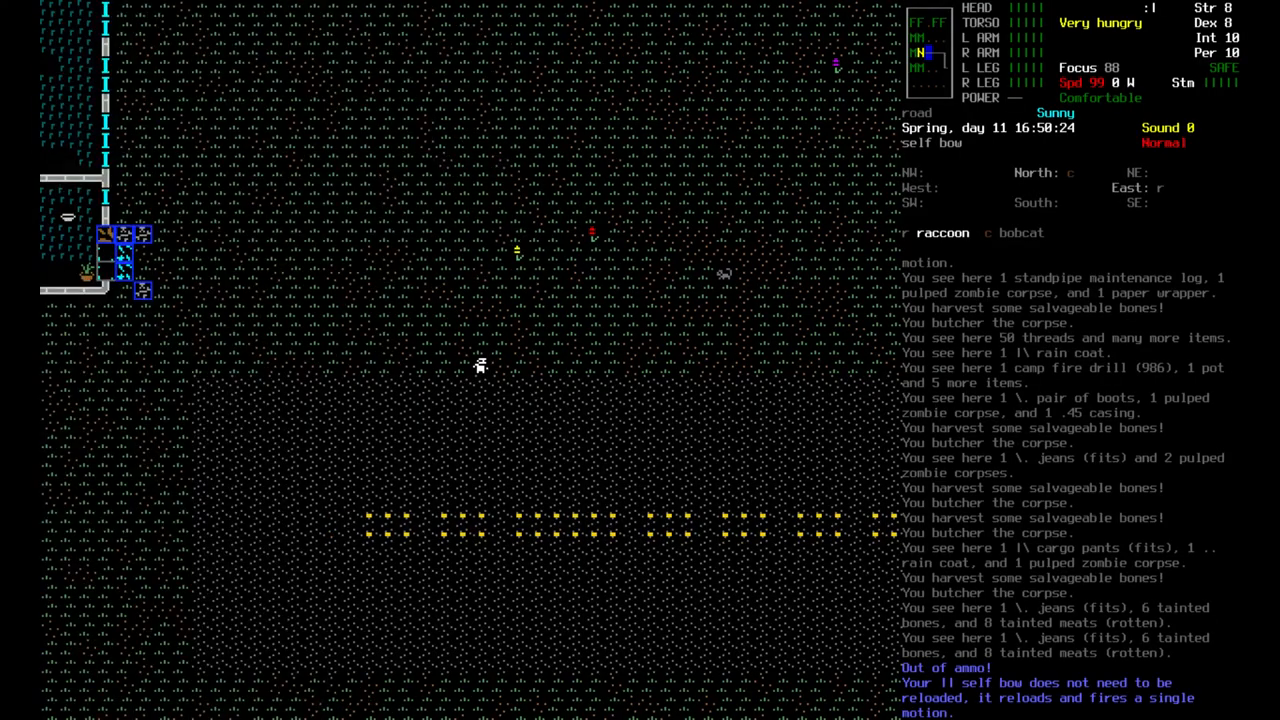
pyautogui.press('i')
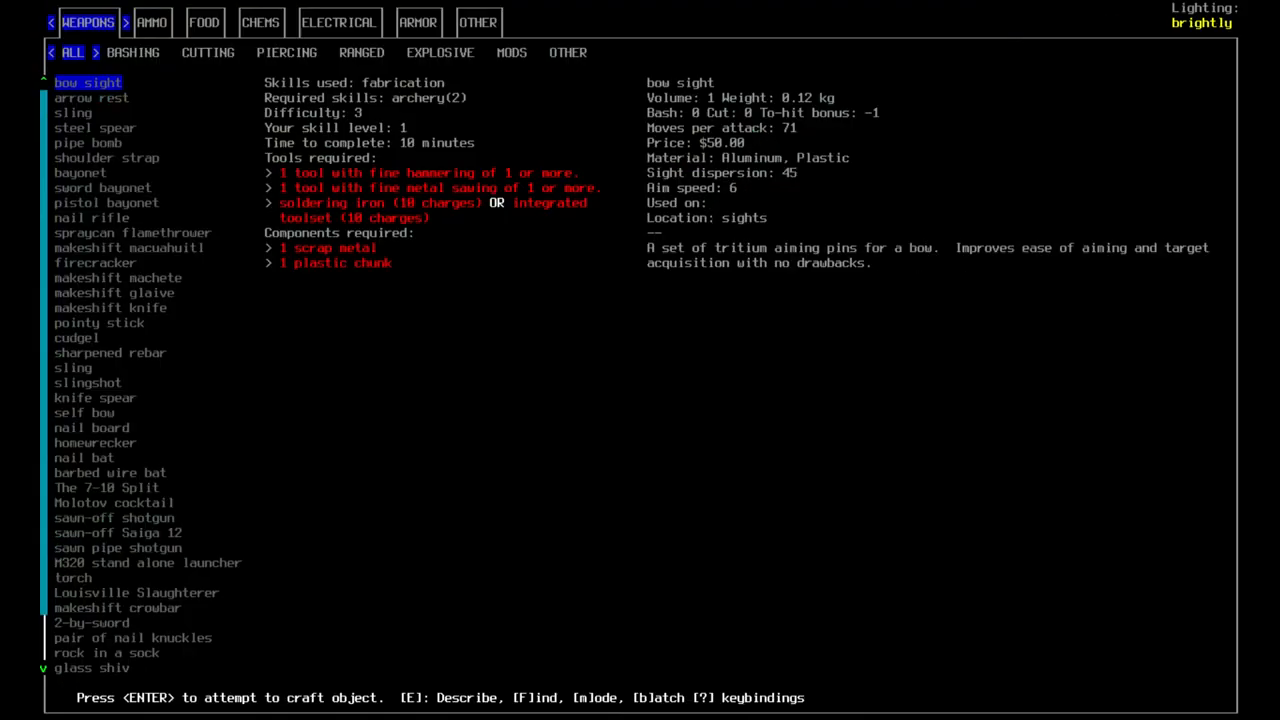
# - Browse the AMMO recipes to the fletching entry and start crafting it
pyautogui.click(152, 22)
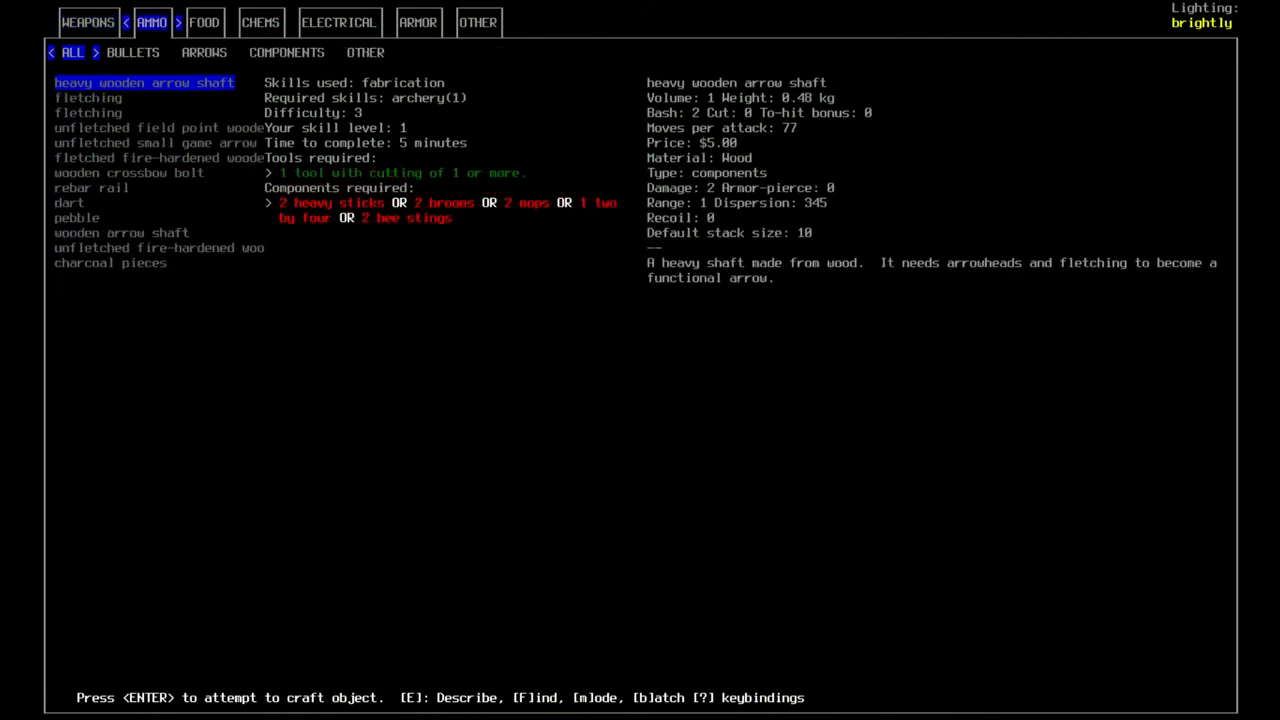
pyautogui.press('Down')
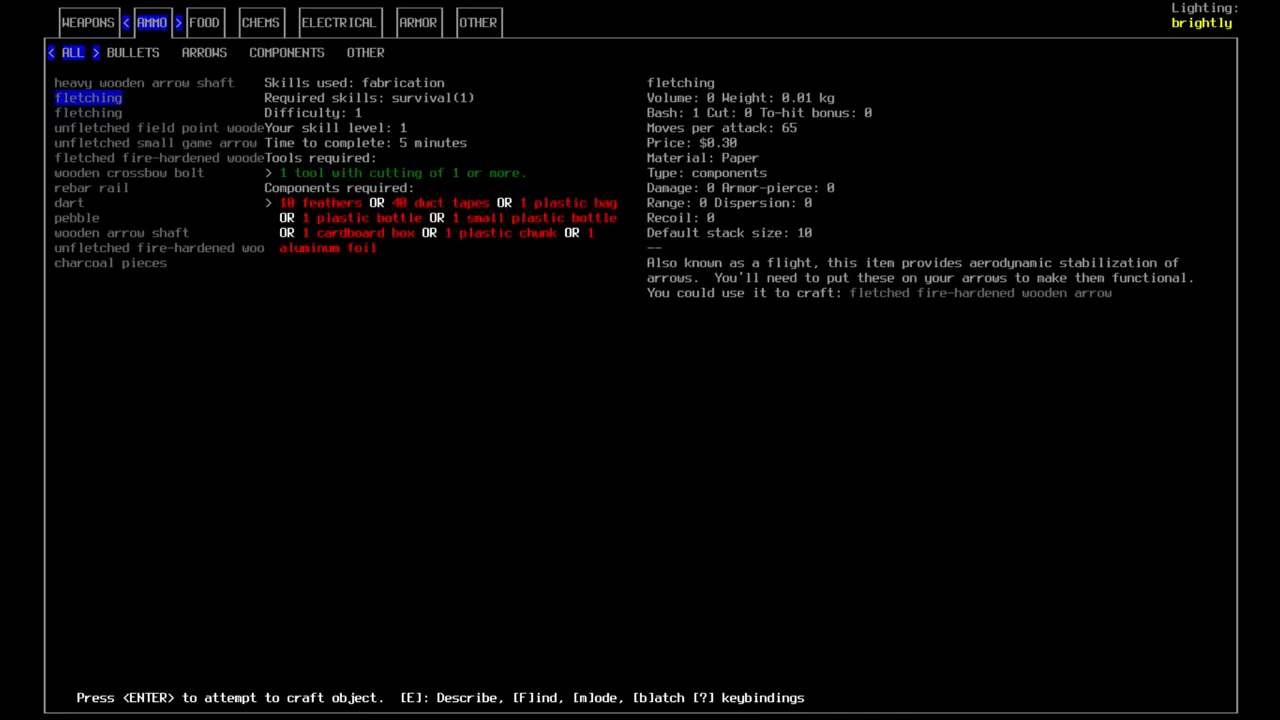
pyautogui.press('DOWN')
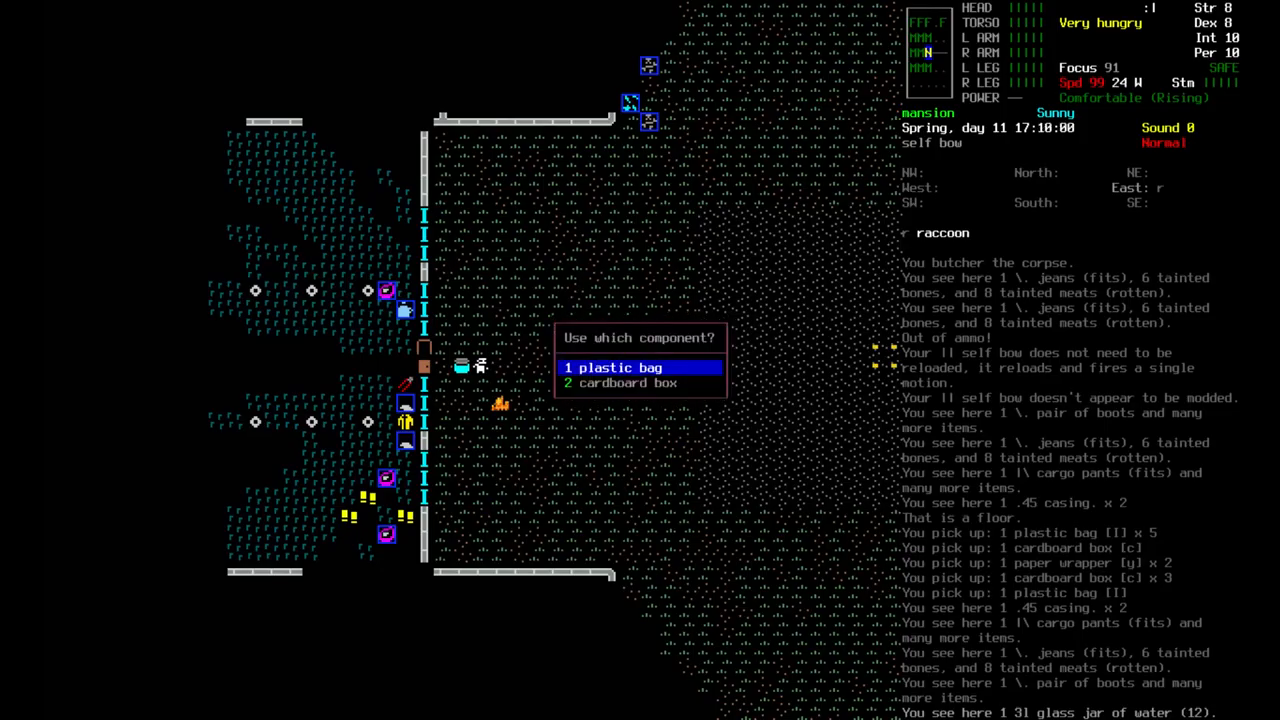
# - Use the plastic bag for the failed fletching attempt, then reopen the crafting recipes
pyautogui.press('1')
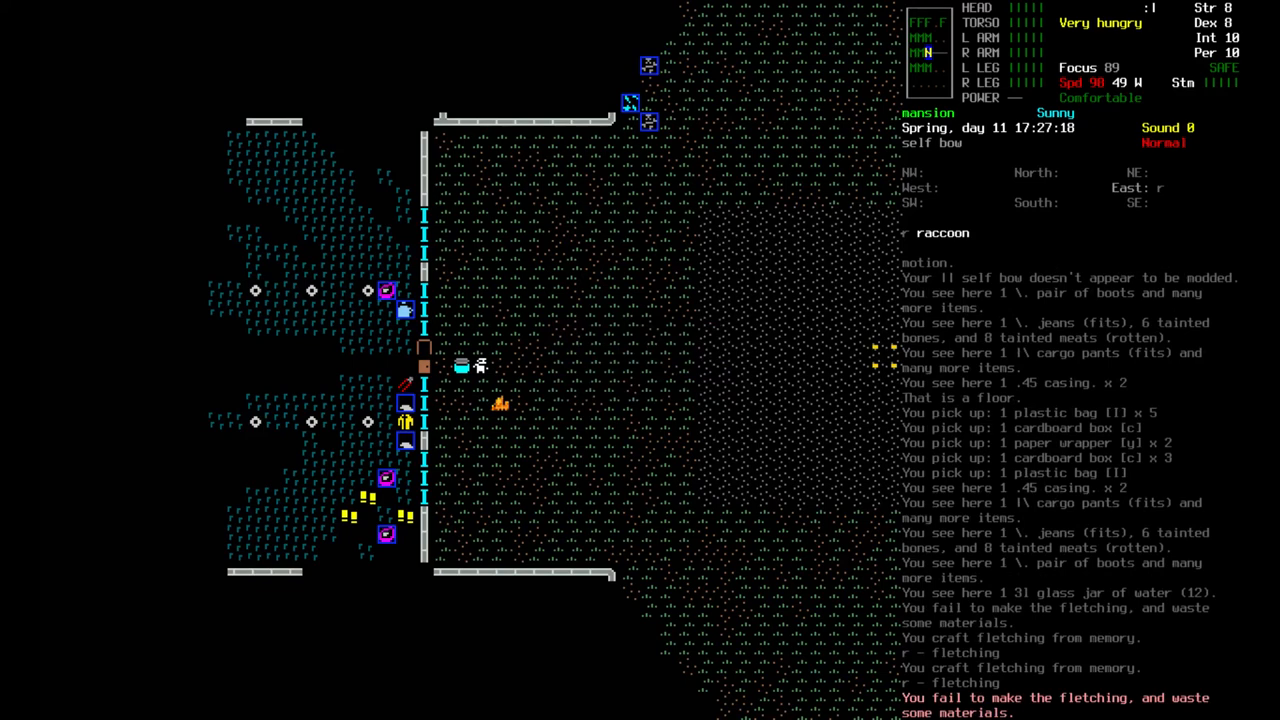
pyautogui.press('i')
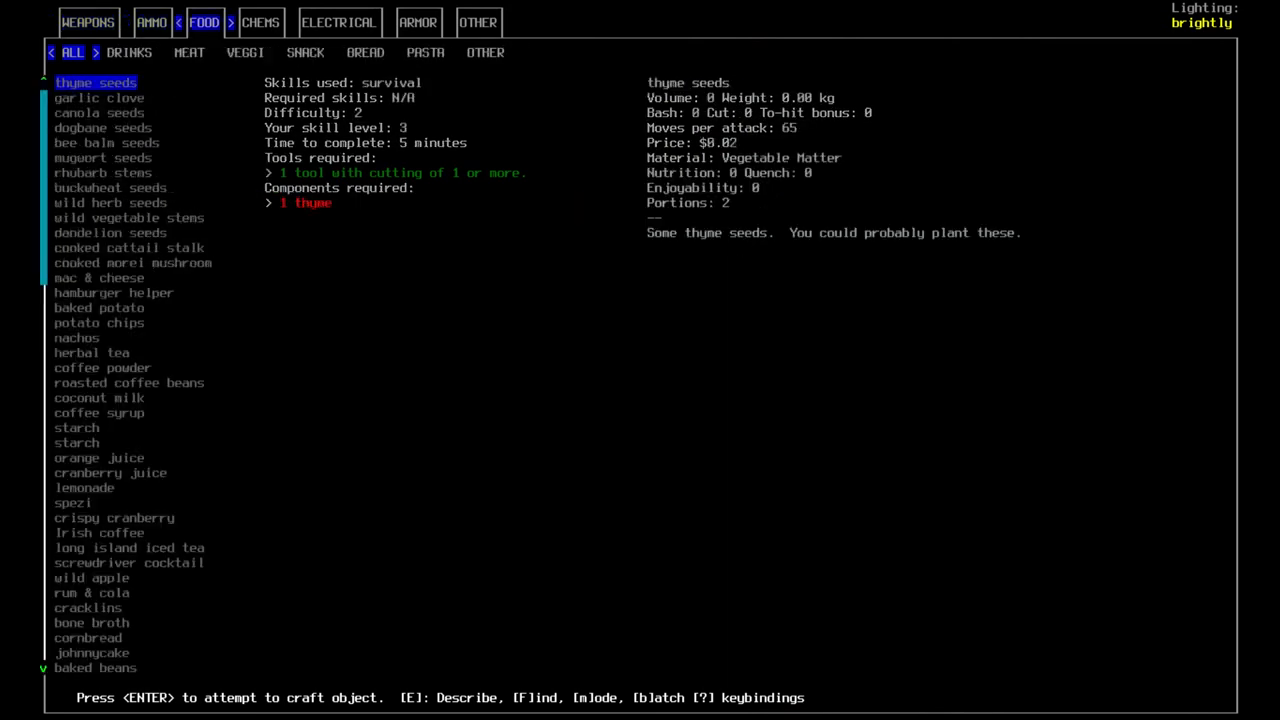
# - Browse the AMMO recipes past the unfletched small game arrow and check the inventory
pyautogui.click(152, 22)
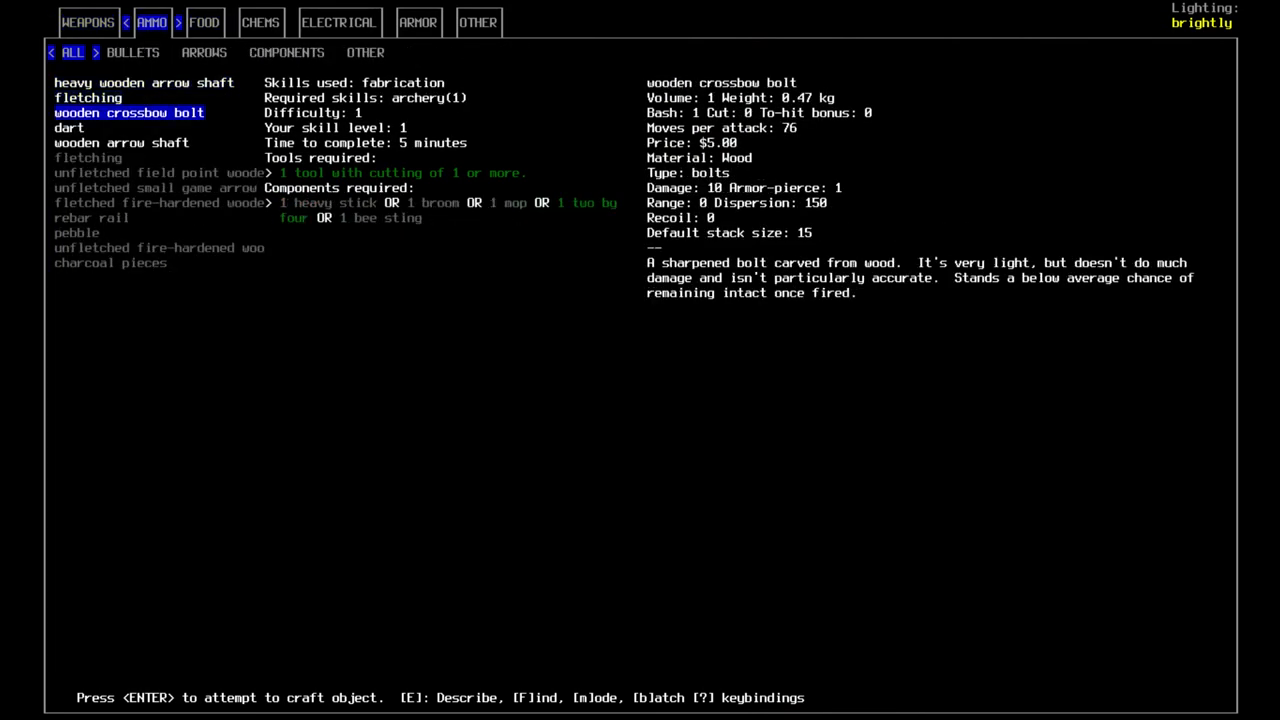
pyautogui.press('down')
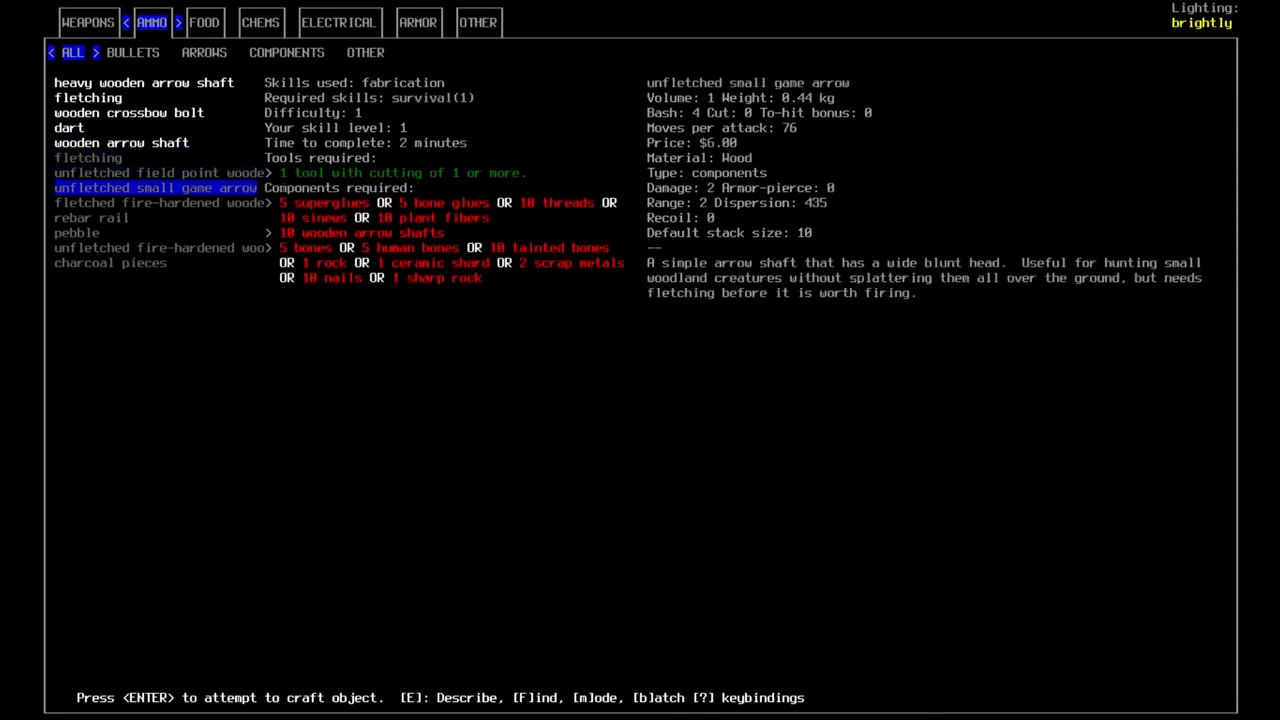
pyautogui.press('Down')
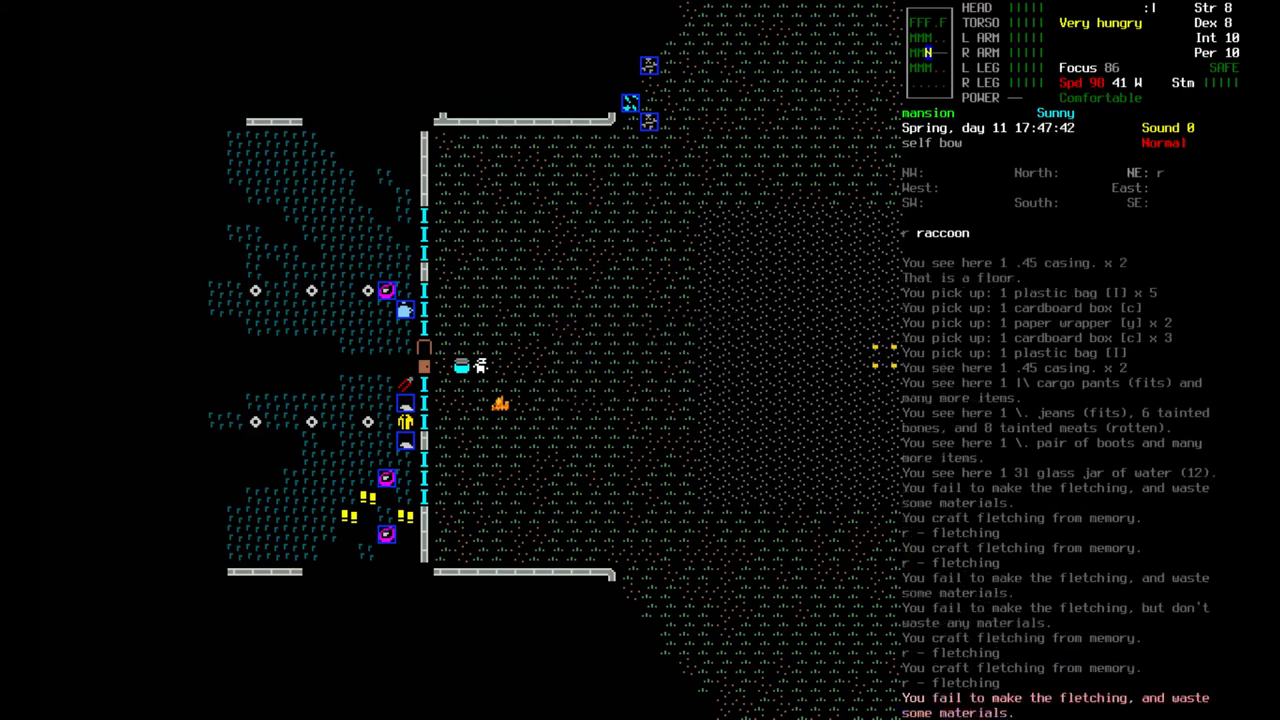
pyautogui.press('i')
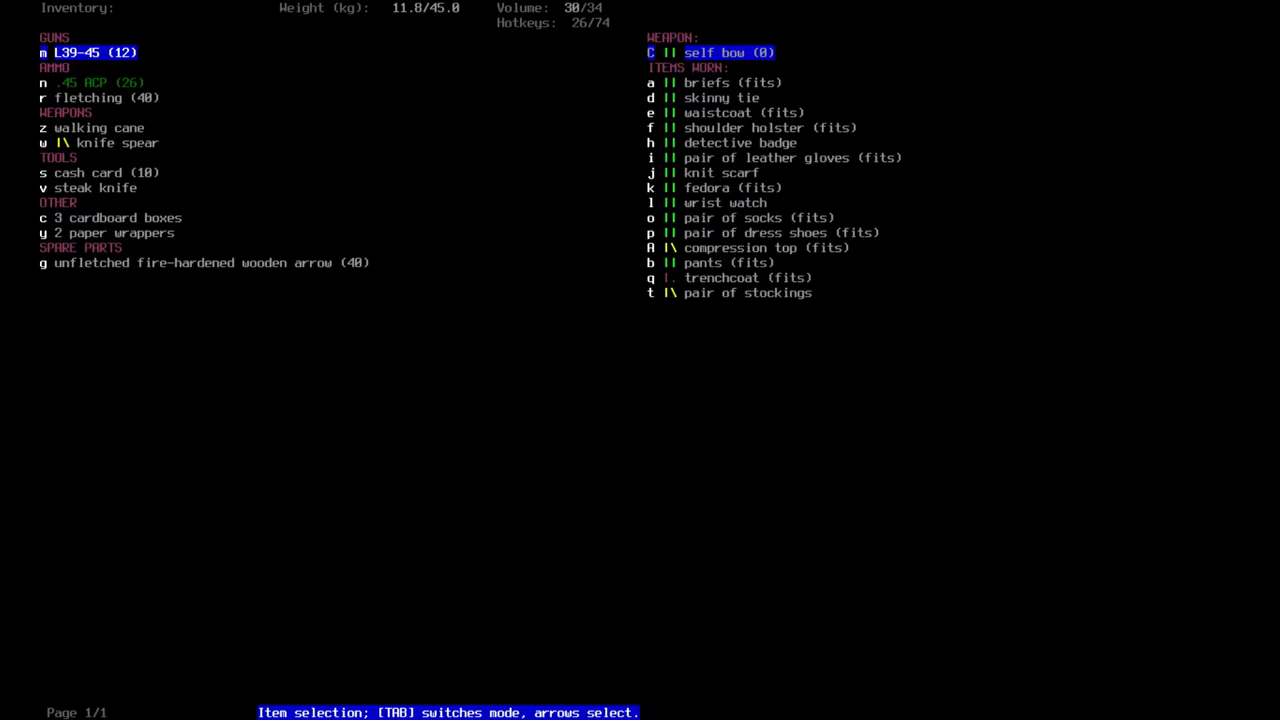
pyautogui.press('Escape')
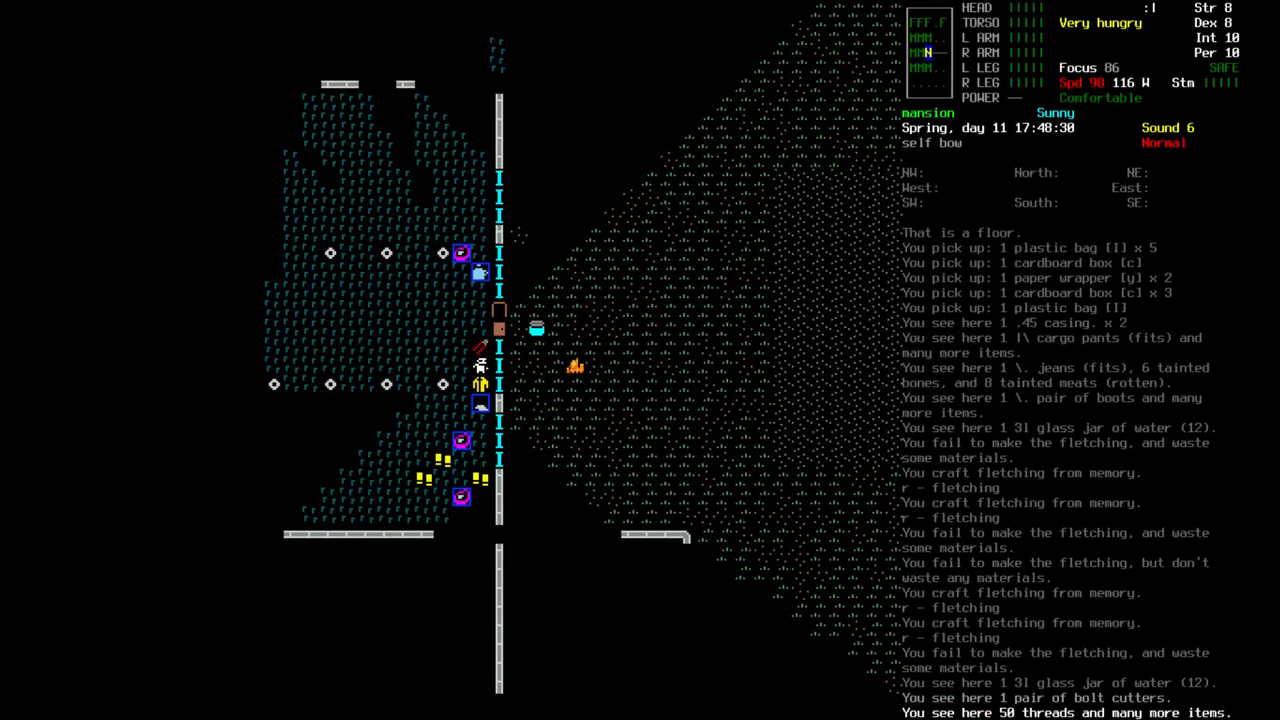
# - Craft the fletched fire-hardened wooden arrows and confirm ten sit in the inventory
pyautogui.press('g')
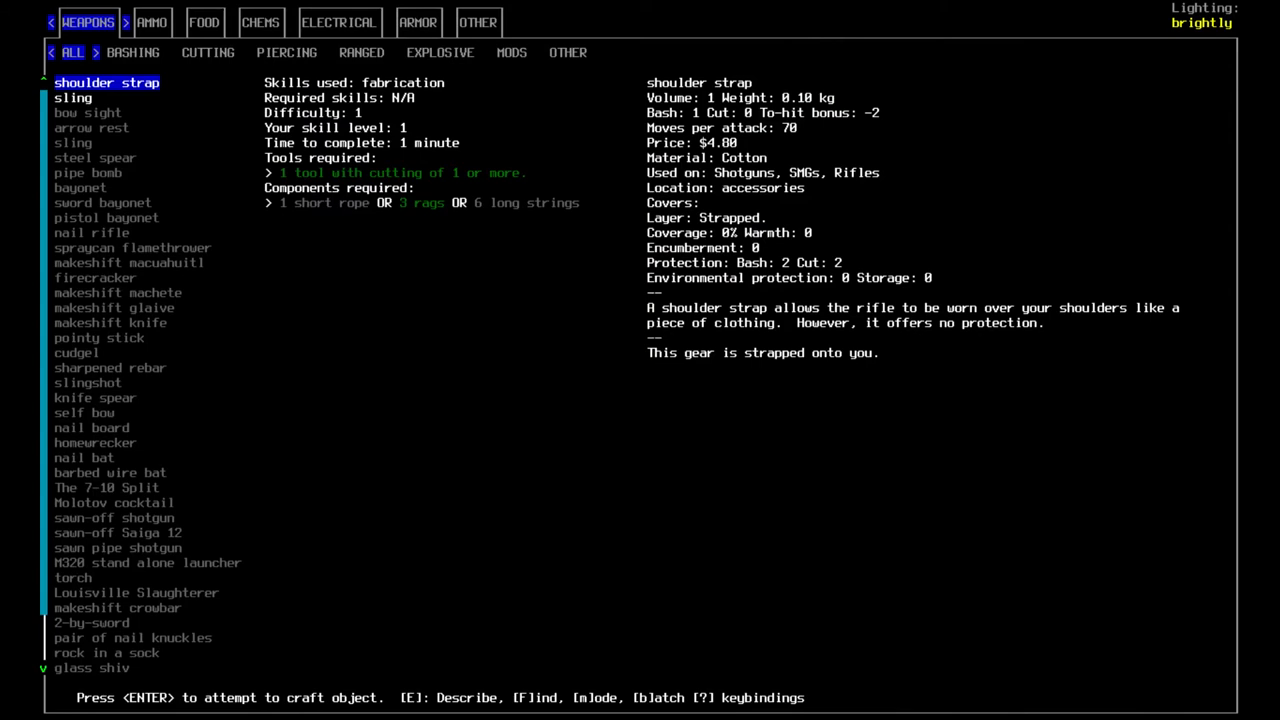
pyautogui.click(152, 22)
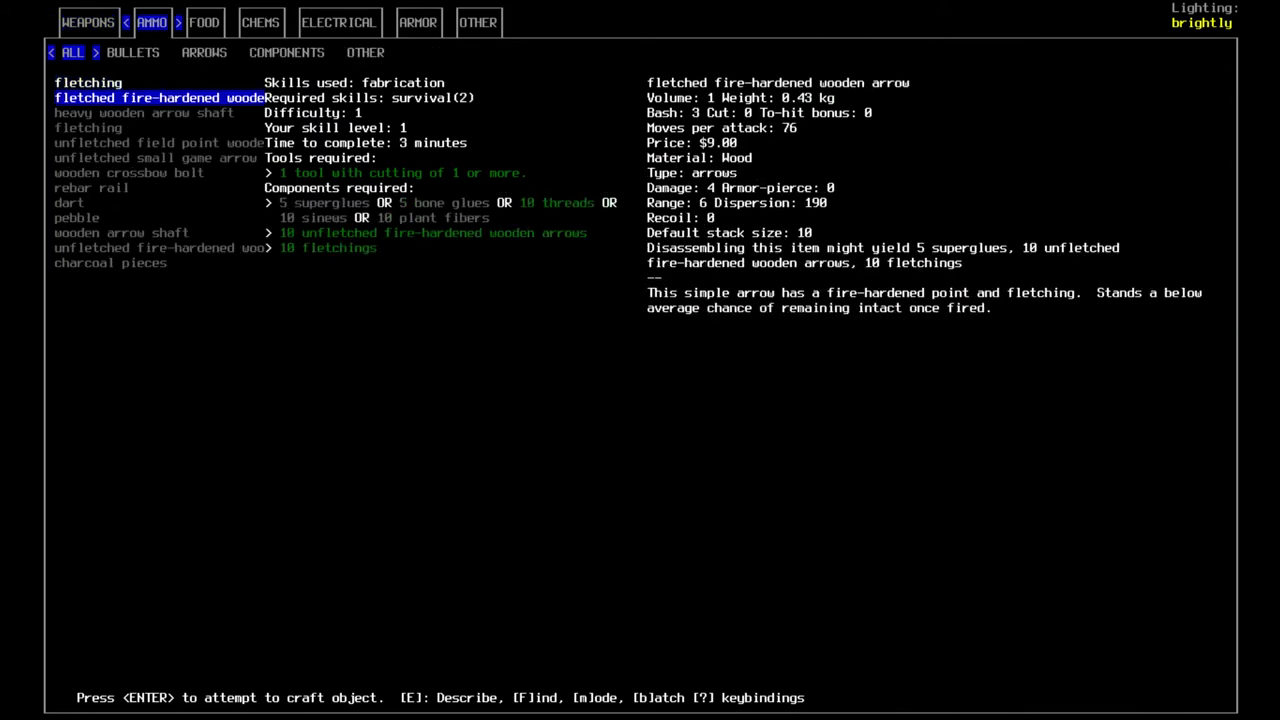
pyautogui.press('b')
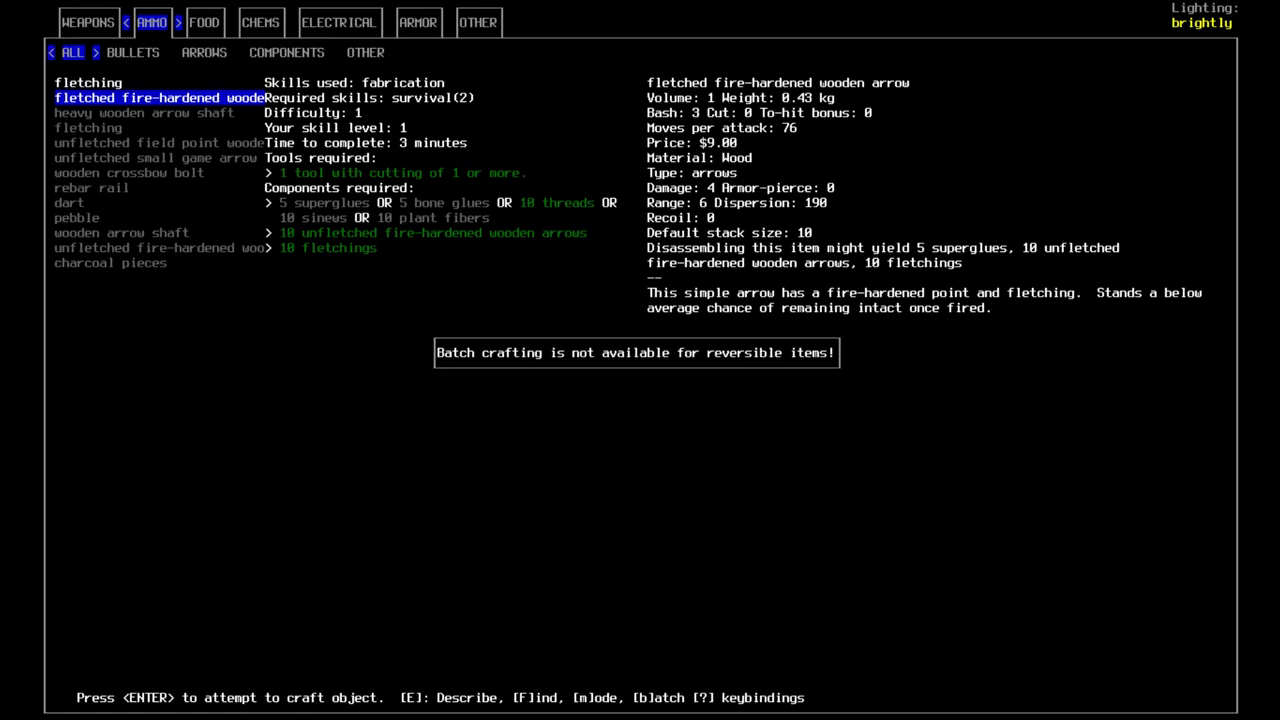
pyautogui.press('enter')
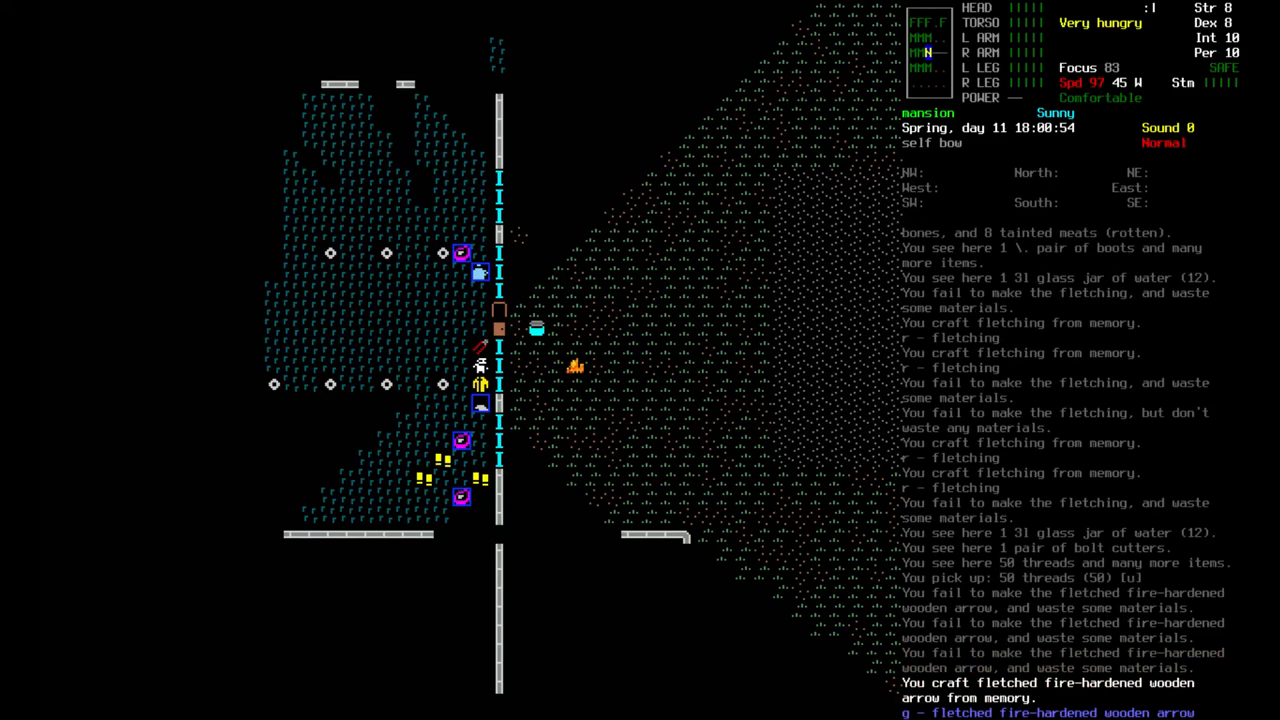
pyautogui.press('i')
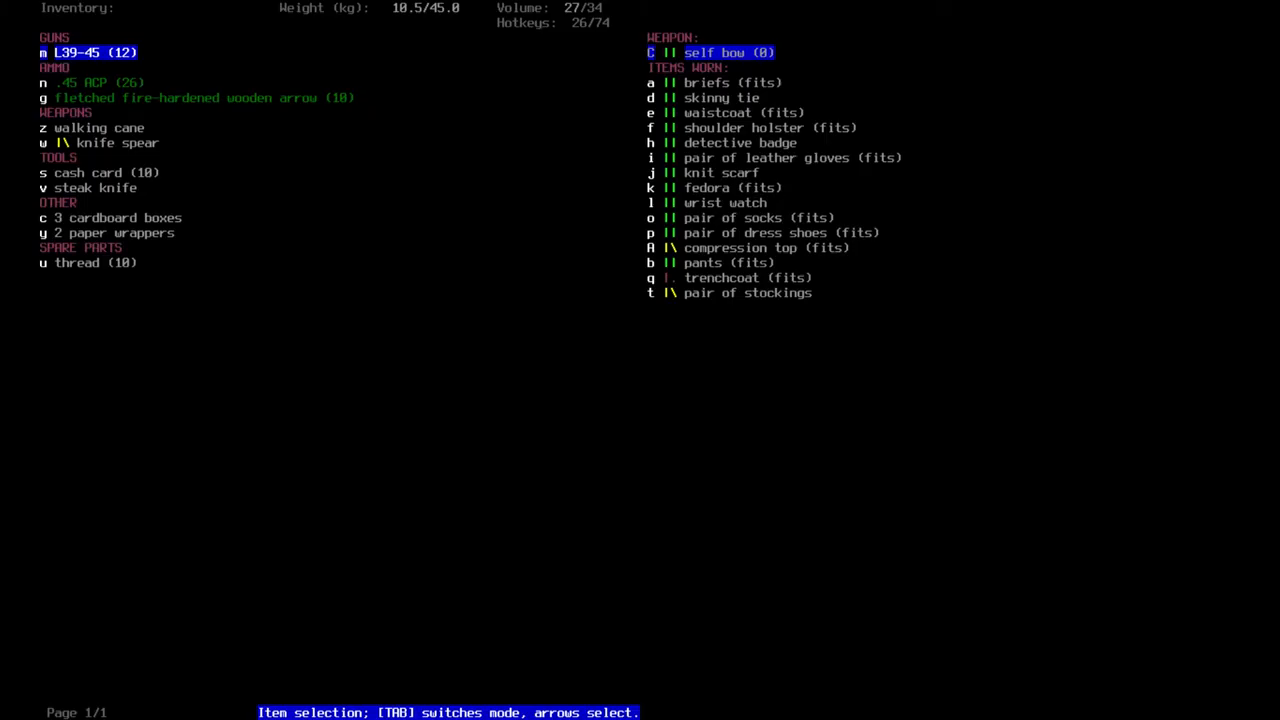
pyautogui.press('down')
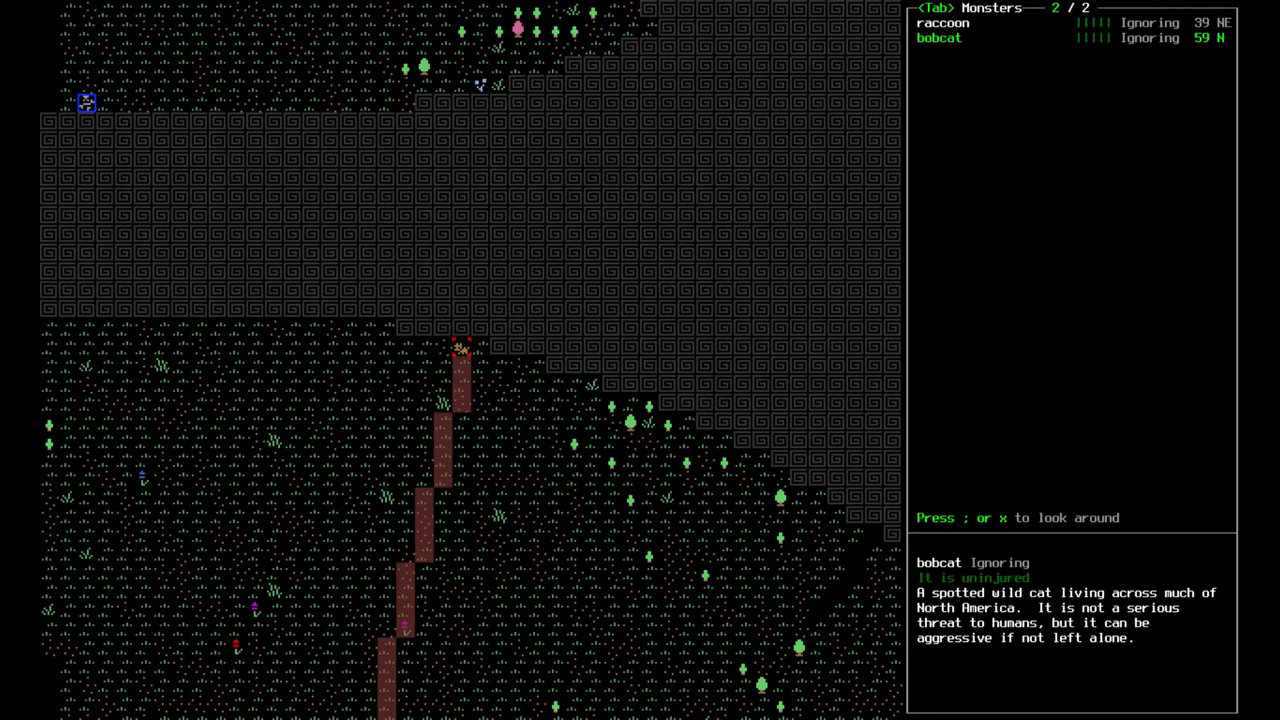
# - List nearby creatures and read the raccoon and bobcat entries
pyautogui.press('Tab')
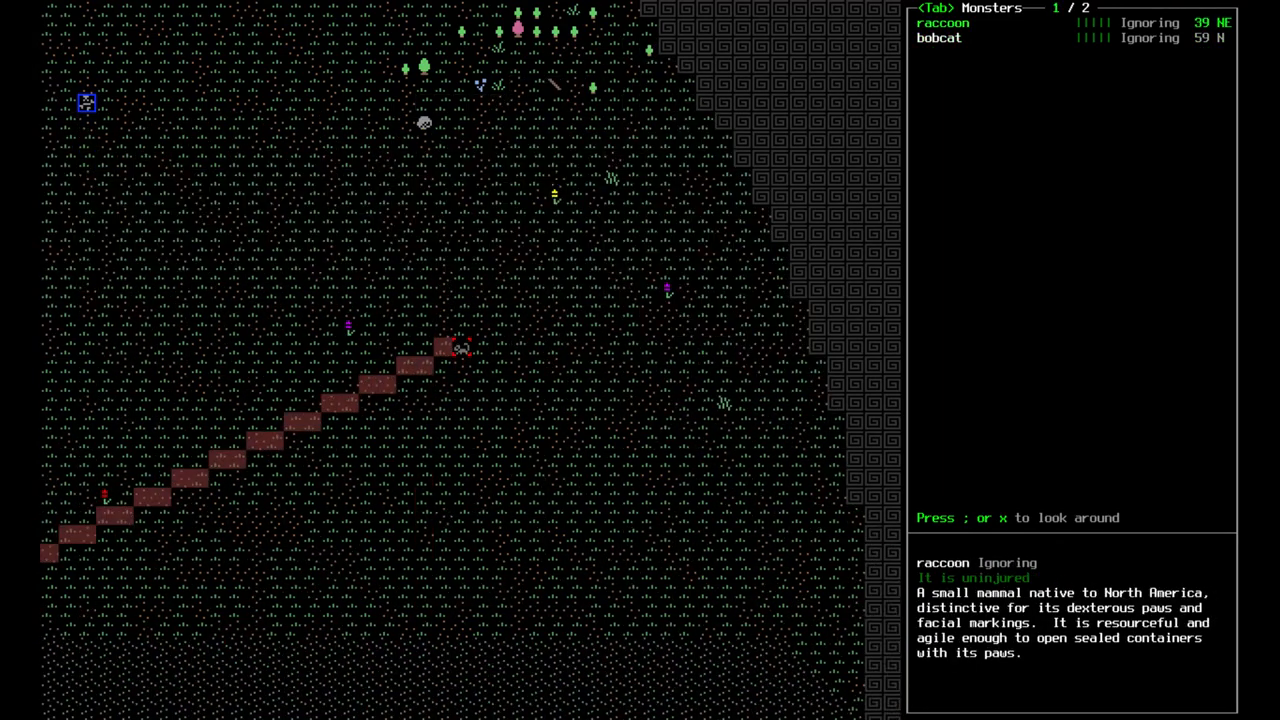
pyautogui.press('Tab')
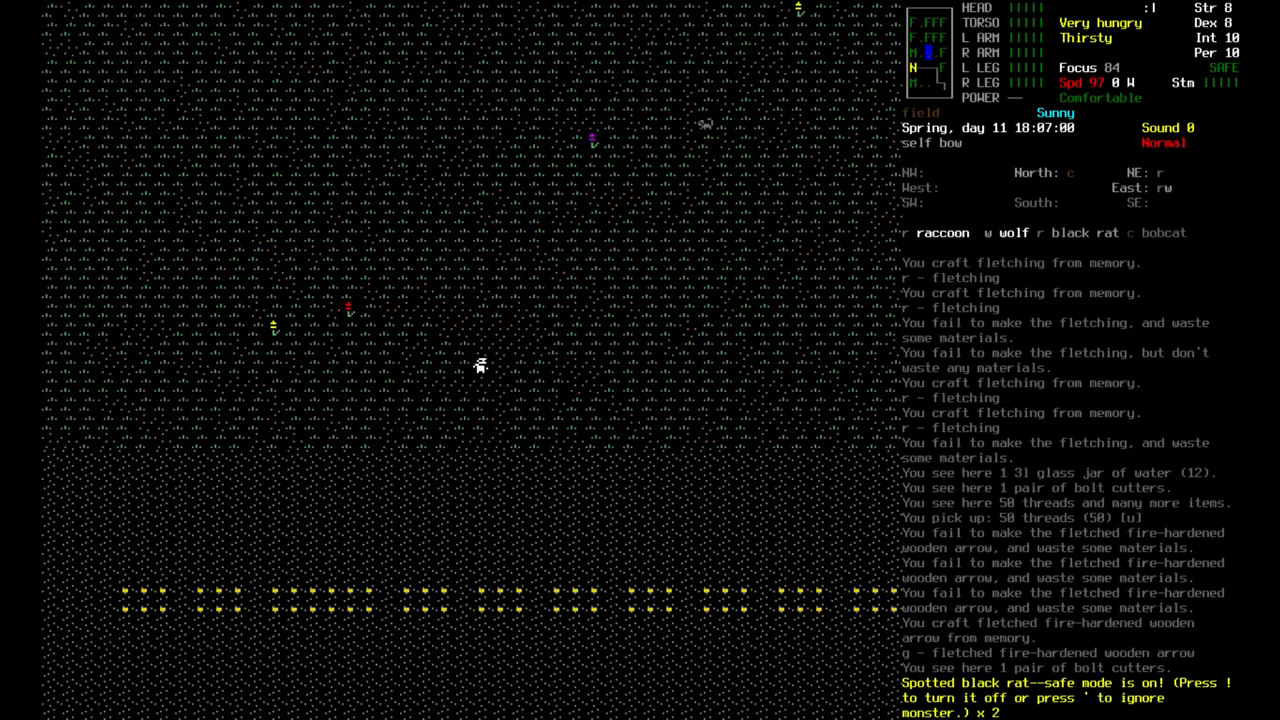
pyautogui.press("'")
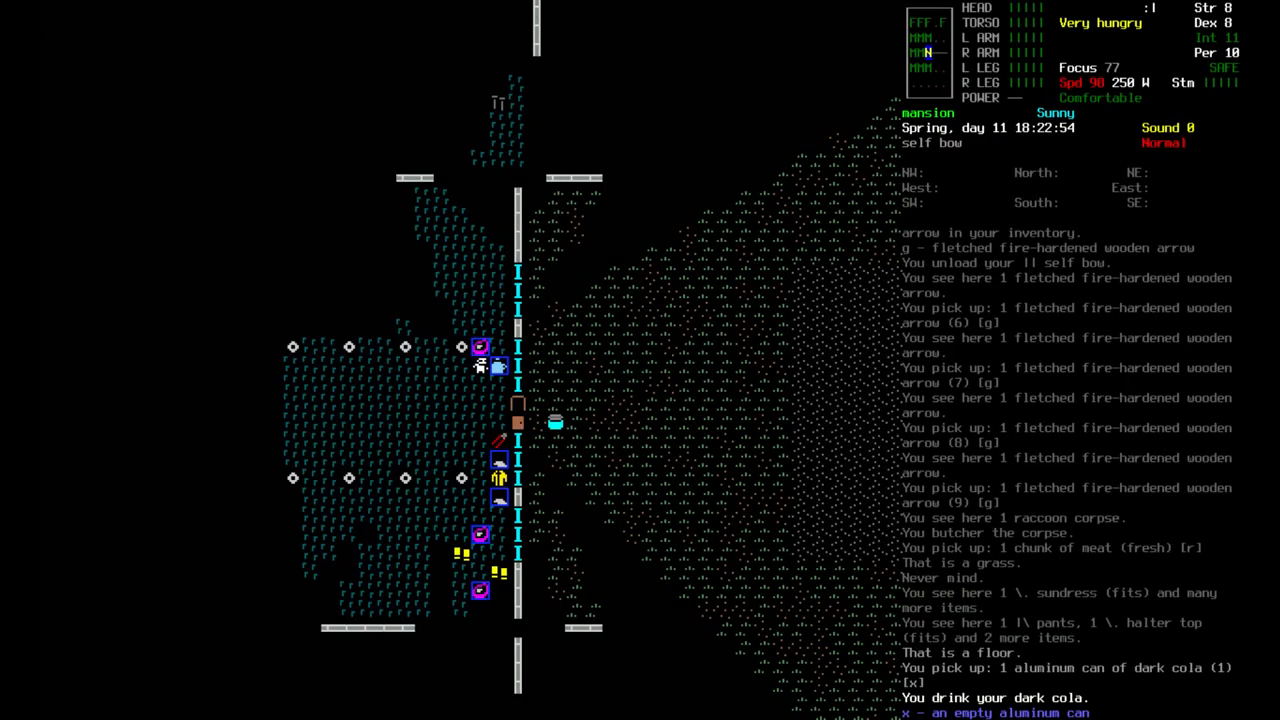
# - Drop the adventure and romance novels on the grass
pyautogui.press('d')
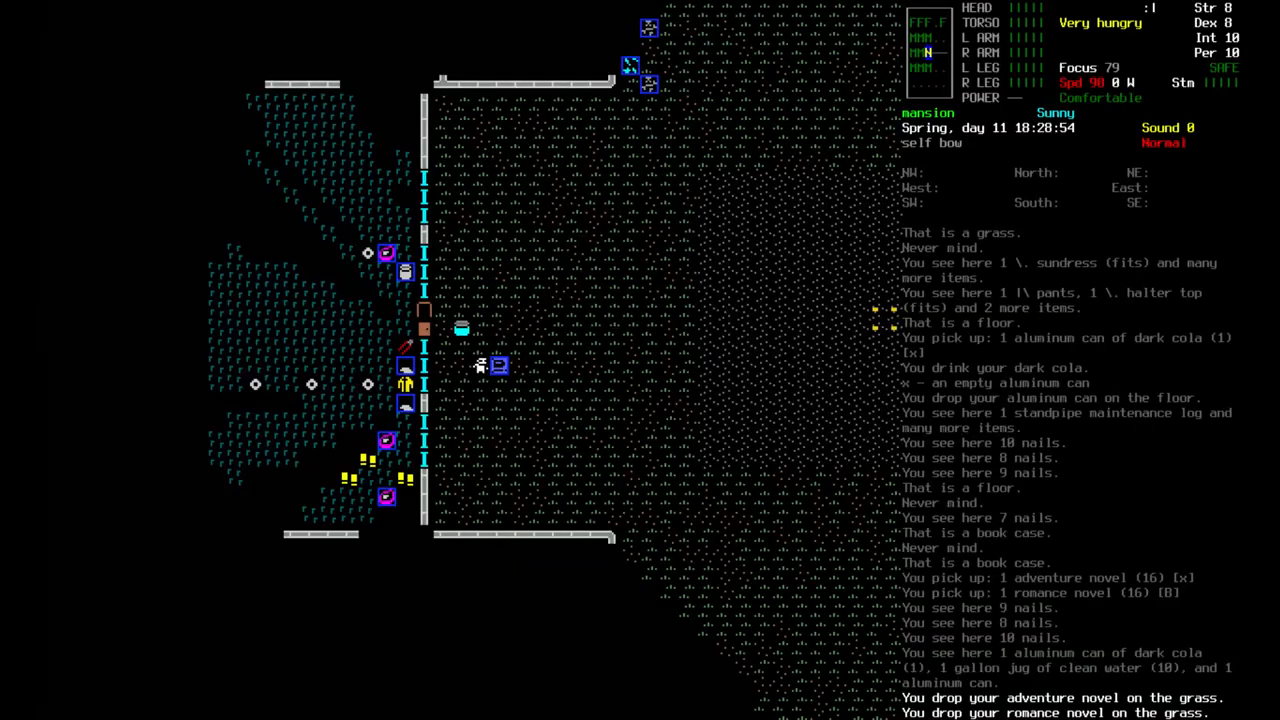
# - Review the inventory and bring up the food crafting recipes for cooked meat
pyautogui.press('i')
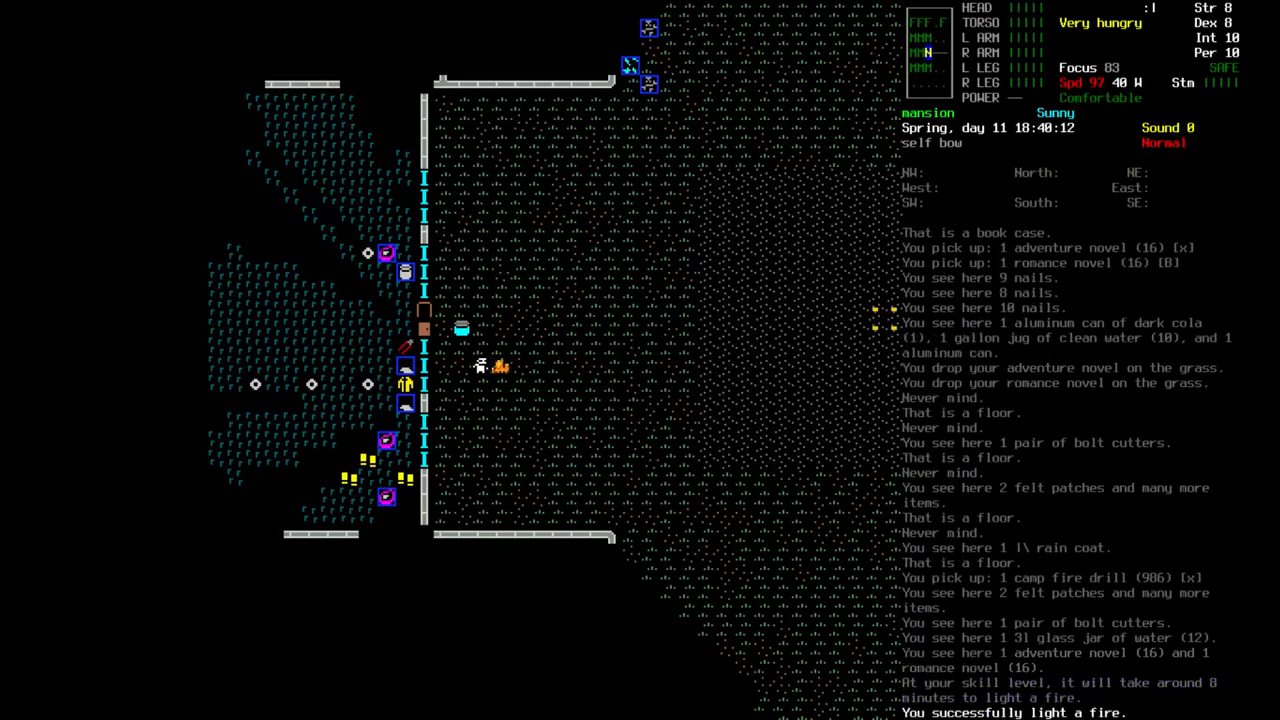
pyautogui.press('c')
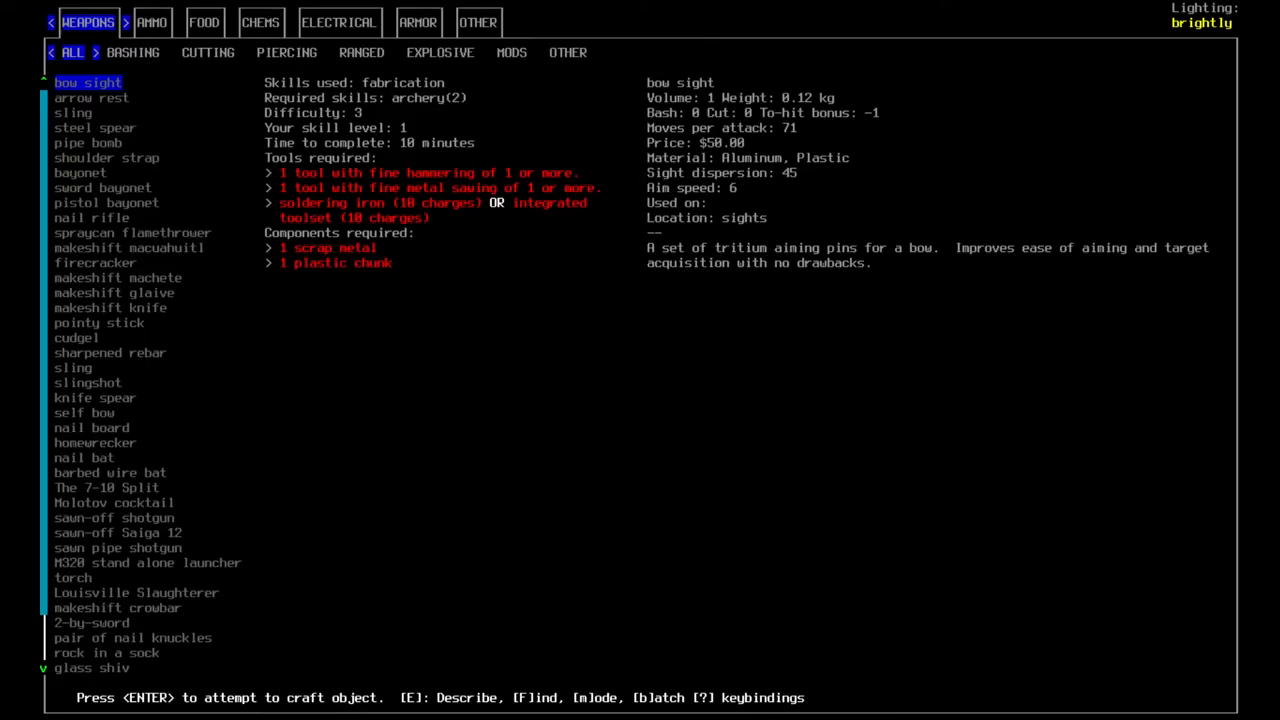
pyautogui.click(204, 22)
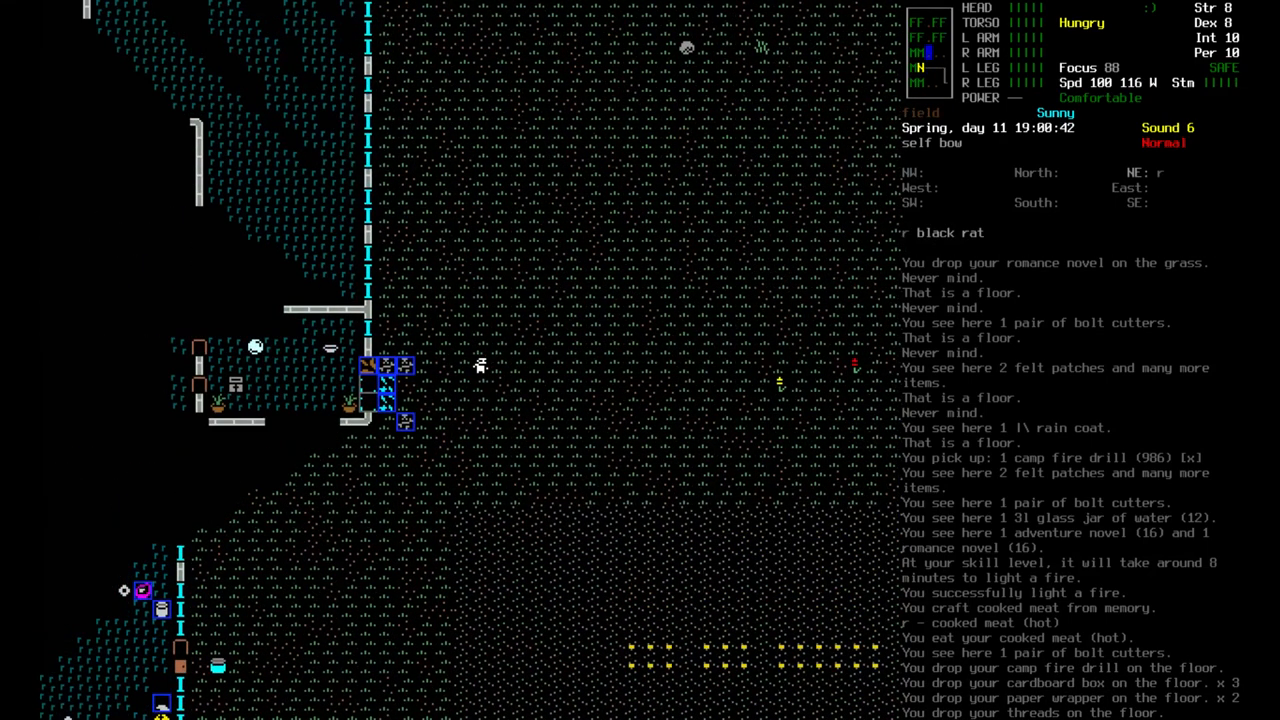
# - Aim the bow at the fleeing black rat and shoot it dead
pyautogui.press('Tab')
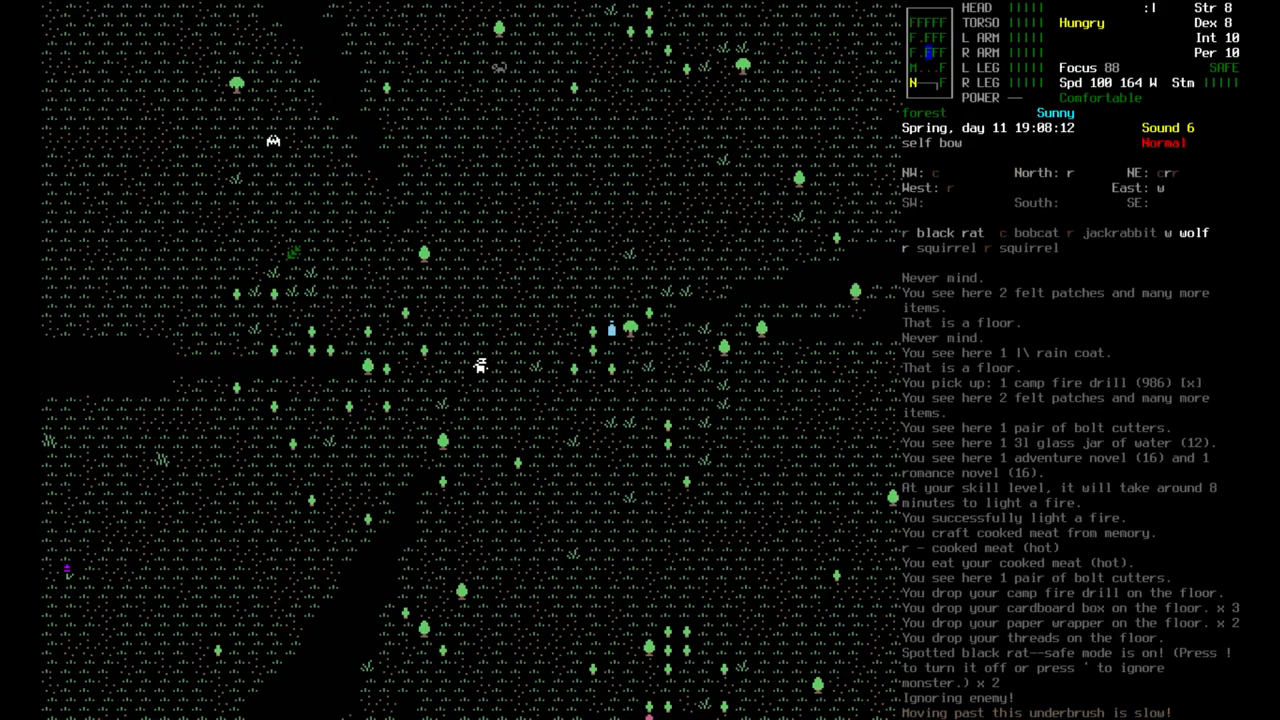
pyautogui.press('Tab')
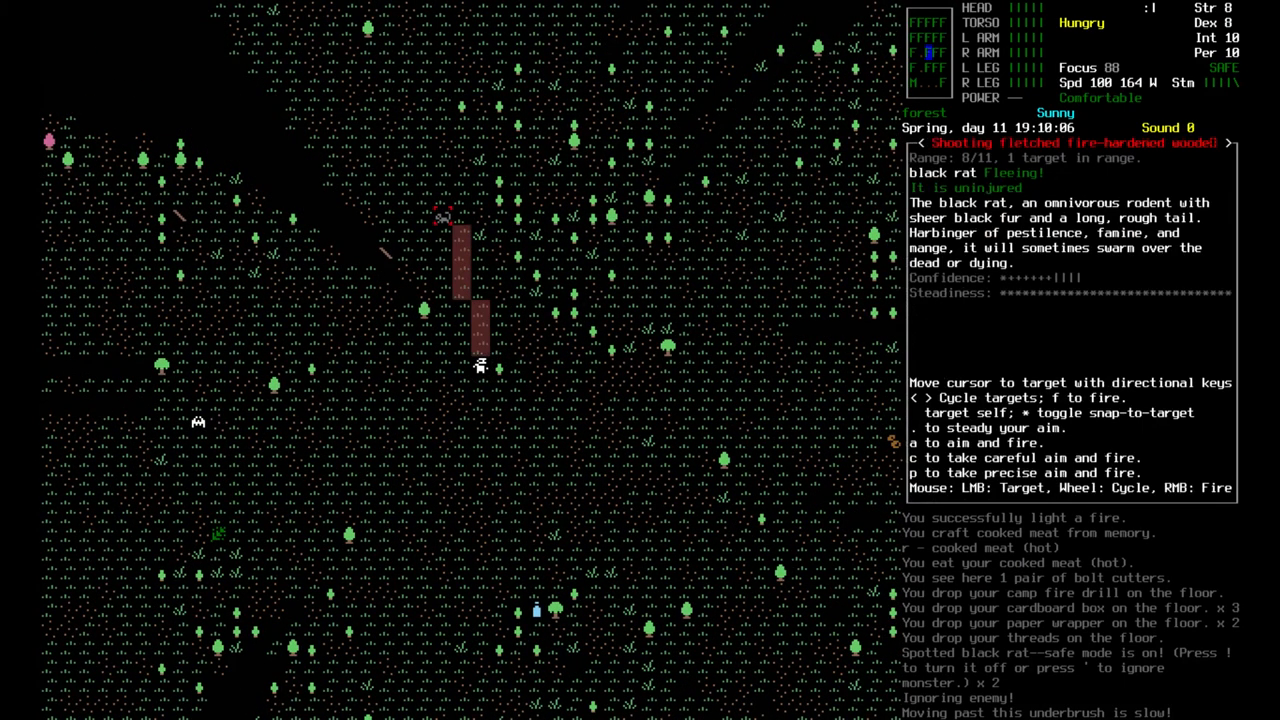
pyautogui.press('f')
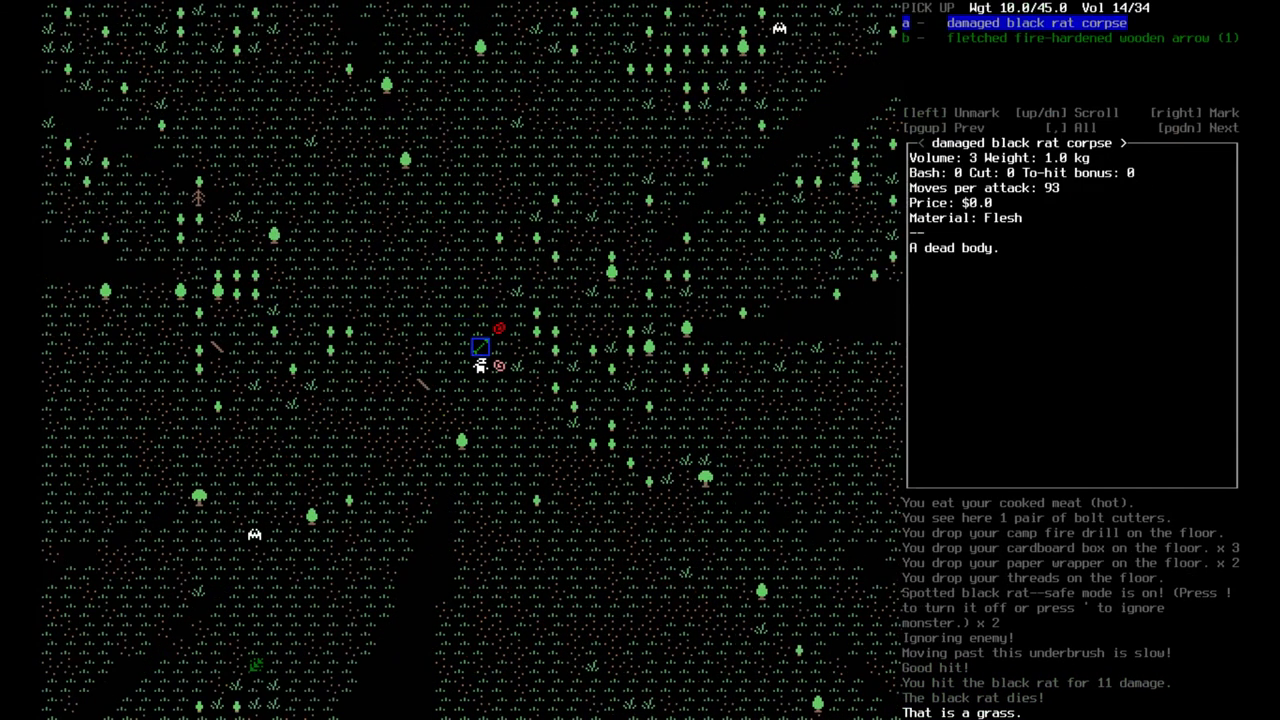
pyautogui.press('down')
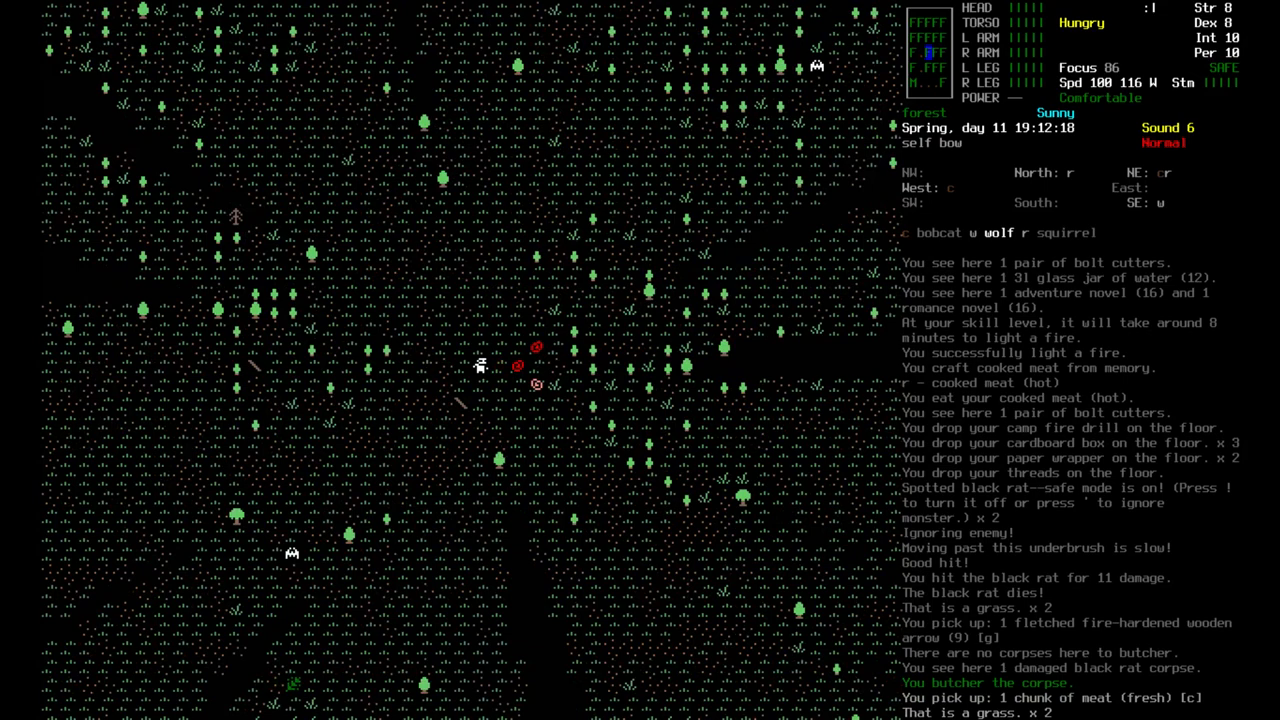
# - Pick up the foraged reptile eggs and syringe and review all carried and worn items
pyautogui.press('Tab')
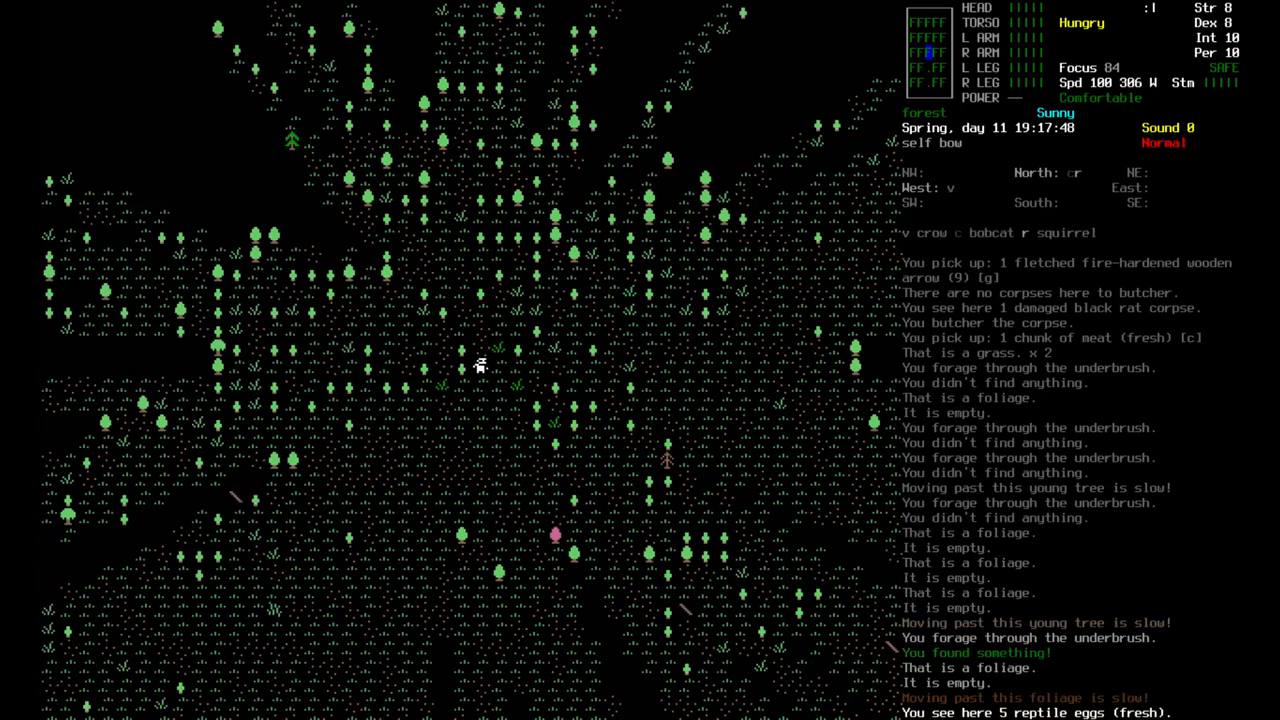
pyautogui.press('g')
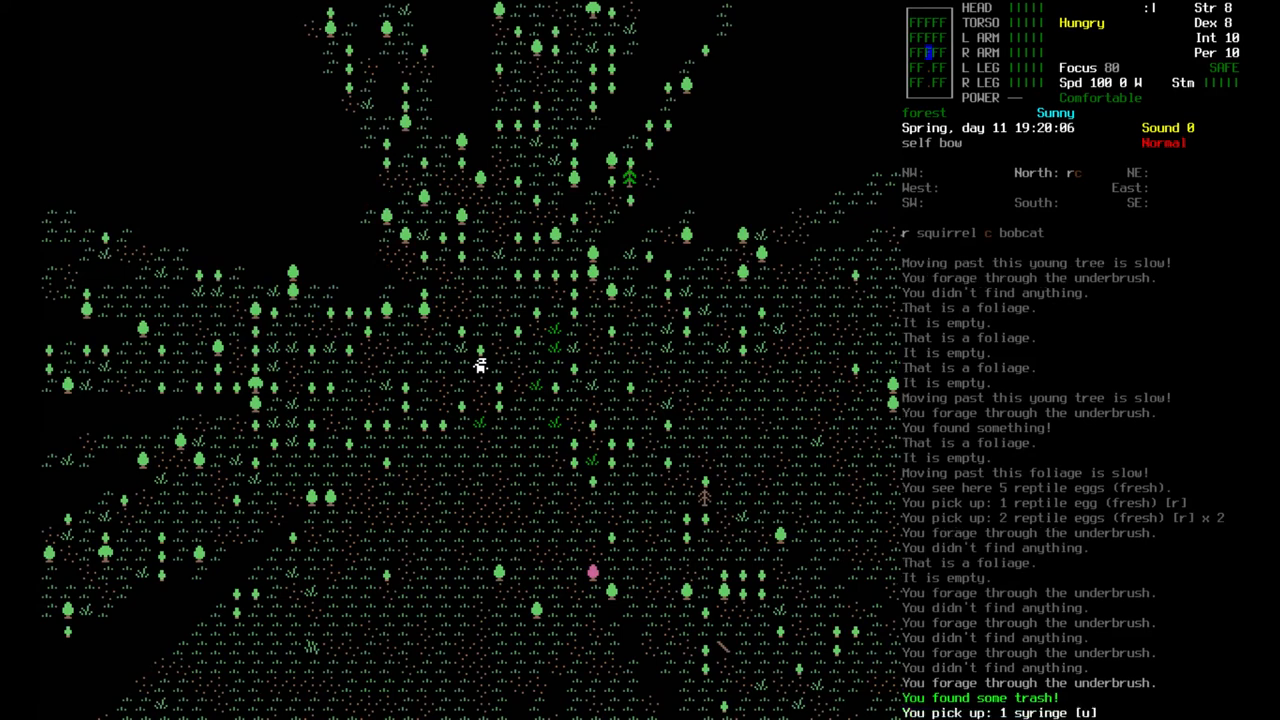
pyautogui.press('i')
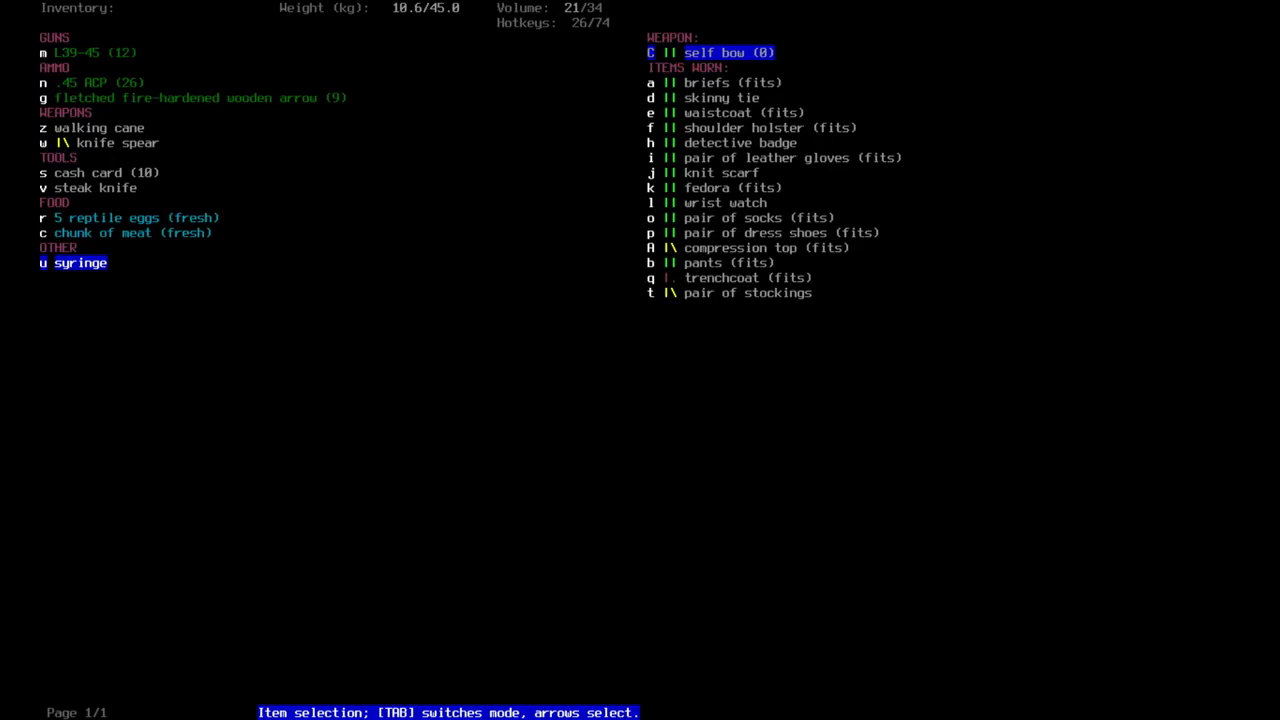
# - Forage the underbrush along the way home, gathering heavy sticks, camisoles, a pinecone and canola
pyautogui.click(72, 262)
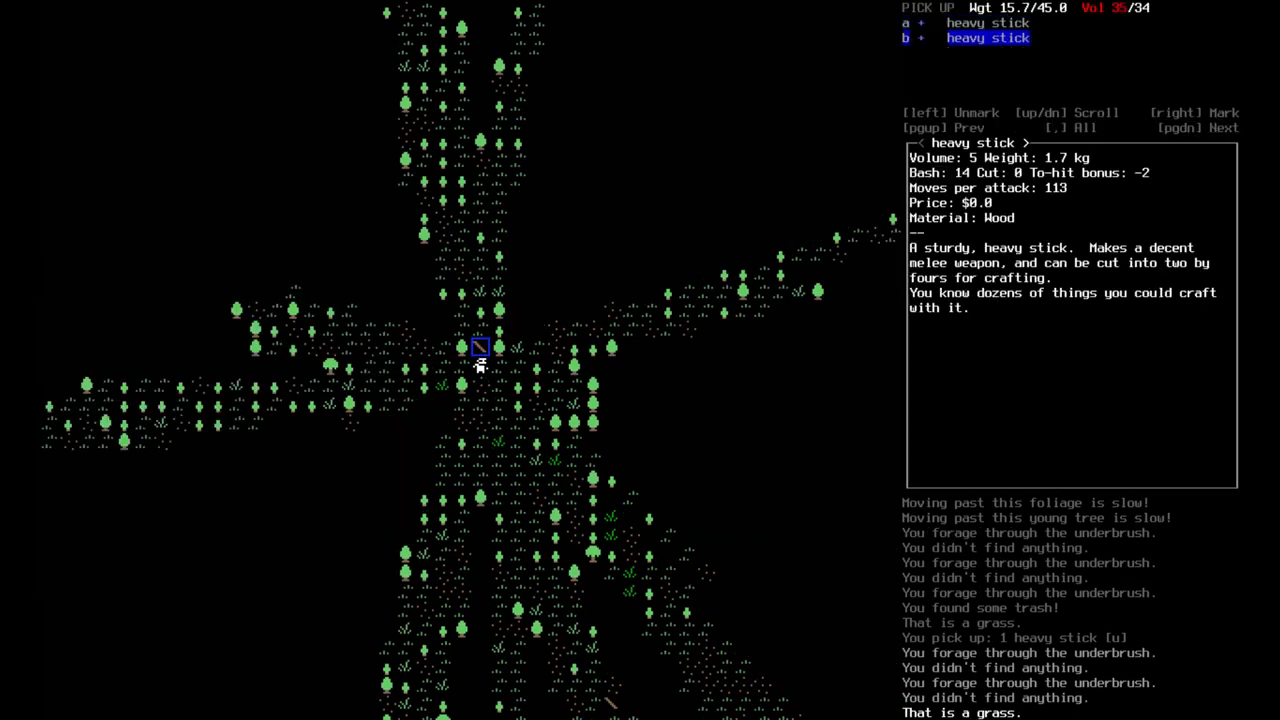
pyautogui.press('Escape')
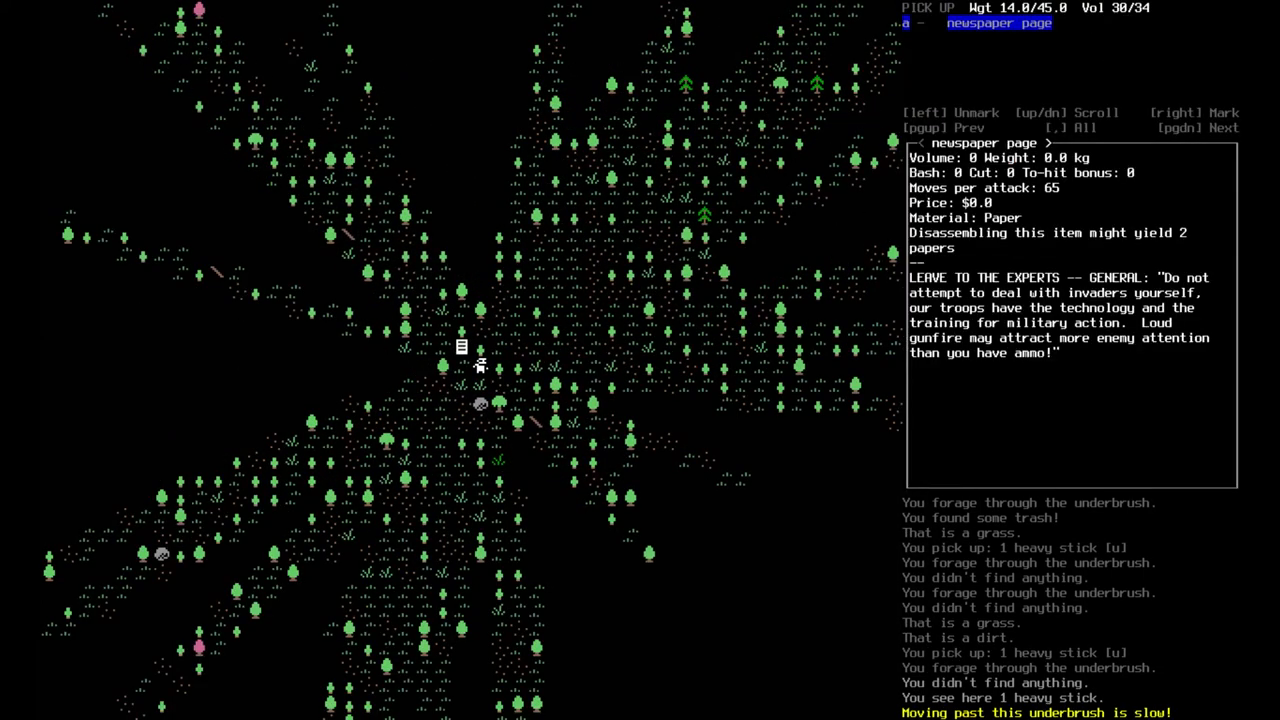
pyautogui.press('Escape')
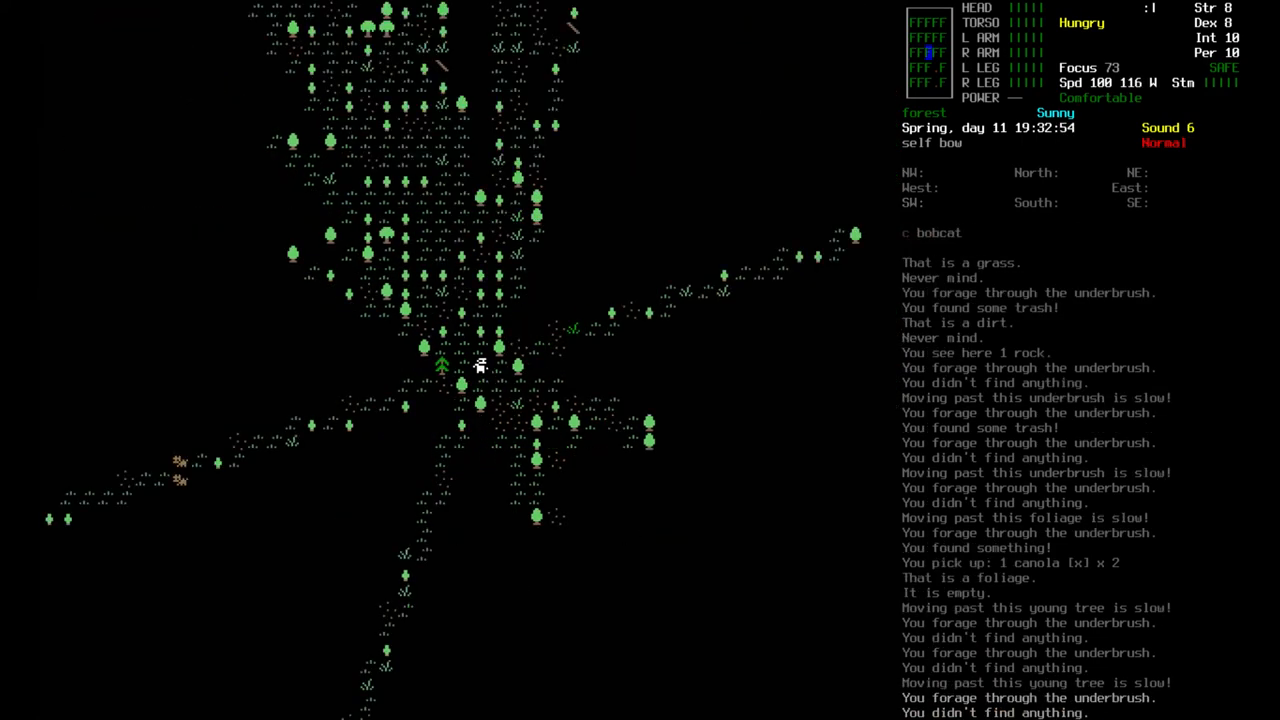
pyautogui.press('p')
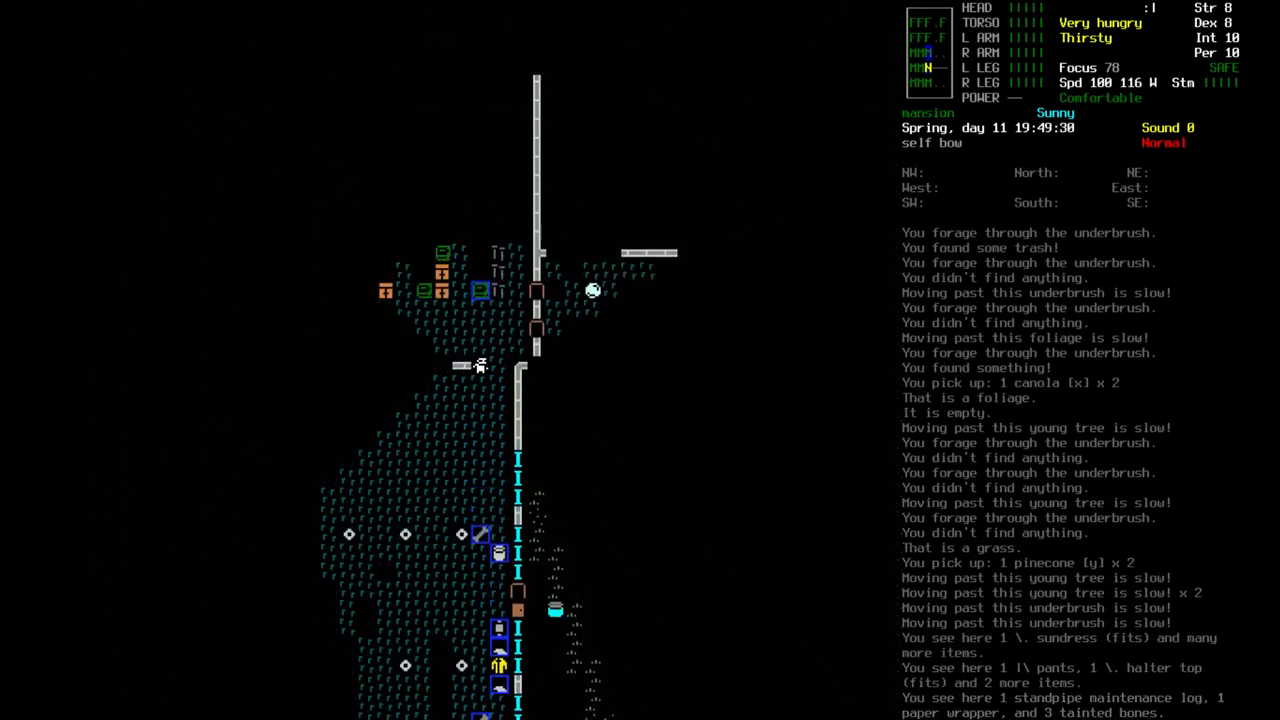
# - Walk back into the mansion grounds, picking up splintered wood and wielding a two by four
pyautogui.press('up')
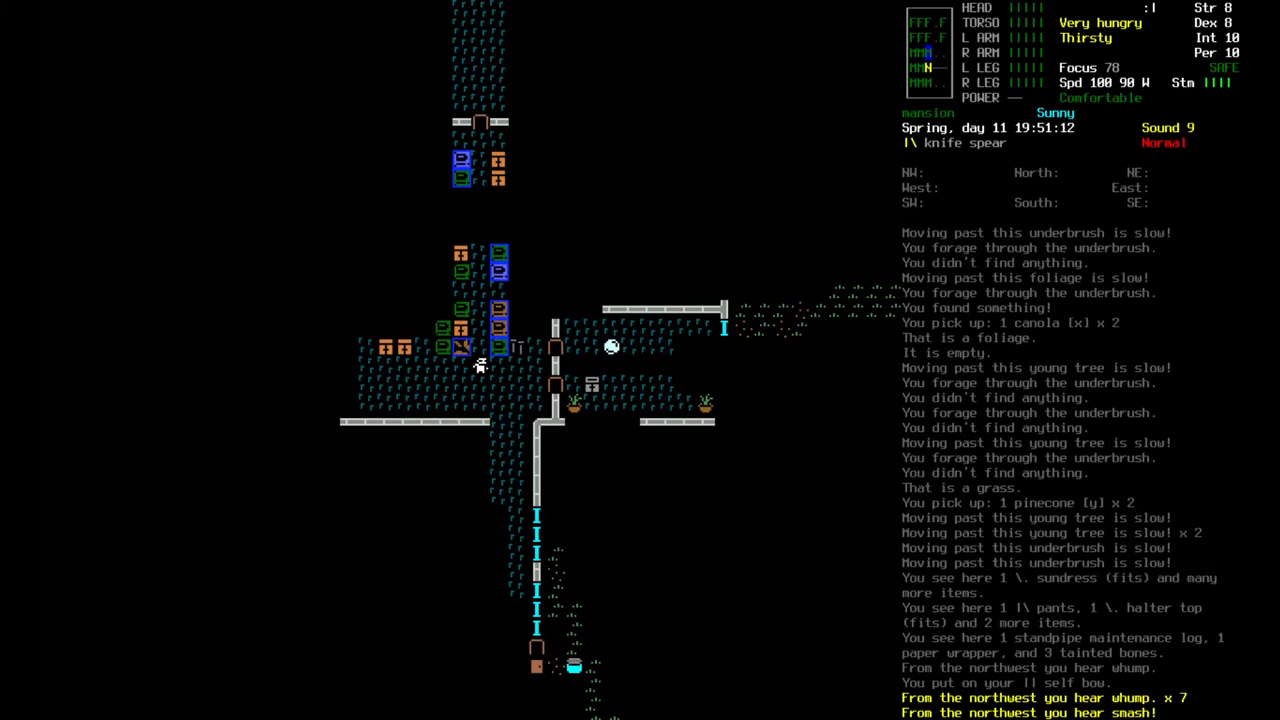
pyautogui.press('g')
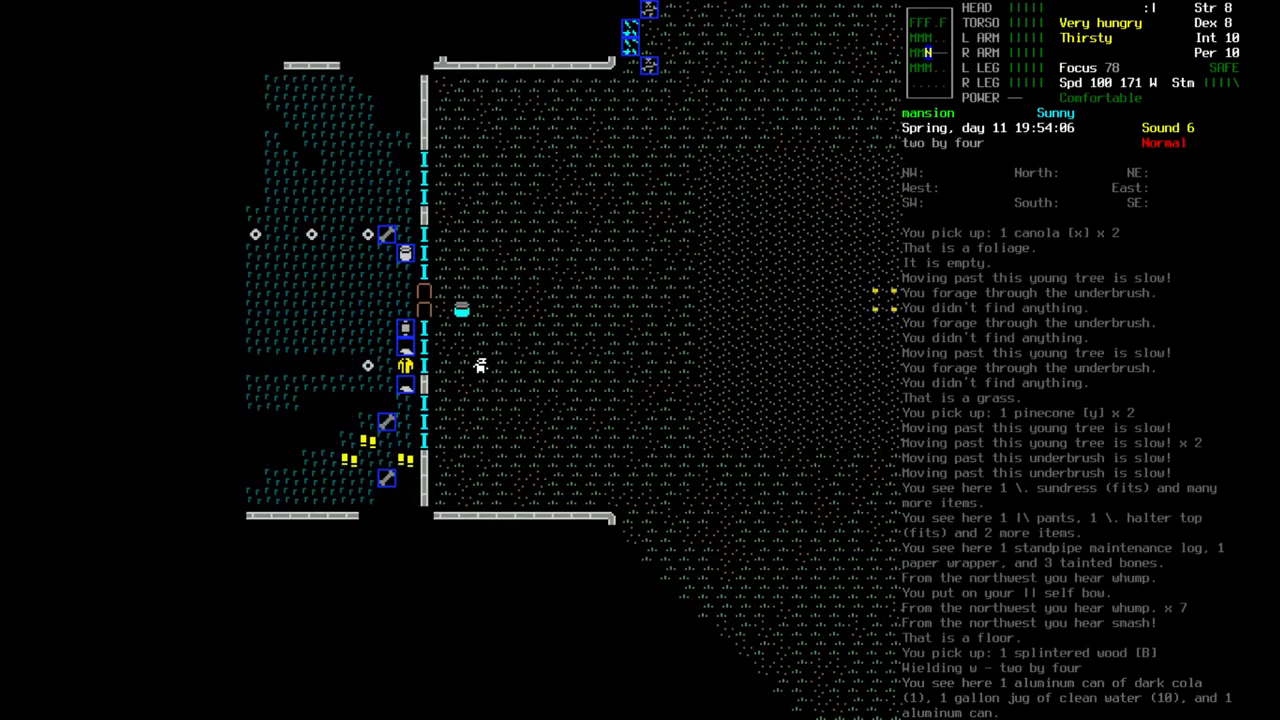
# - Multidrop the two by four and splintered wood at camp and check the inventory
pyautogui.press('d')
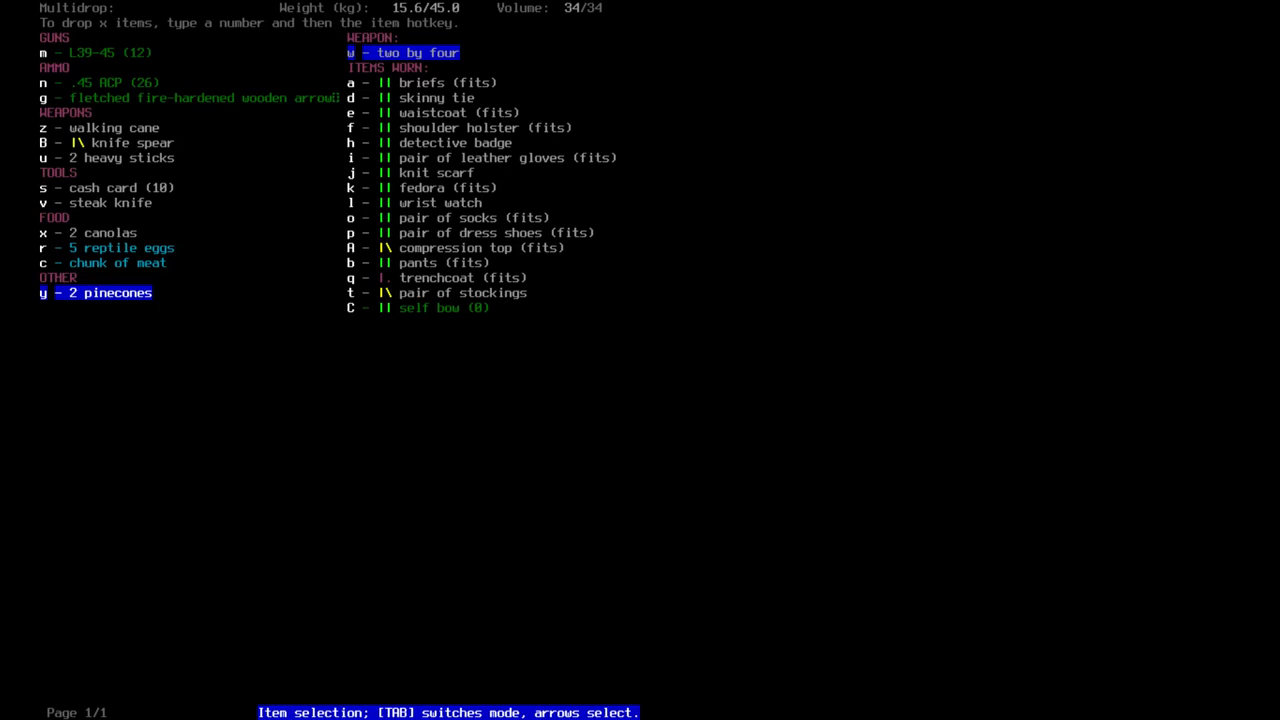
pyautogui.press('up')
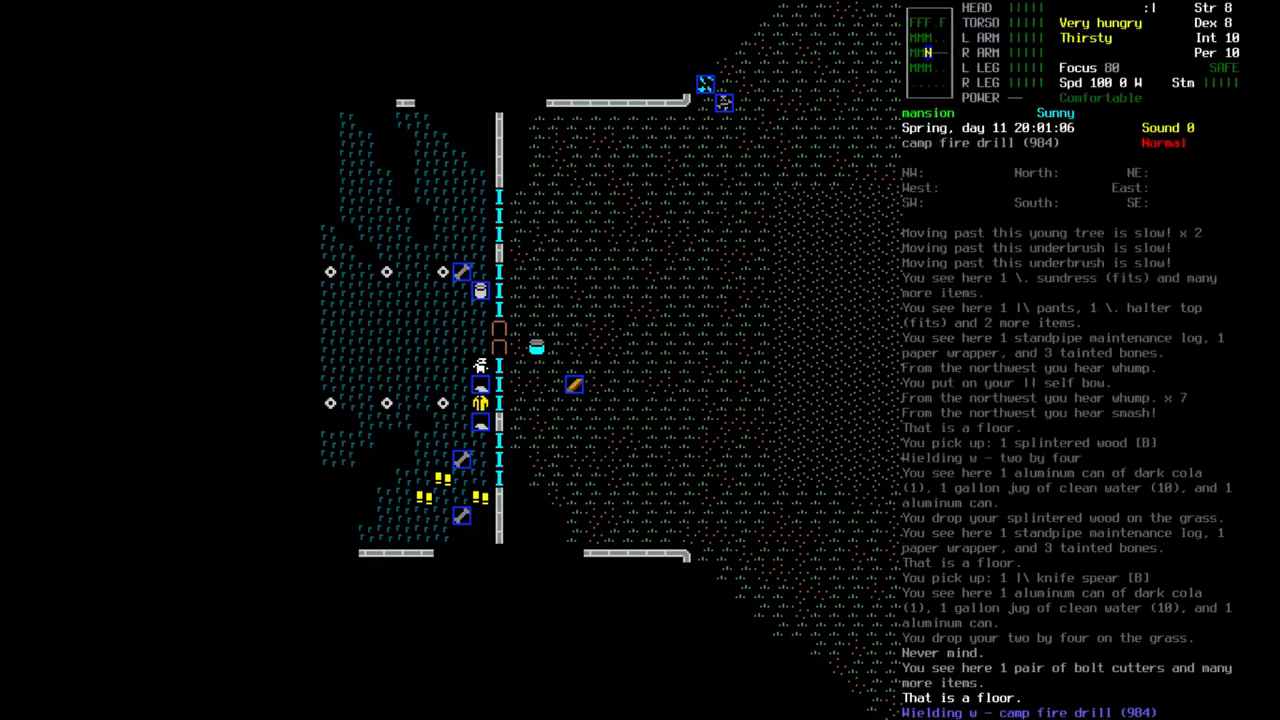
pyautogui.press('i')
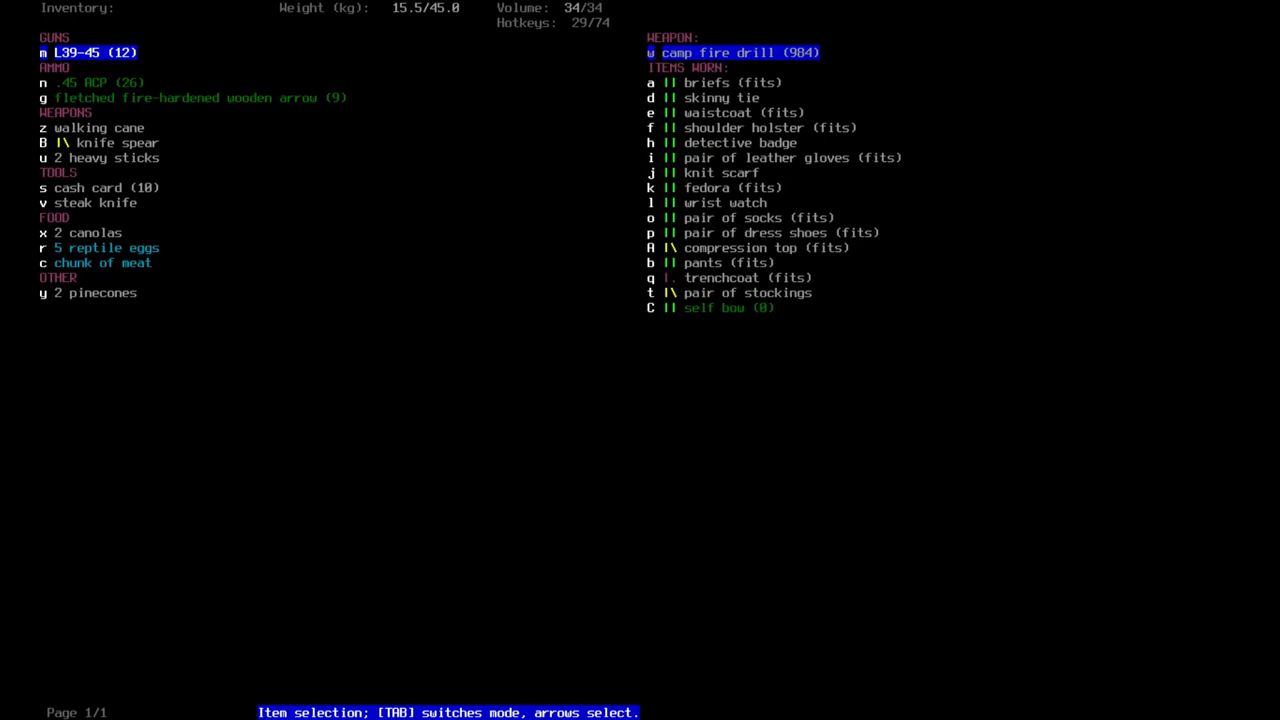
pyautogui.press('Escape')
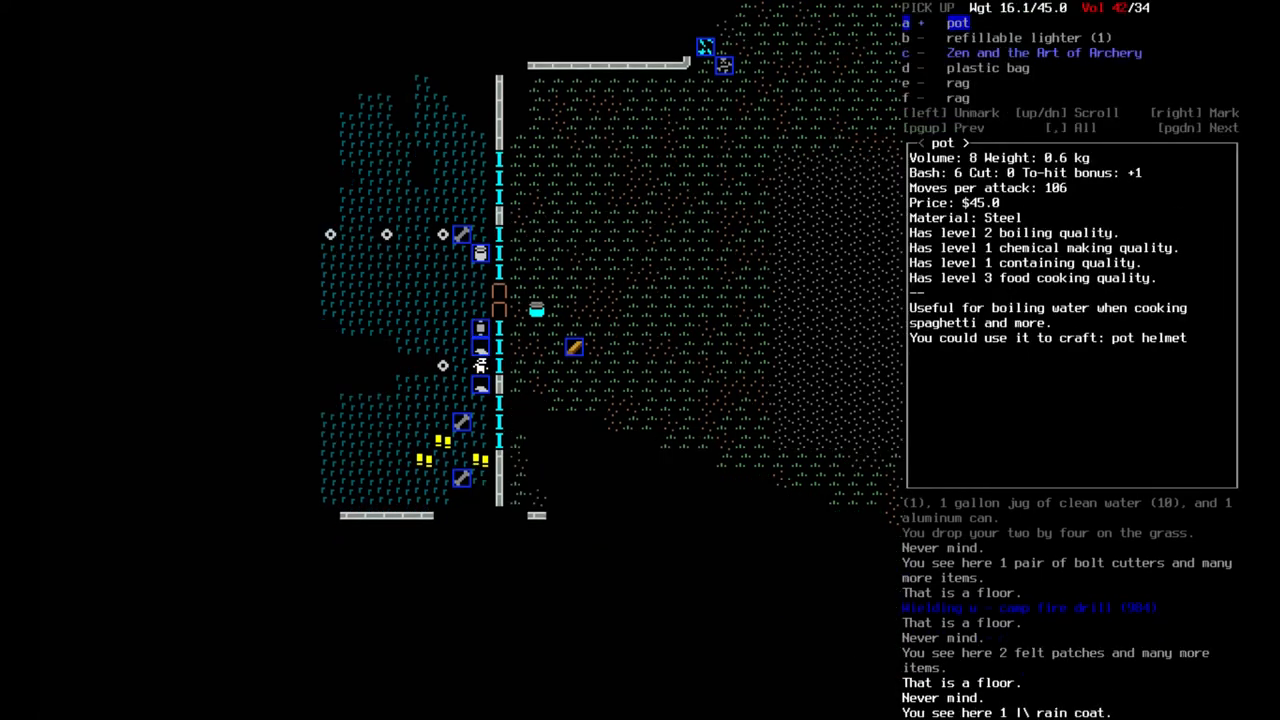
# - Grab and wield the pot from the pile, then drop it back onto the grass
pyautogui.press('a')
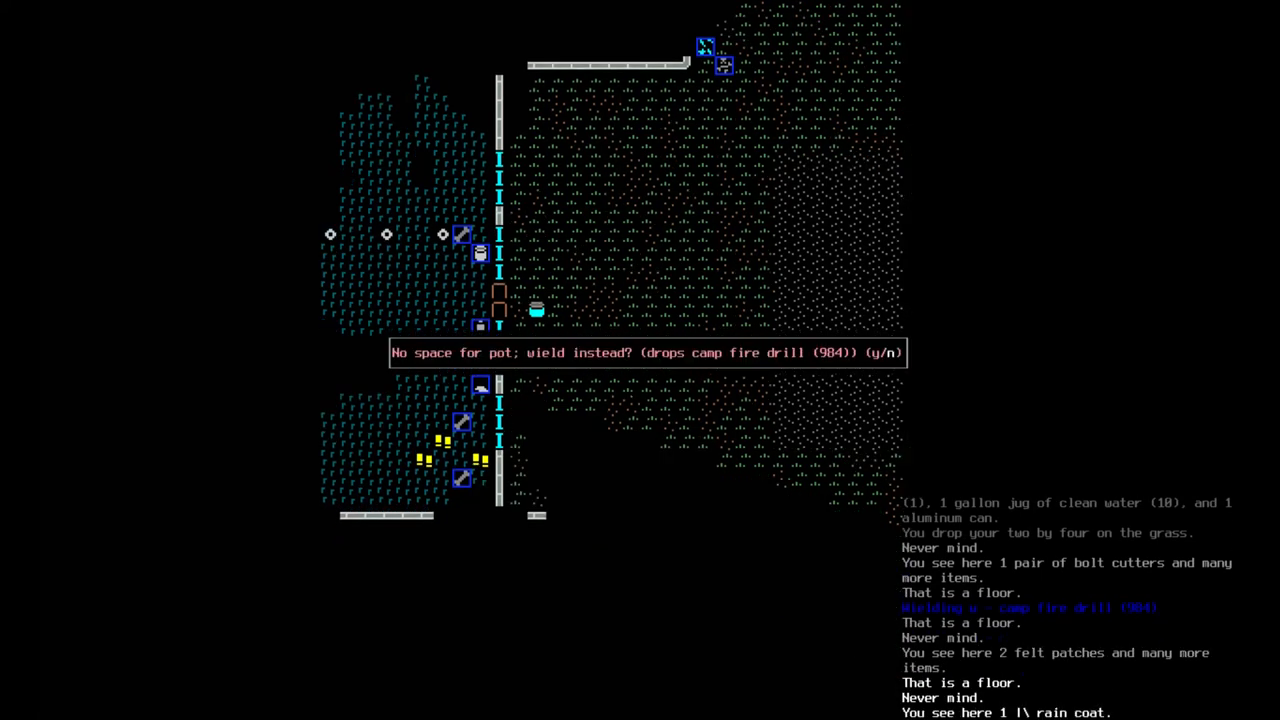
pyautogui.press('y')
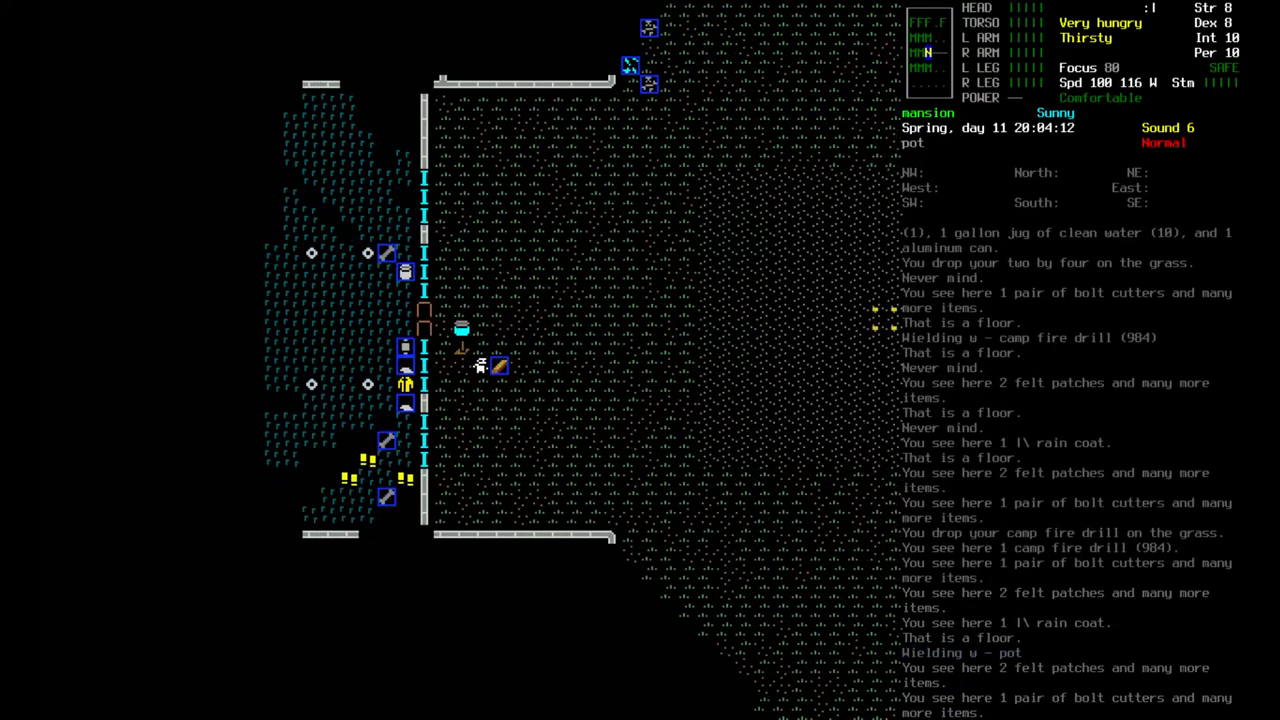
pyautogui.press('d')
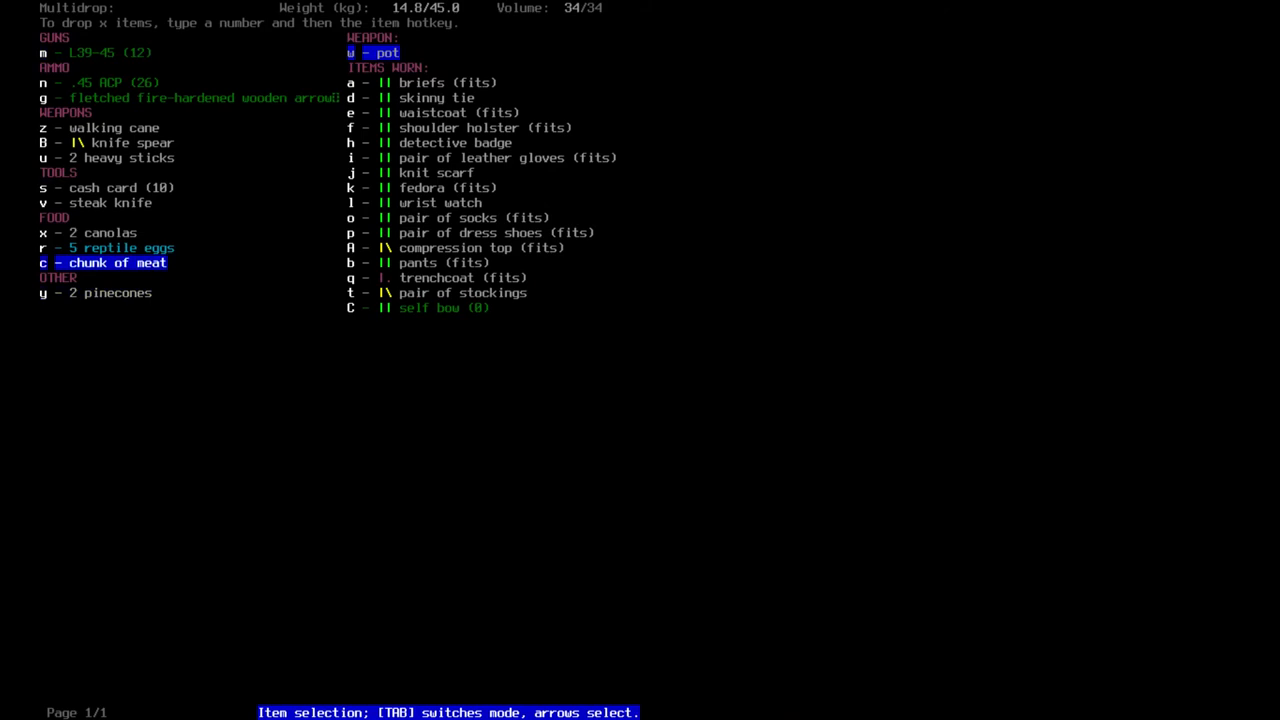
pyautogui.press('up')
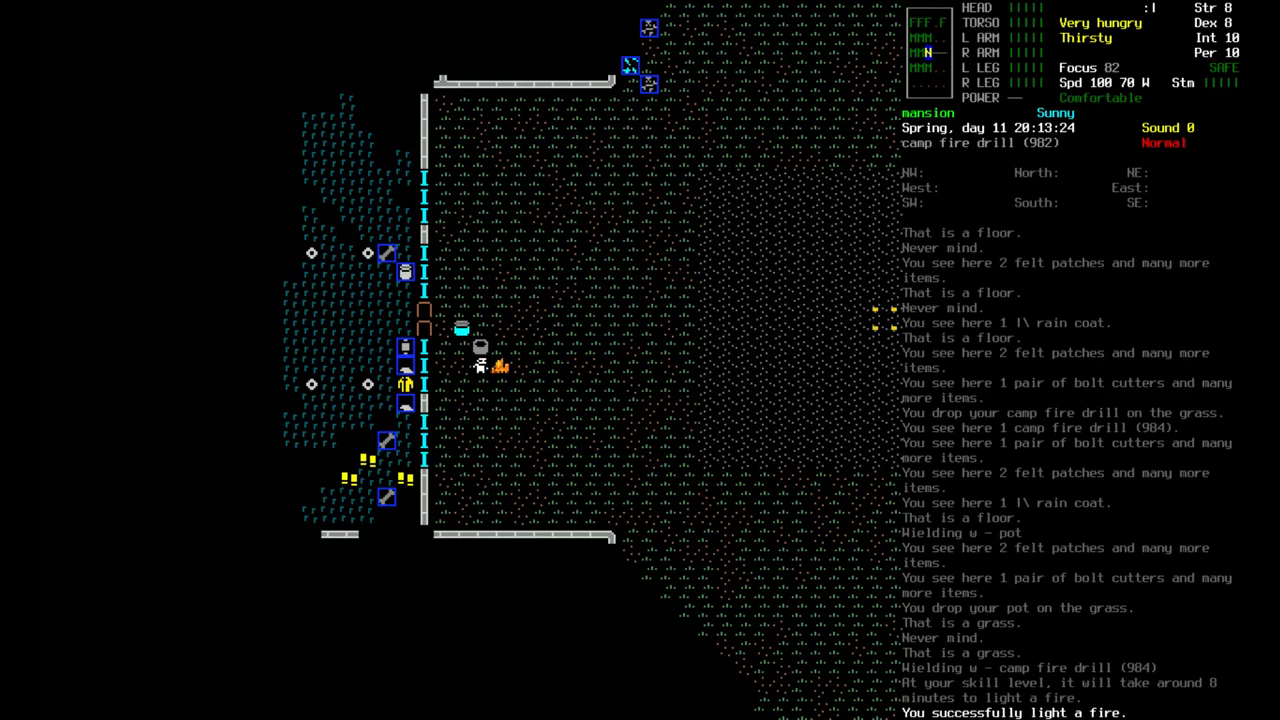
# - Cook the chunk of meat over the fire from the food recipes
pyautogui.press('&')
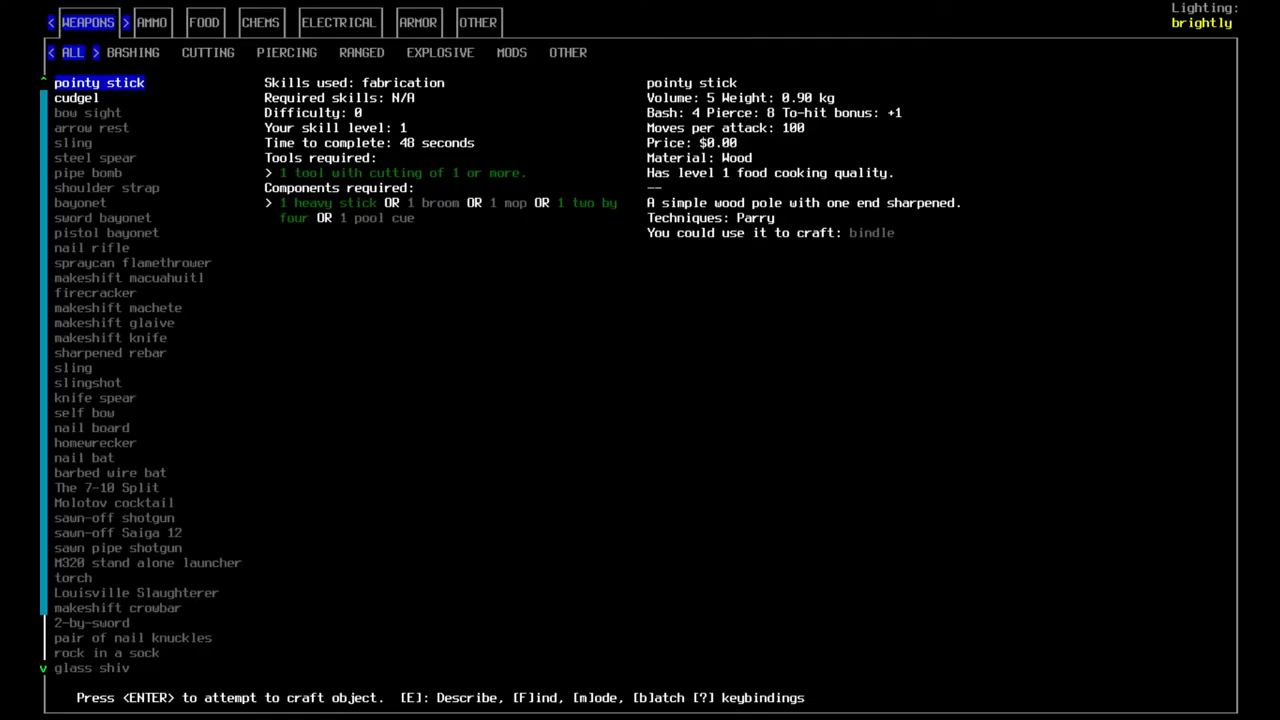
pyautogui.click(204, 20)
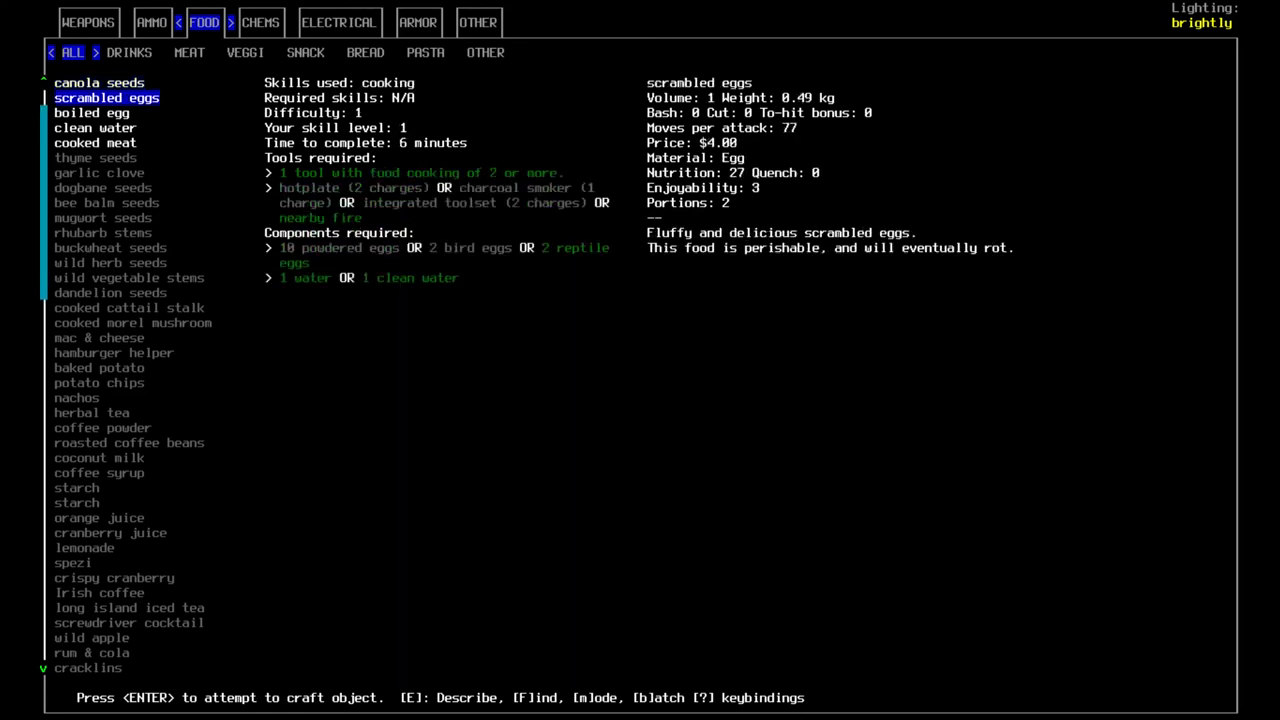
pyautogui.press('down')
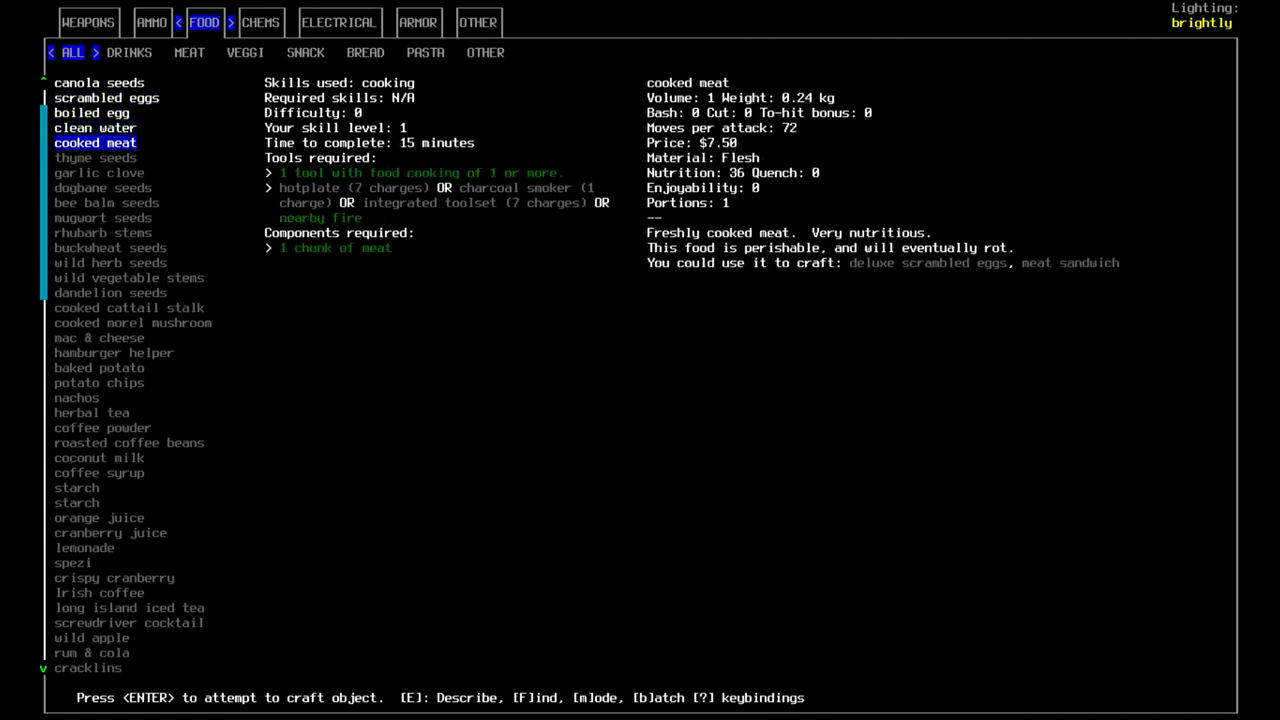
pyautogui.press('enter')
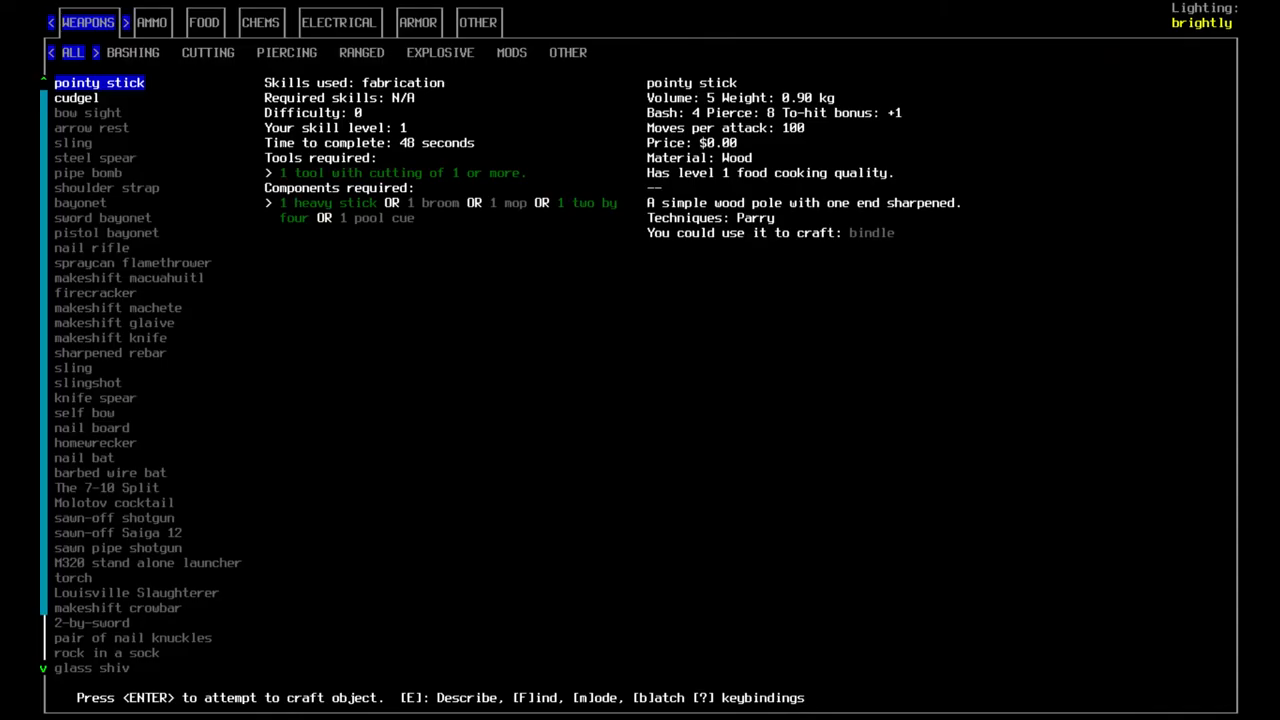
pyautogui.click(204, 20)
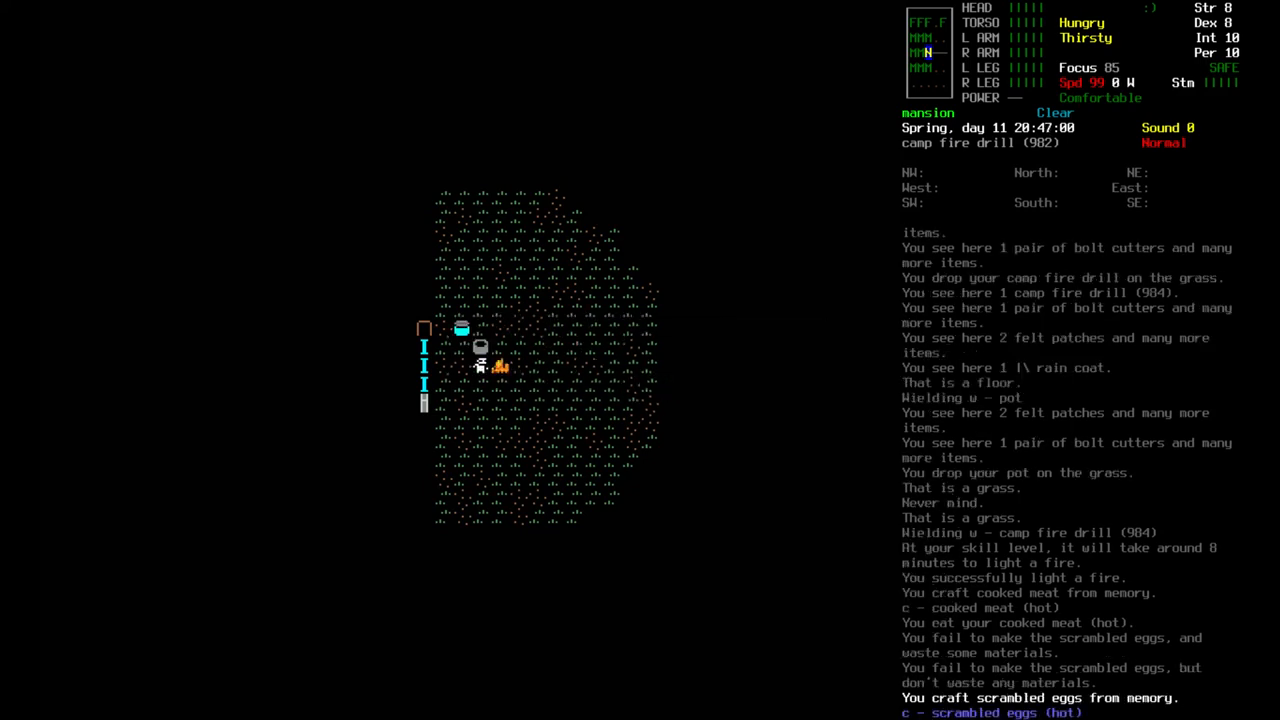
# - Eat the cooked meat, craft scrambled eggs and attempt a boiled egg from the food recipes
pyautogui.press('i')
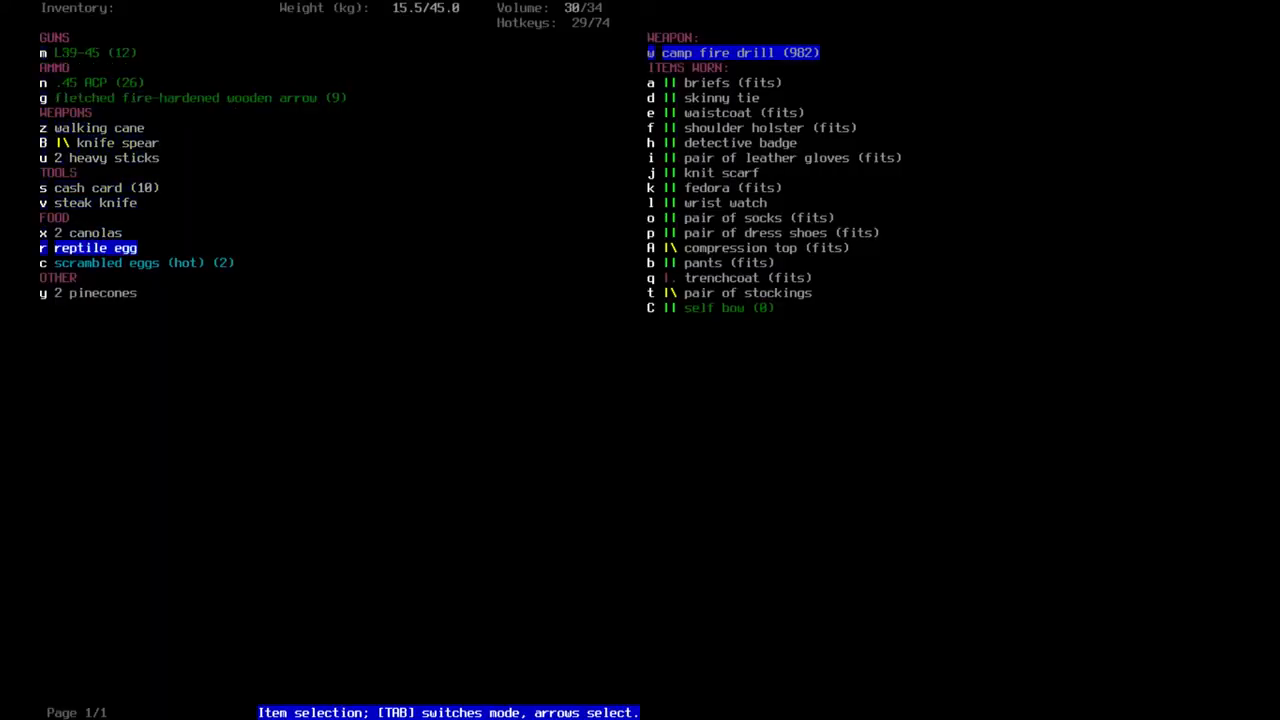
pyautogui.press('Down')
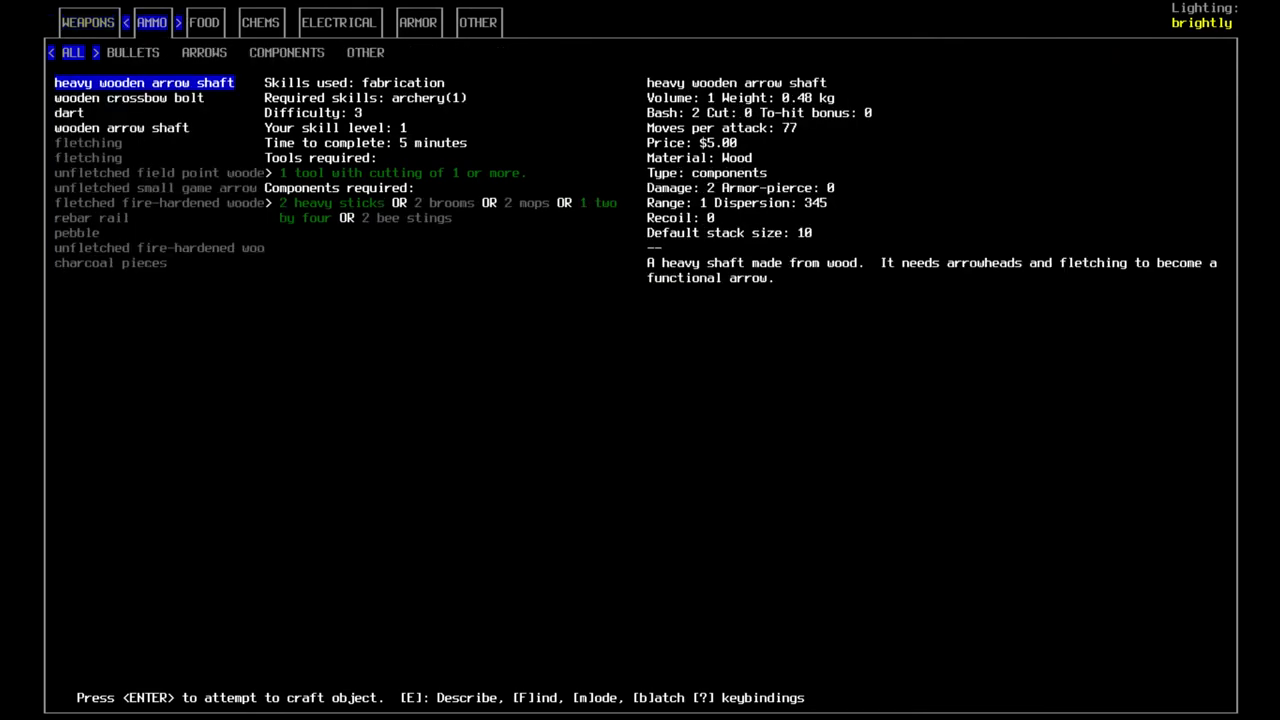
pyautogui.click(204, 22)
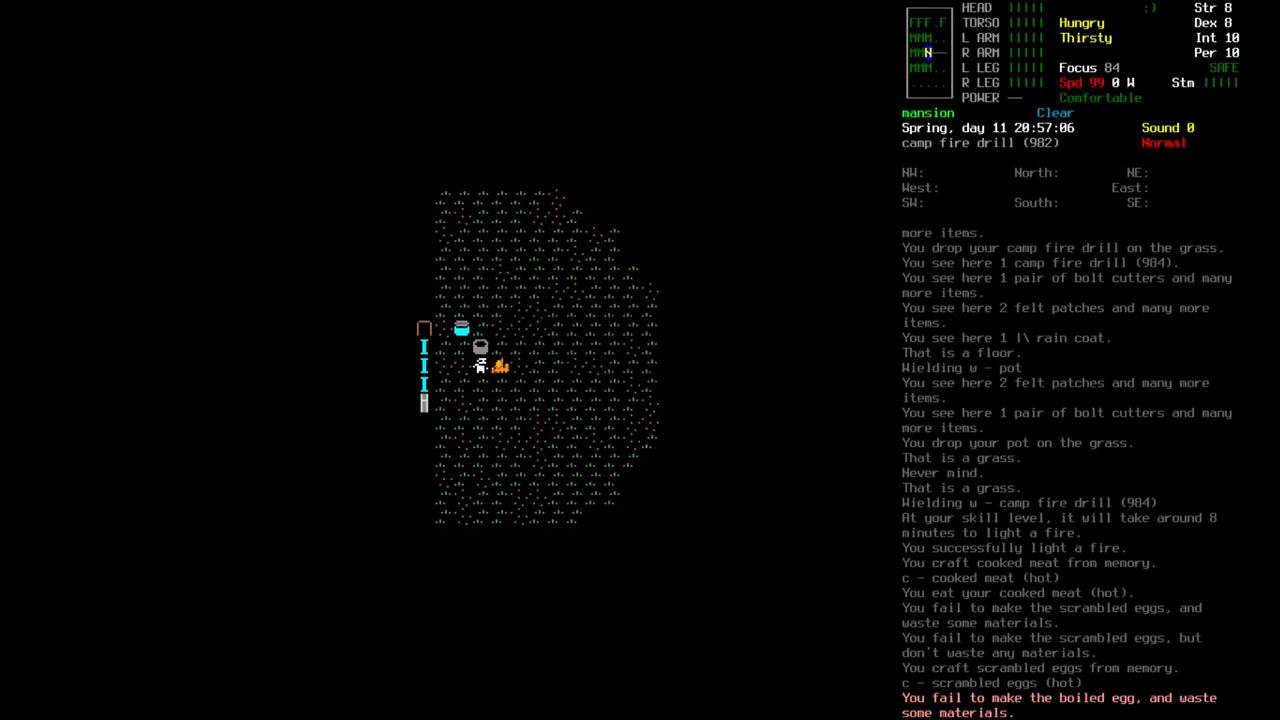
pyautogui.press('i')
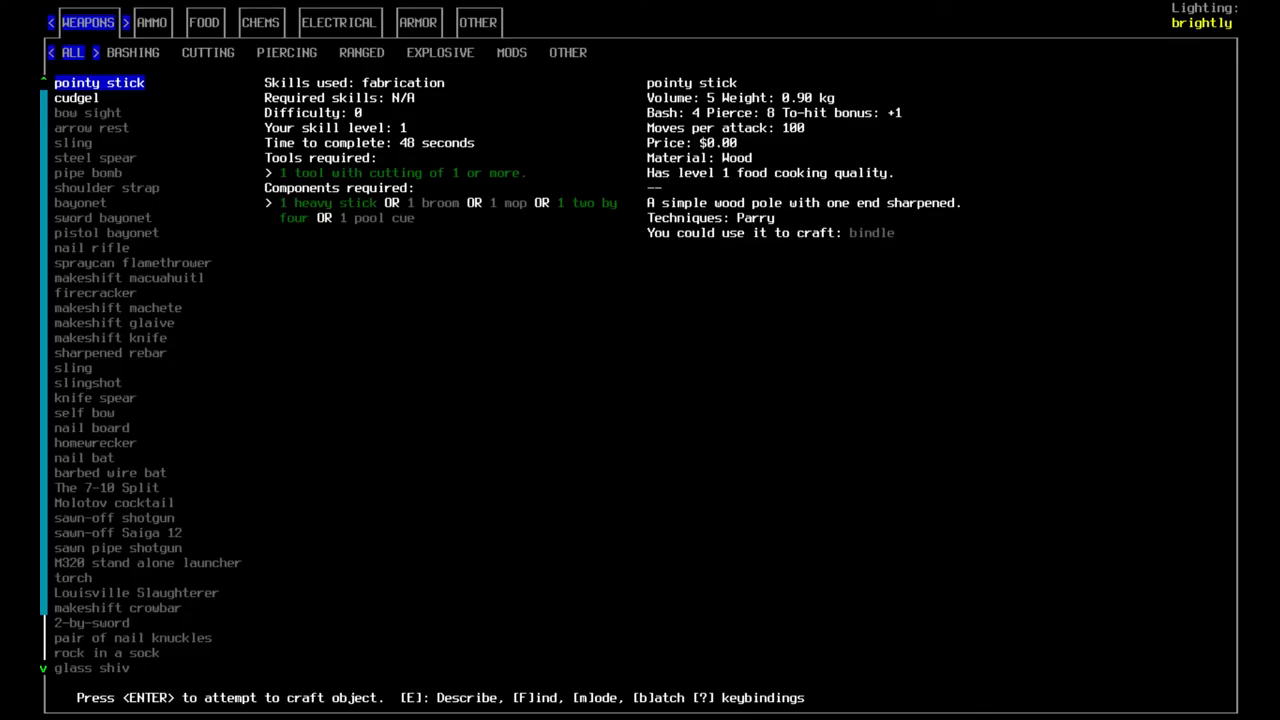
pyautogui.click(152, 22)
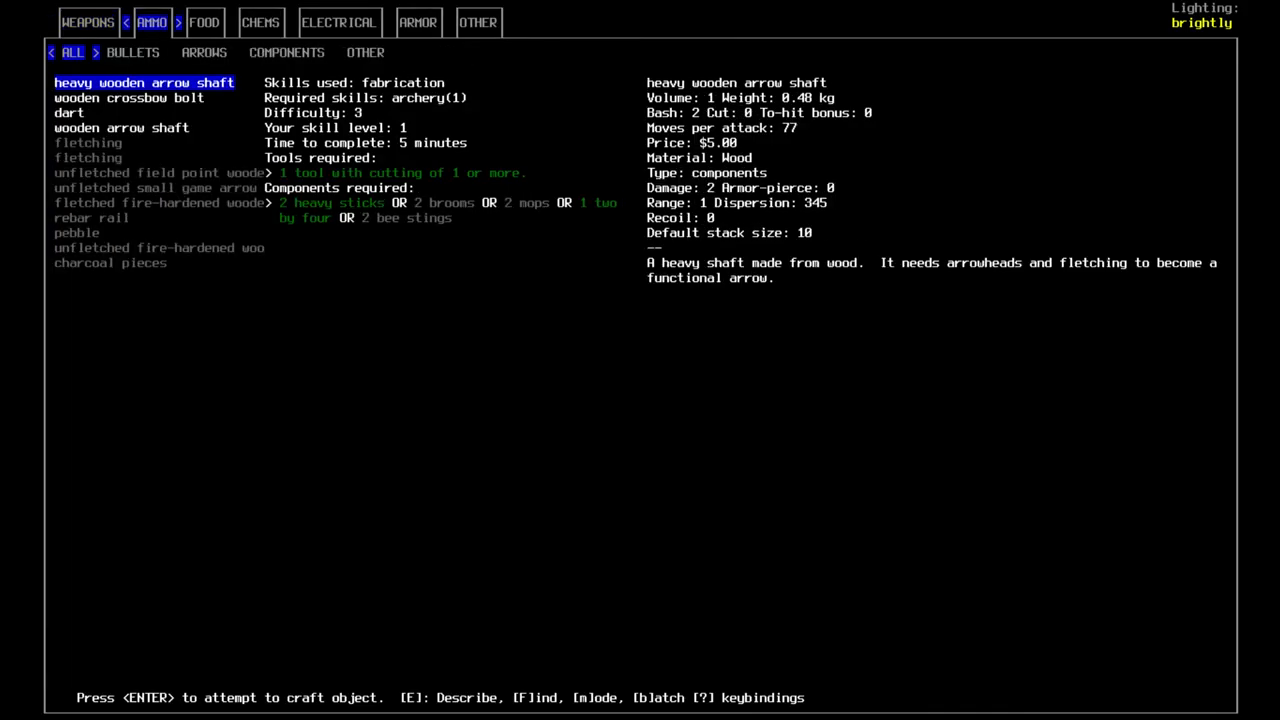
pyautogui.click(204, 22)
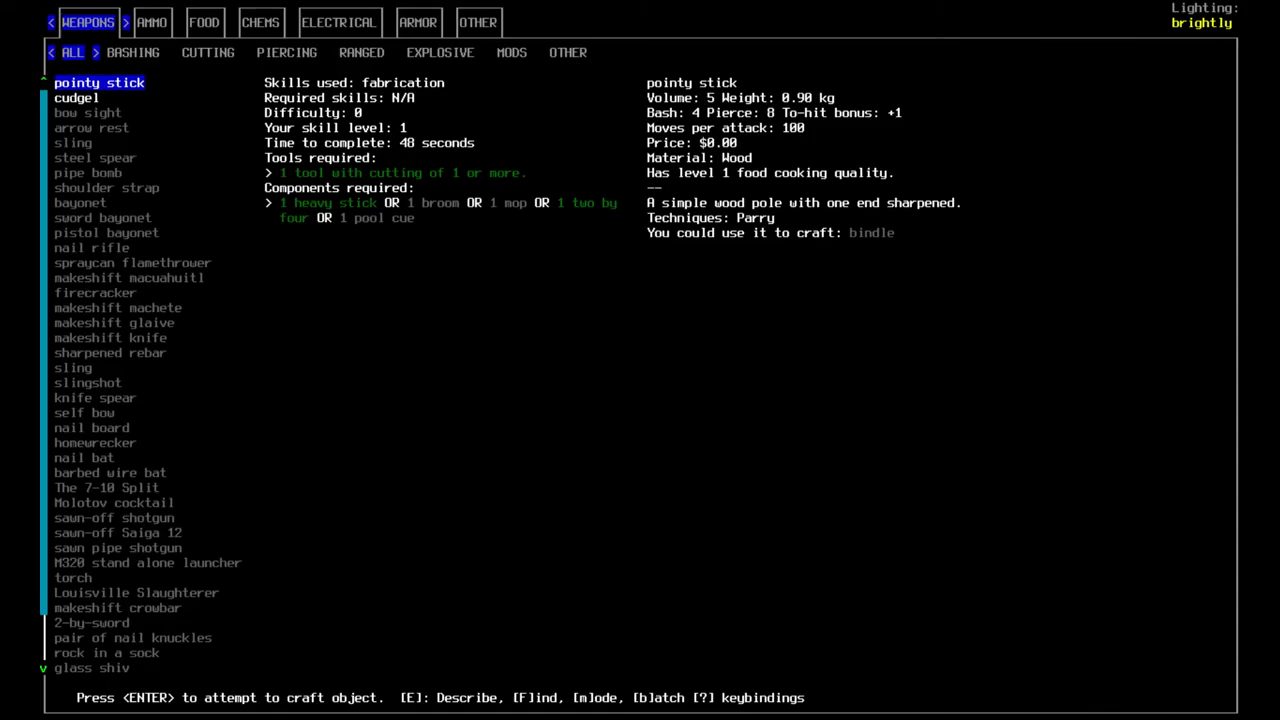
# - Kill and butcher a raccoon in the forest, recover the arrows and forage wild vegetables
pyautogui.click(204, 20)
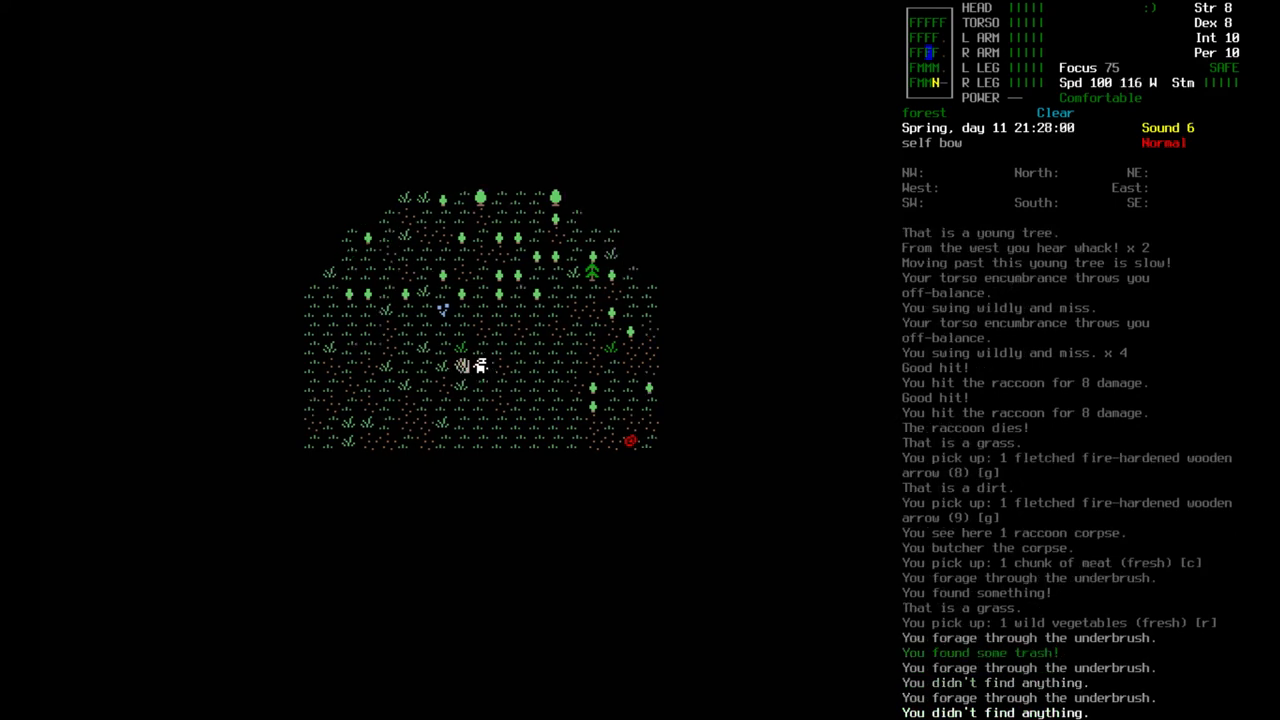
# - Pick up the foraged rhubarbs and wild vegetables from the underbrush, then kill a crow
pyautogui.press('g')
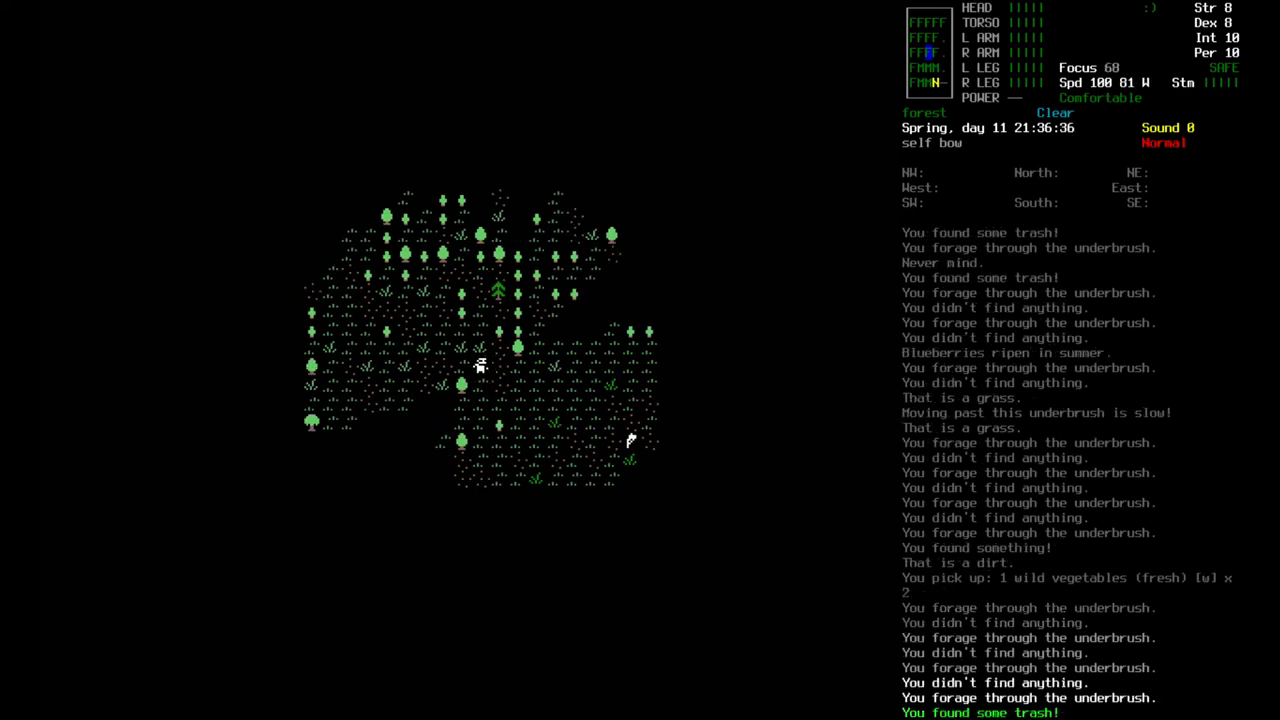
pyautogui.press('g')
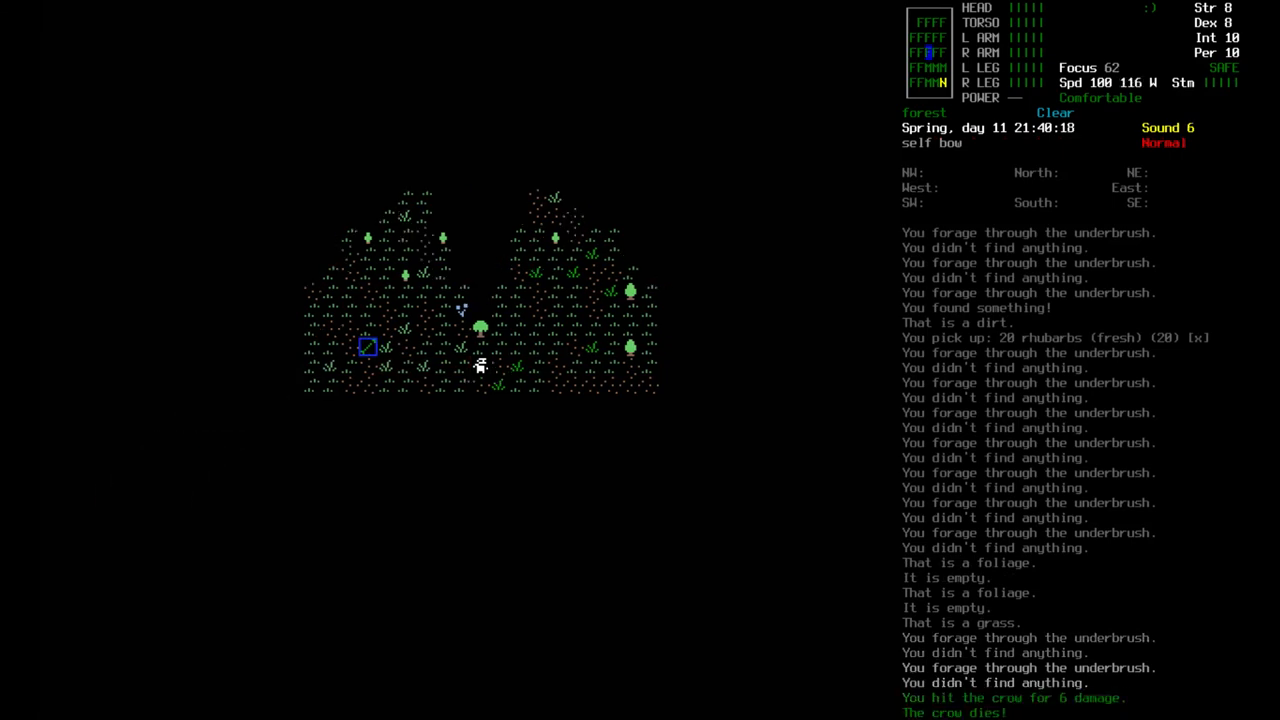
# - Butcher the crow for meat and twenty feathers and recover the arrow as night falls
pyautogui.press('@')
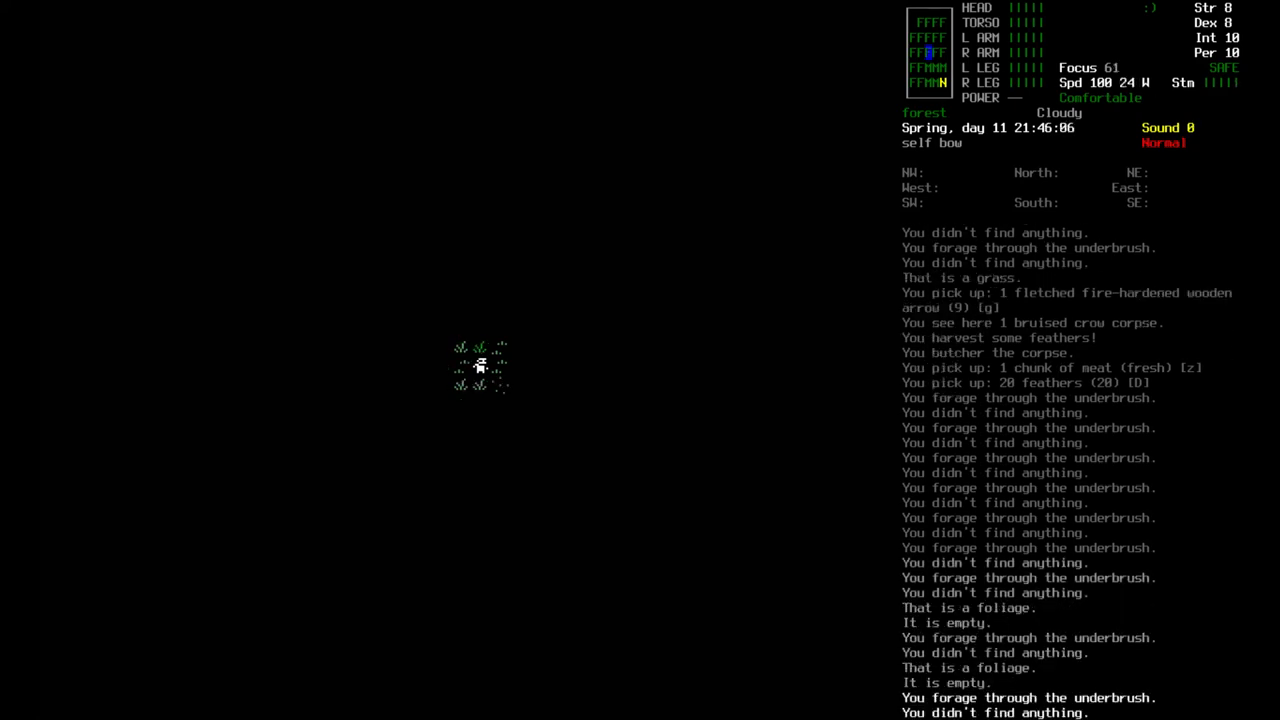
# - Review the carried meat, vegetables, feathers and straw in the inventory
pyautogui.press('i')
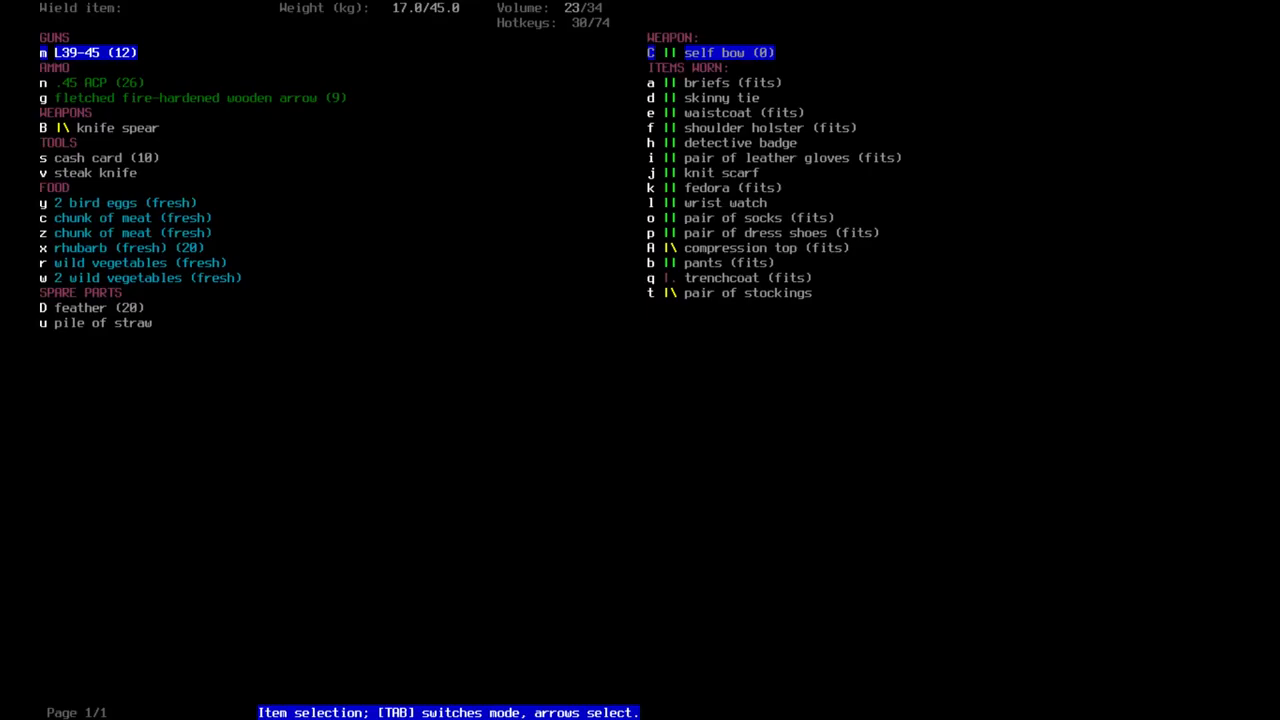
pyautogui.press('Escape')
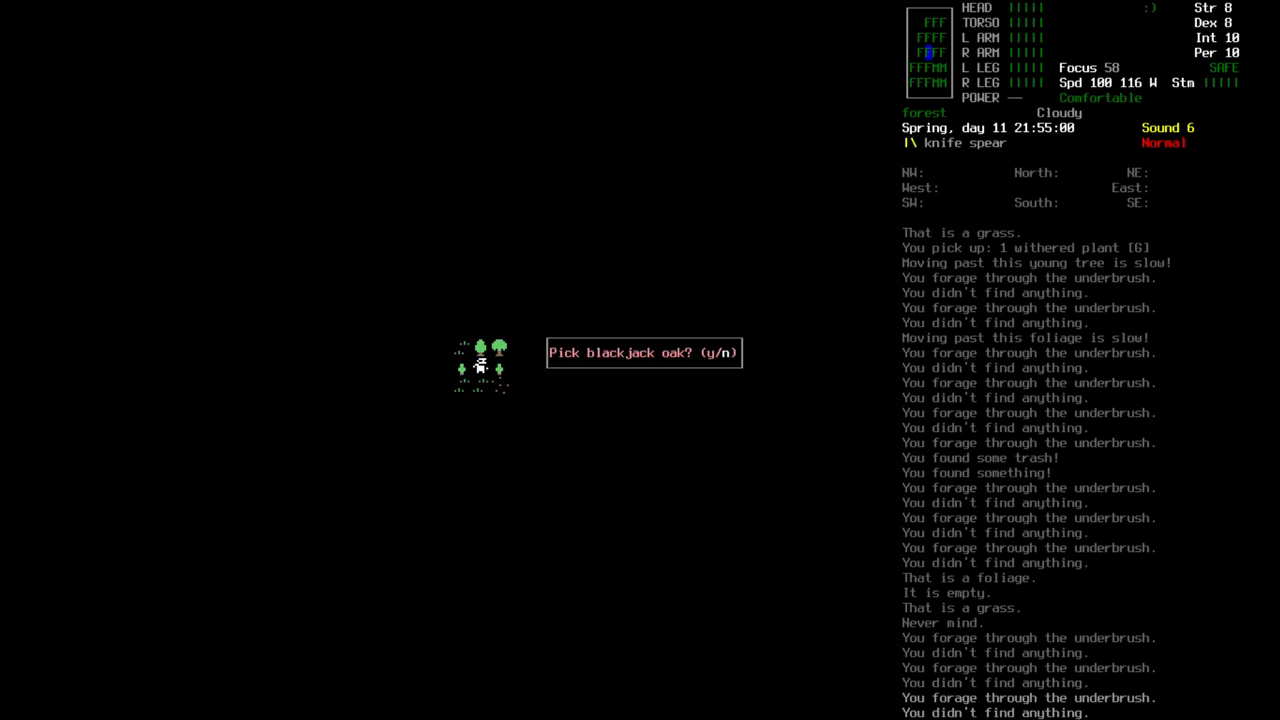
# - Answer the Pick prompt at the blackjack oak and continue toward the mansion
pyautogui.press('n')
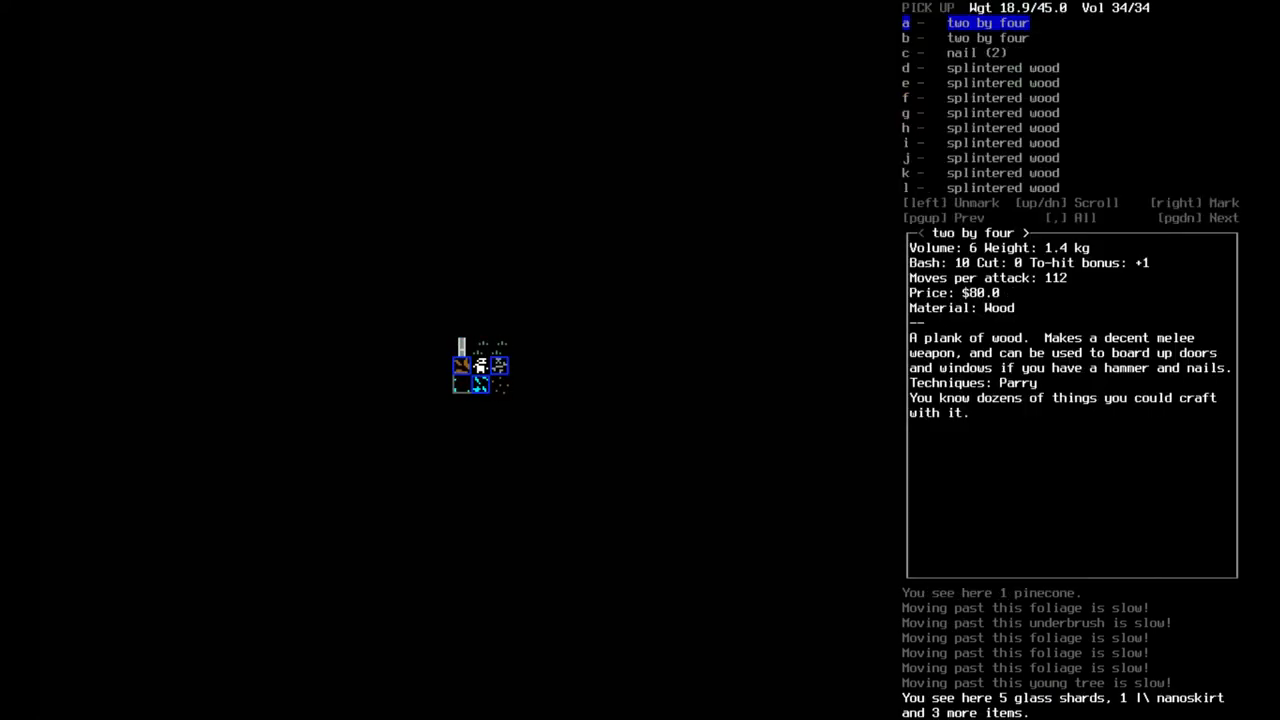
# - Look over the planks and splintered wood tile, then the supplies pile with the camp fire drill
pyautogui.press('down')
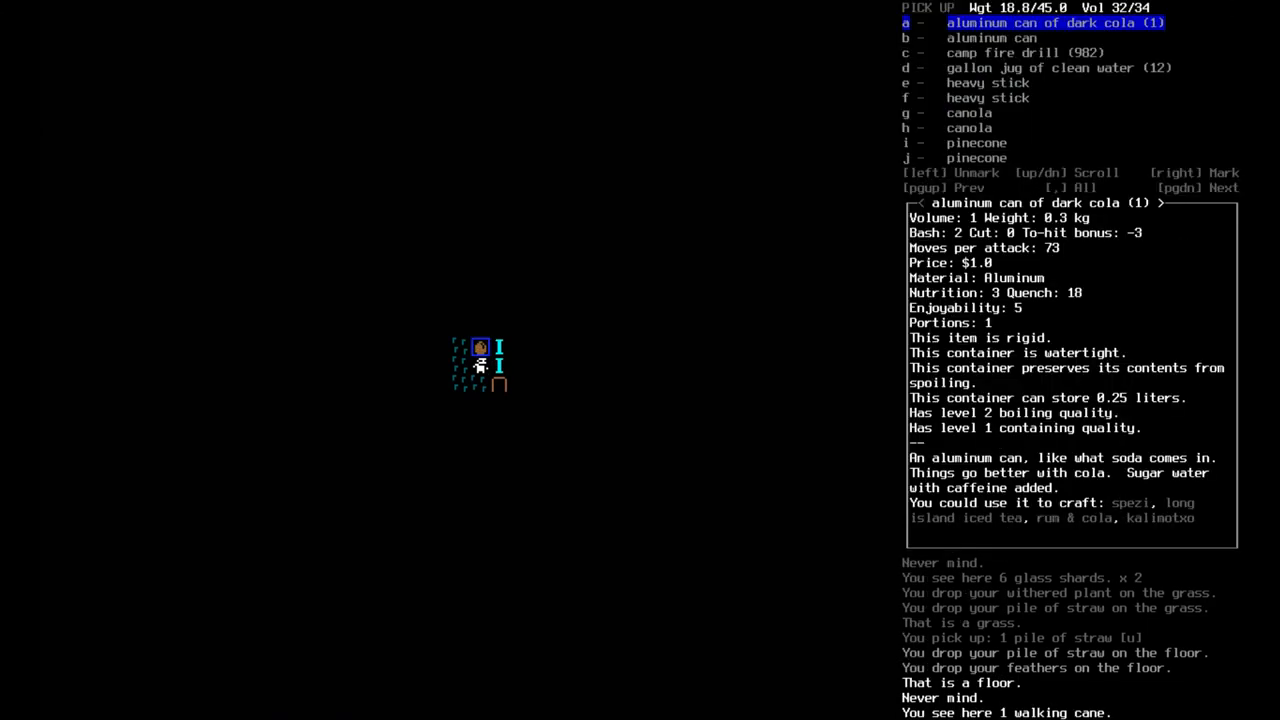
pyautogui.press('down')
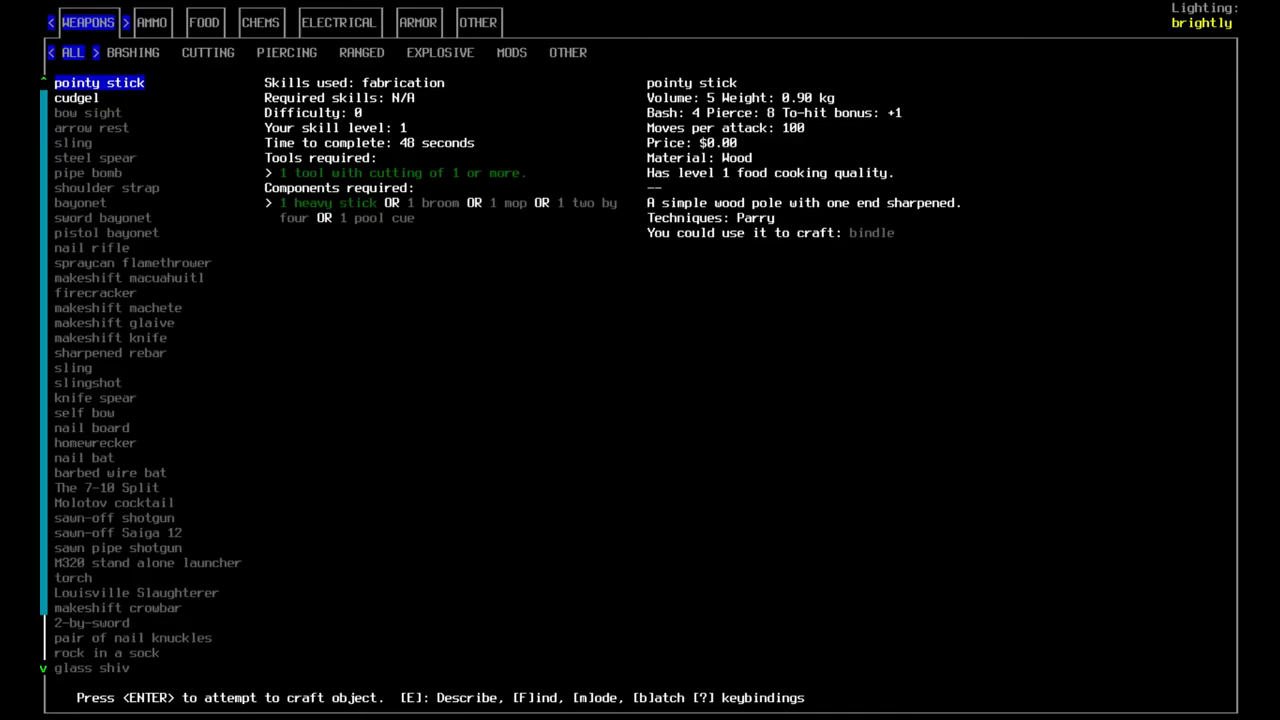
# - Light a fire on the adjacent tile using the wielded camp fire drill
pyautogui.click(204, 22)
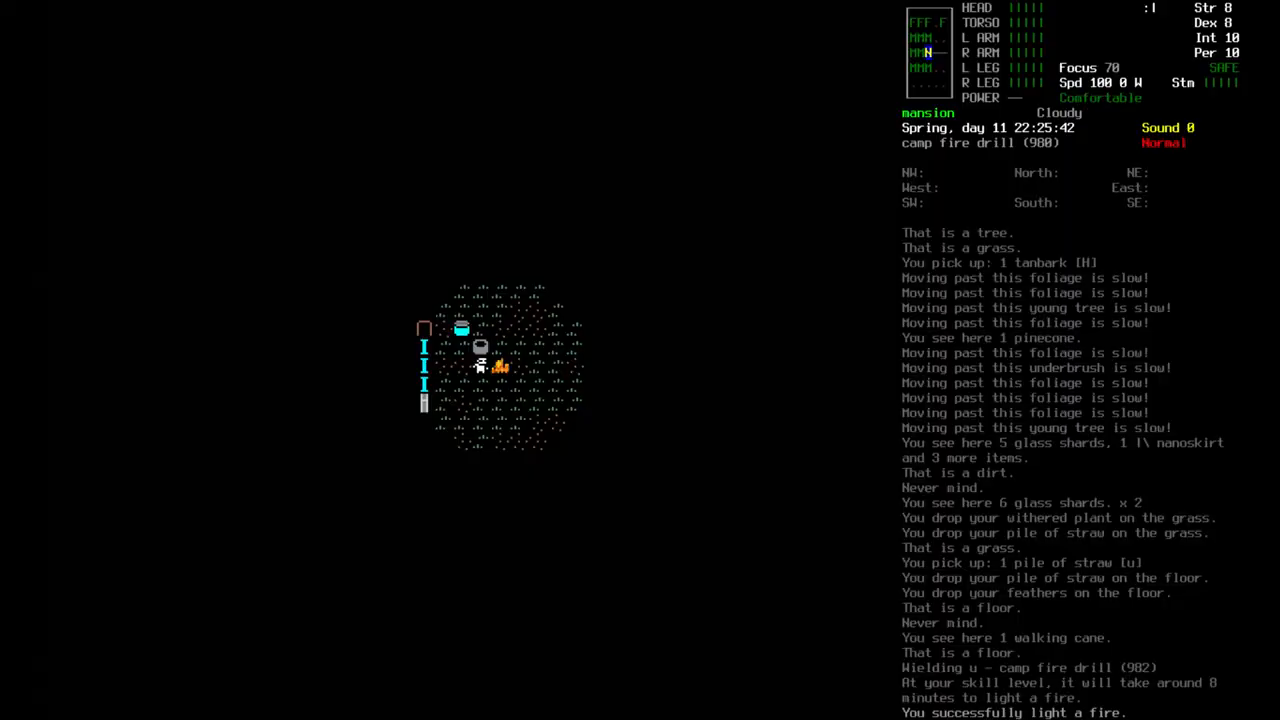
pyautogui.press('d')
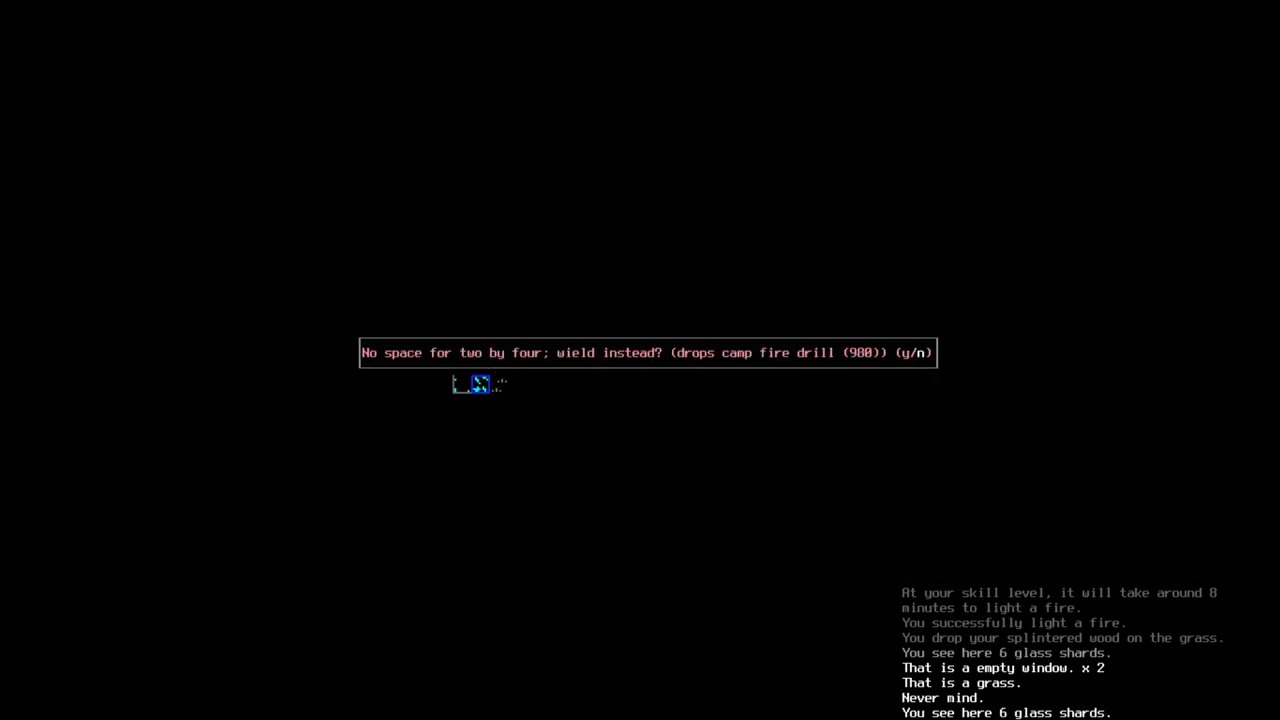
# - Leave the two by four, drop the three splintered wood on the grass by the fire and bring up the food recipes
pyautogui.press('y')
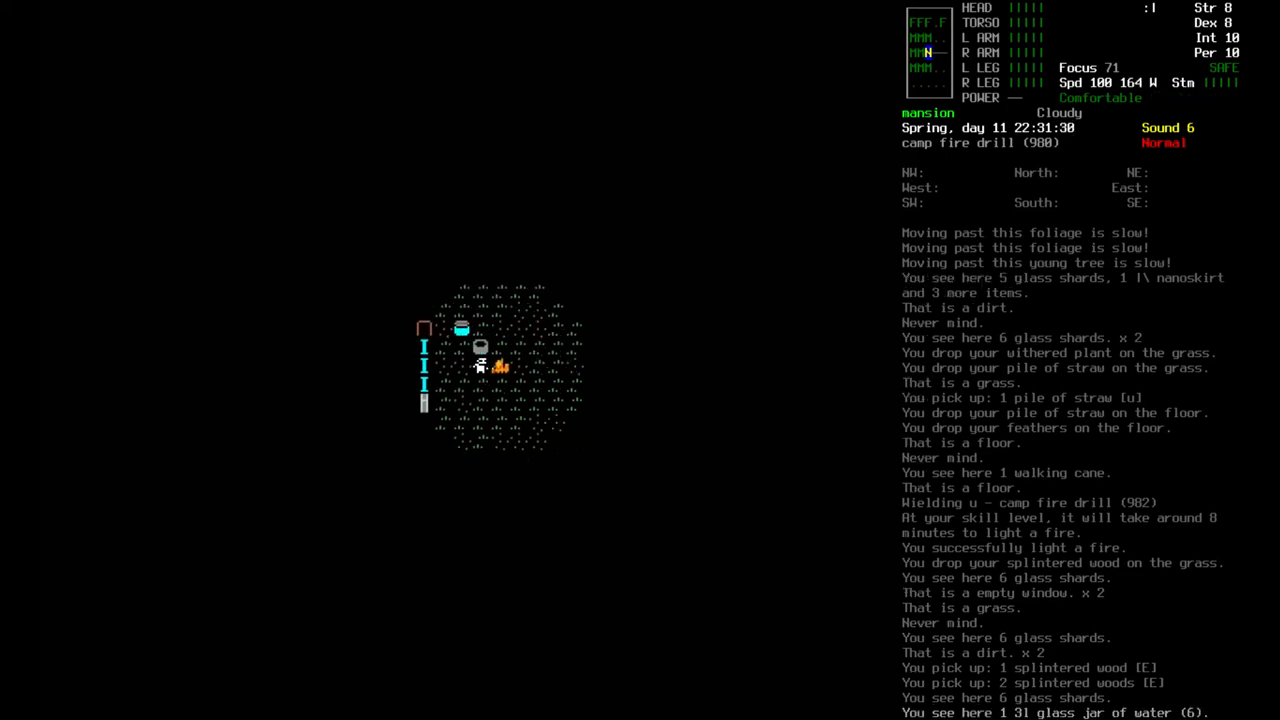
pyautogui.press('d')
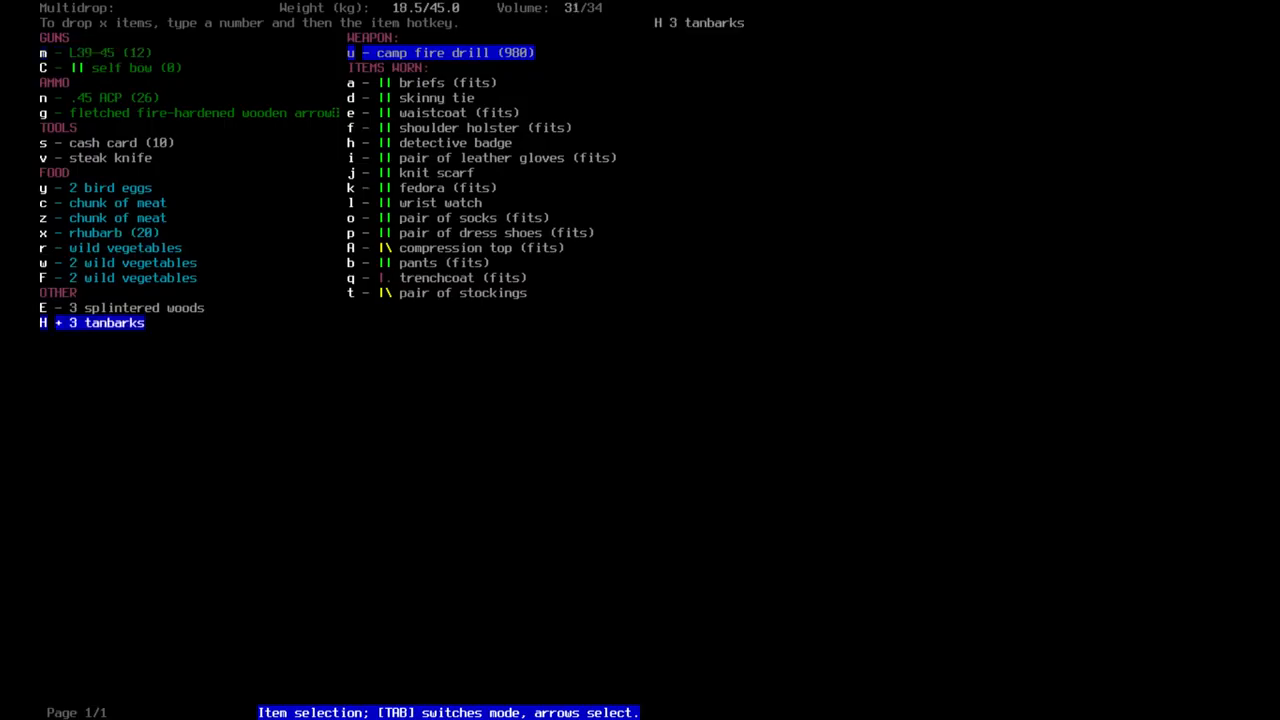
pyautogui.press('Enter')
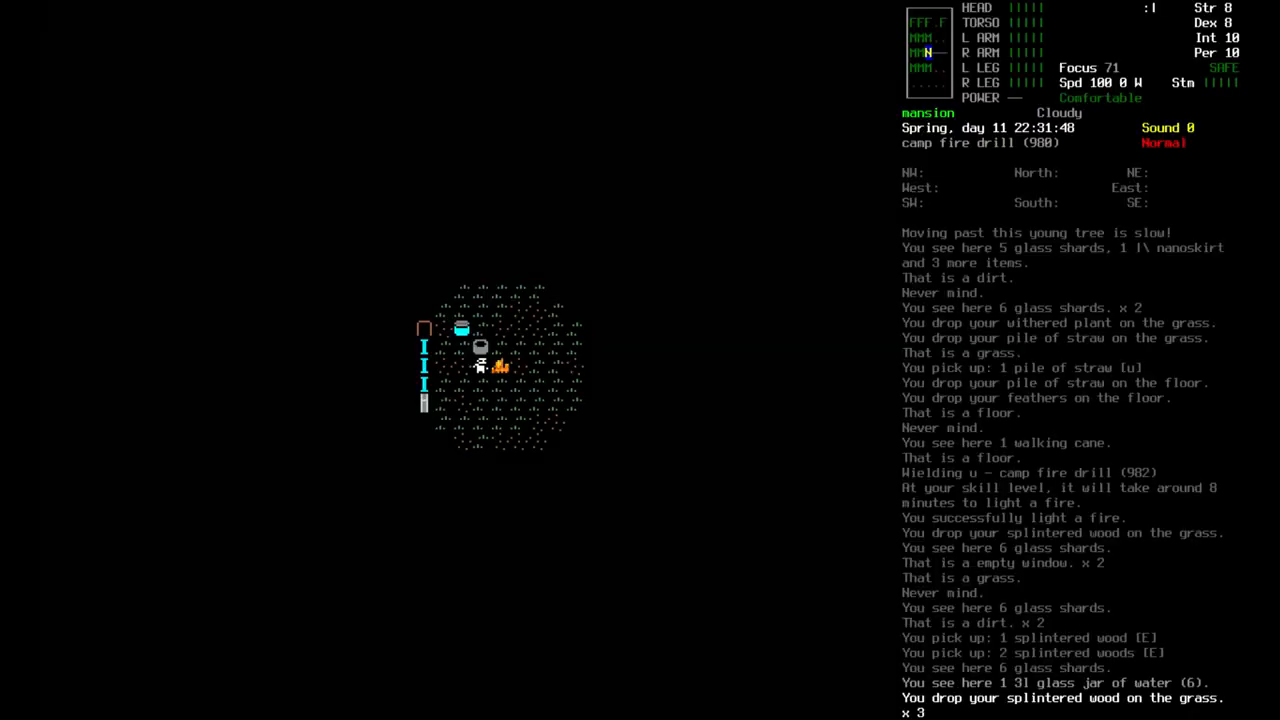
pyautogui.press('c')
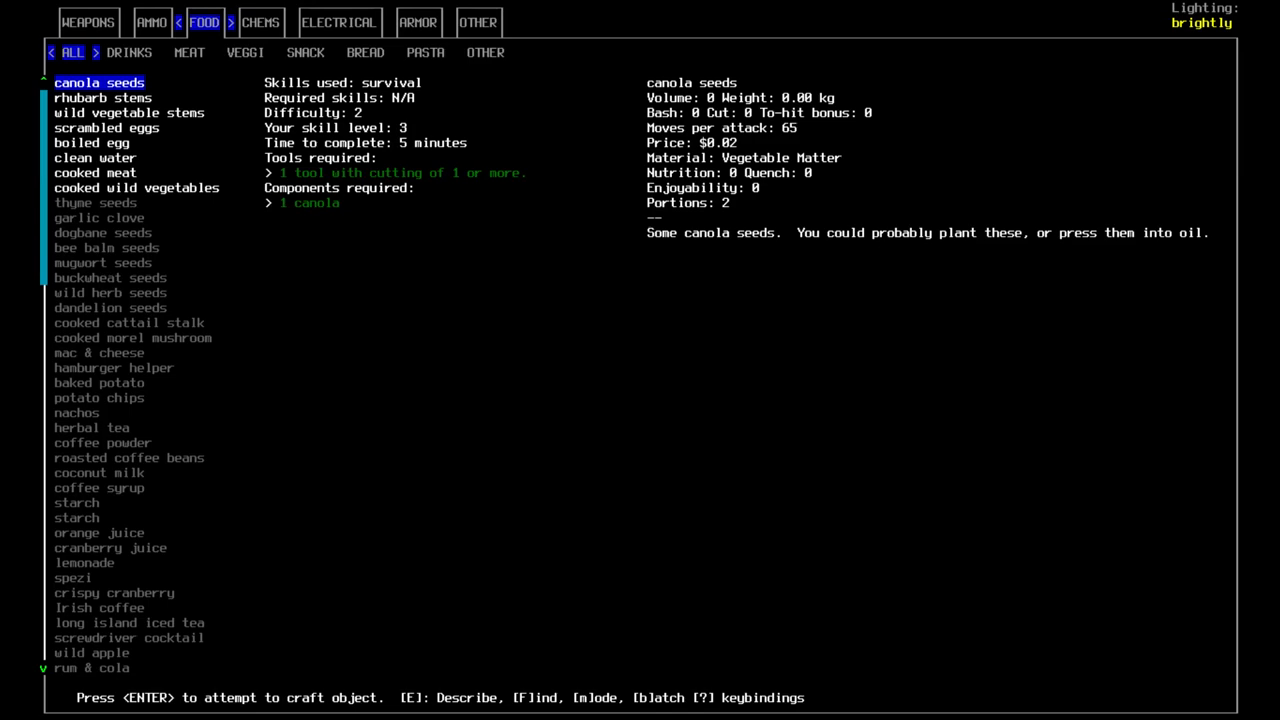
# - Keep crafting the cooked meat through the drizzle instead of stopping
pyautogui.click(96, 156)
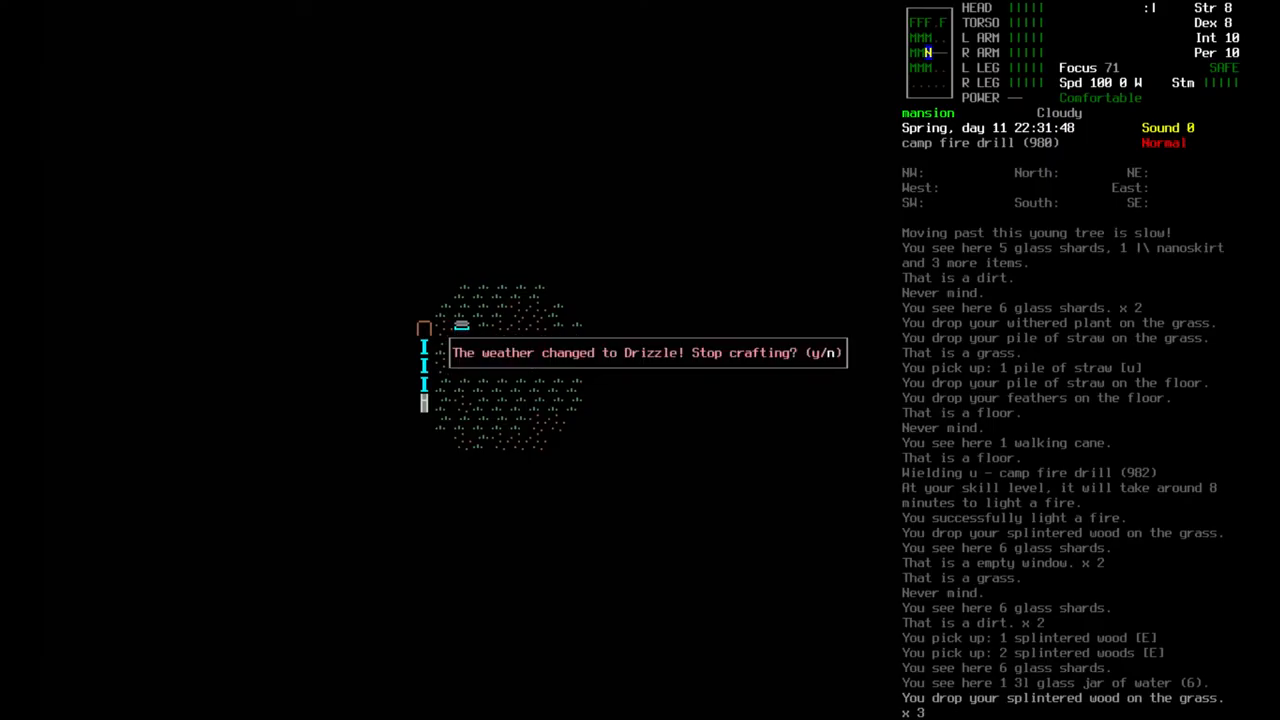
pyautogui.press('n')
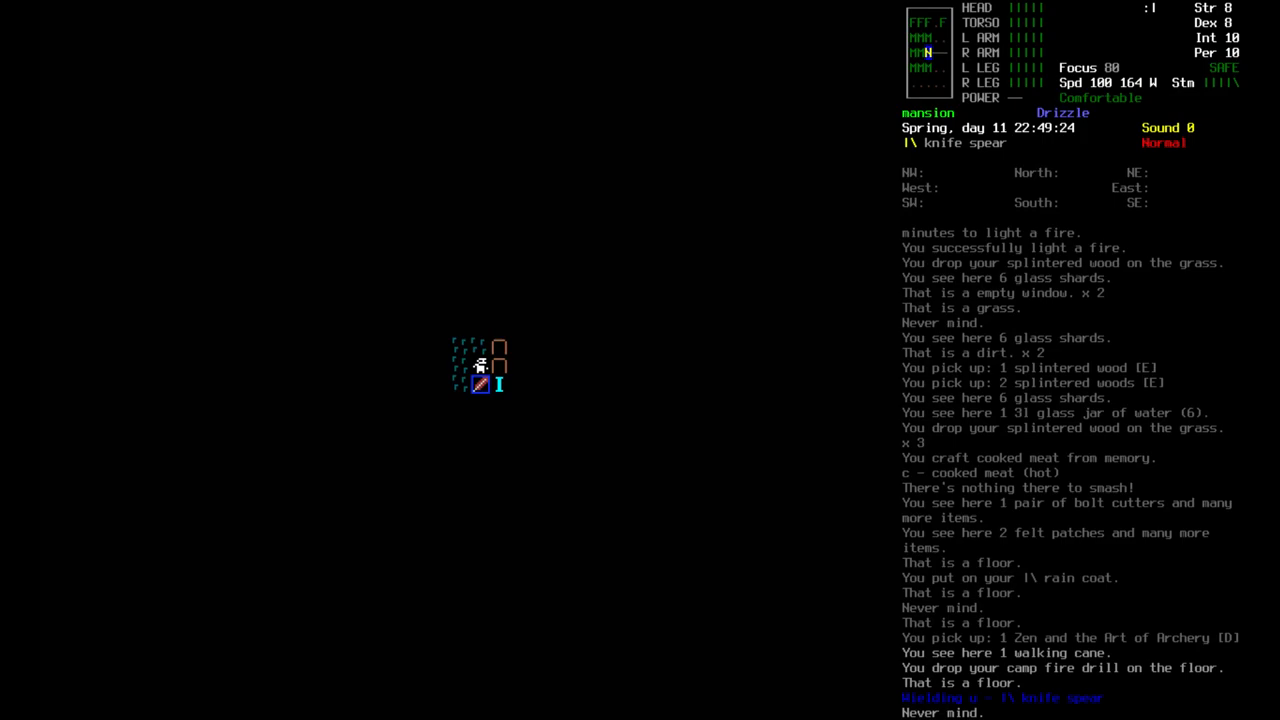
# - Browse the book pile's pickup list and move down through the books and magazines
pyautogui.press('m')
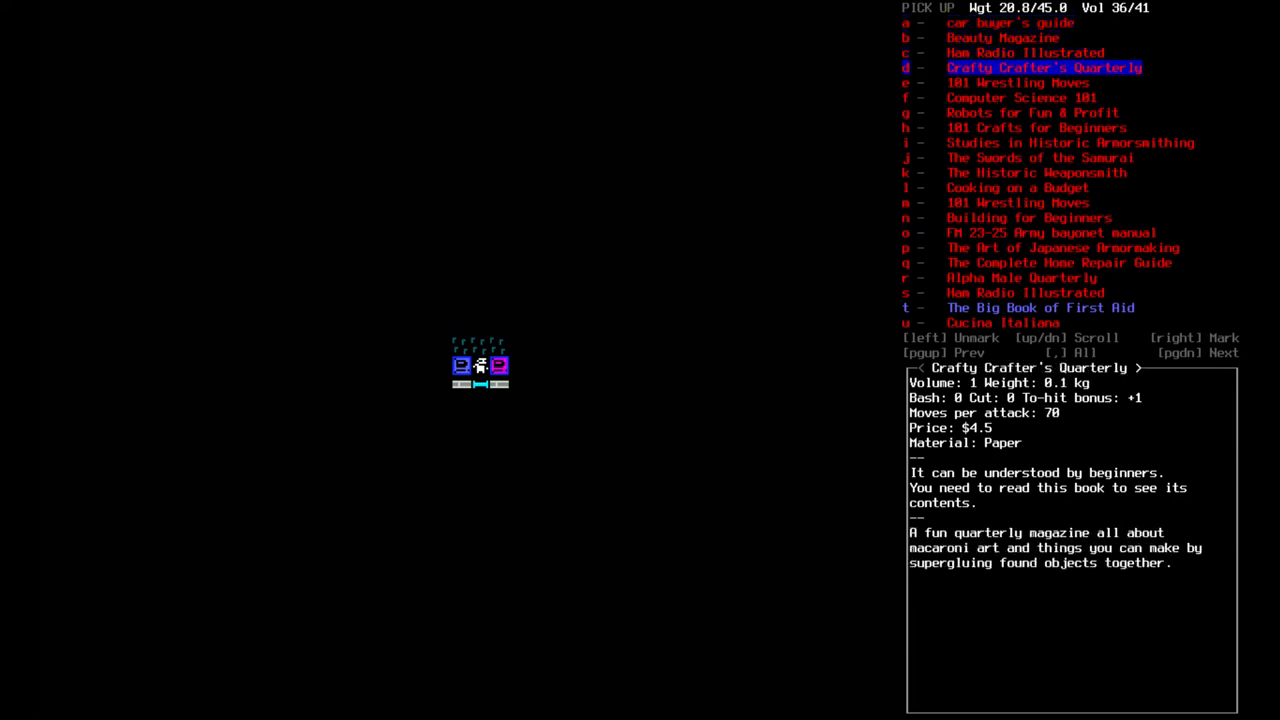
pyautogui.press('down')
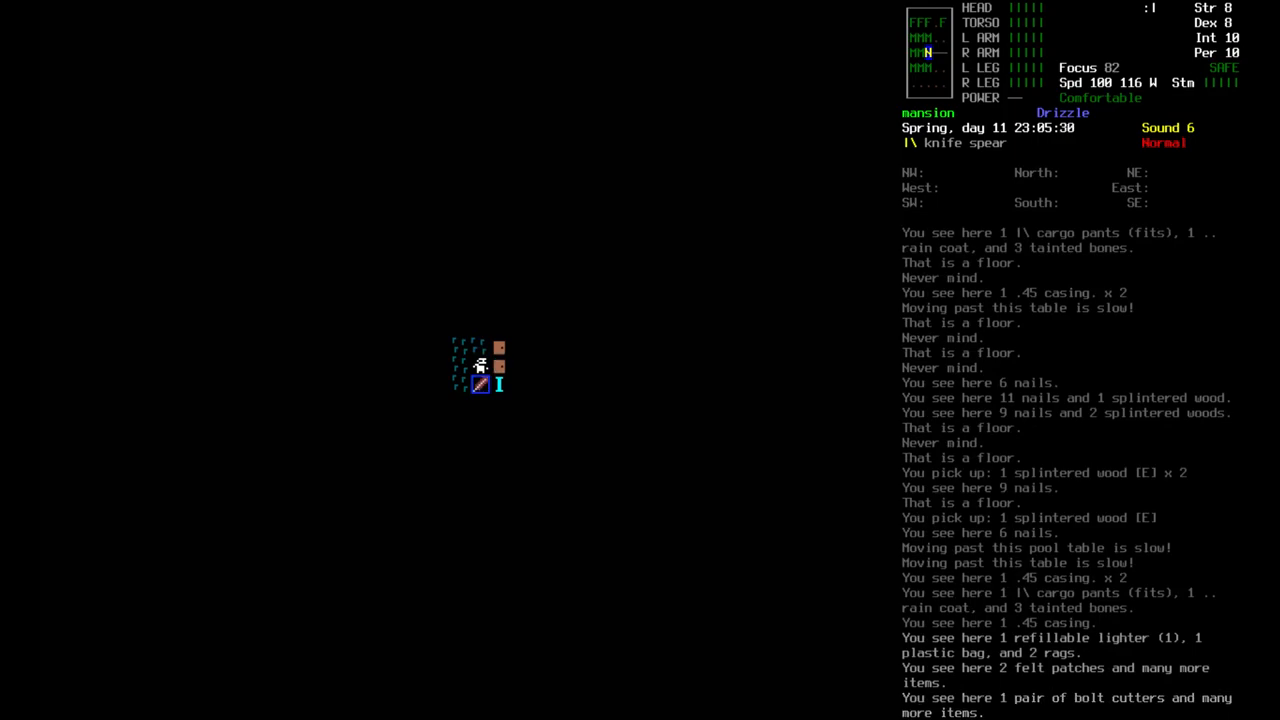
# - Reopen the ammunition recipes with the heavy wooden arrow shaft details shown
pyautogui.press('d')
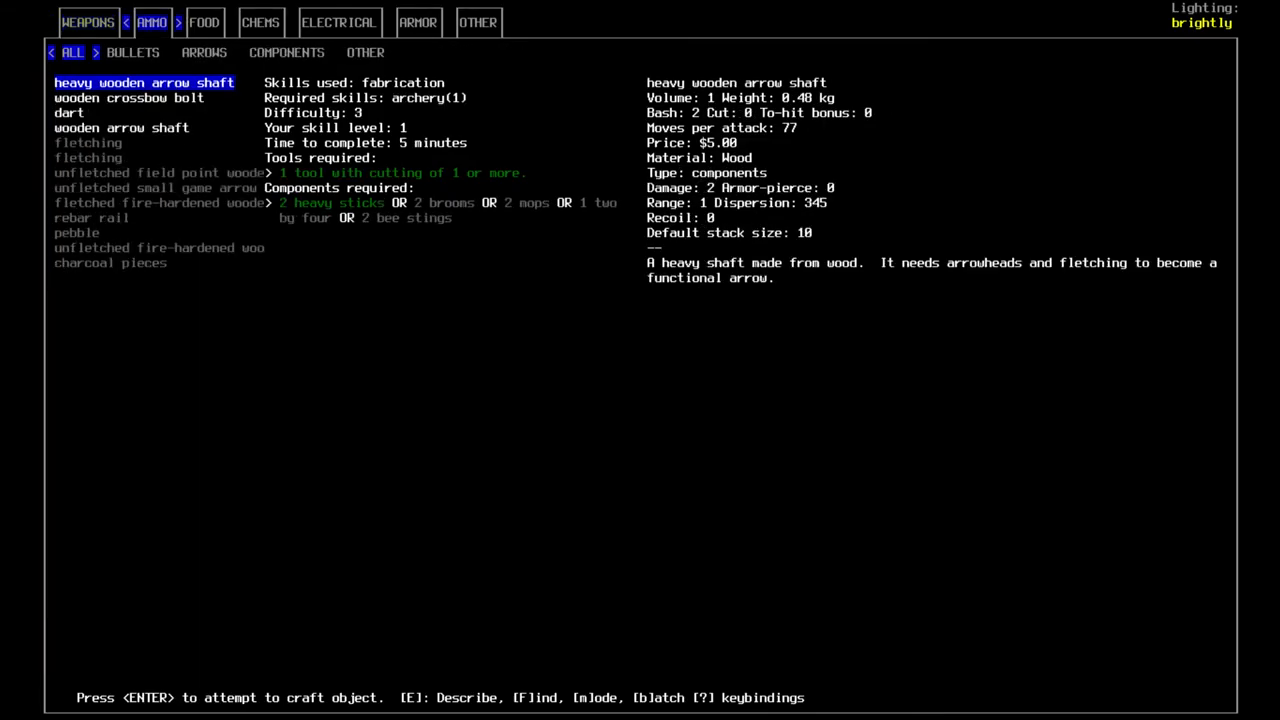
# - Cycle through the FOOD, AMMO and WEAPONS recipe categories before searching for egg dishes
pyautogui.click(204, 22)
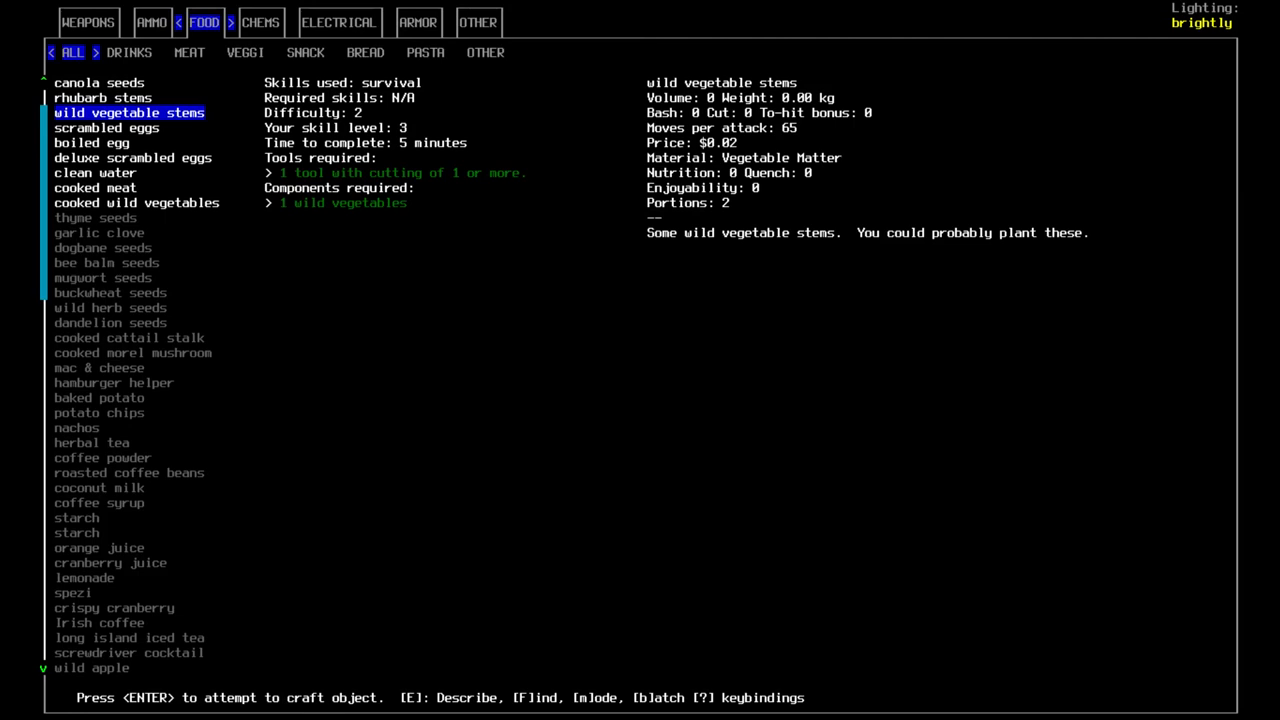
pyautogui.click(96, 172)
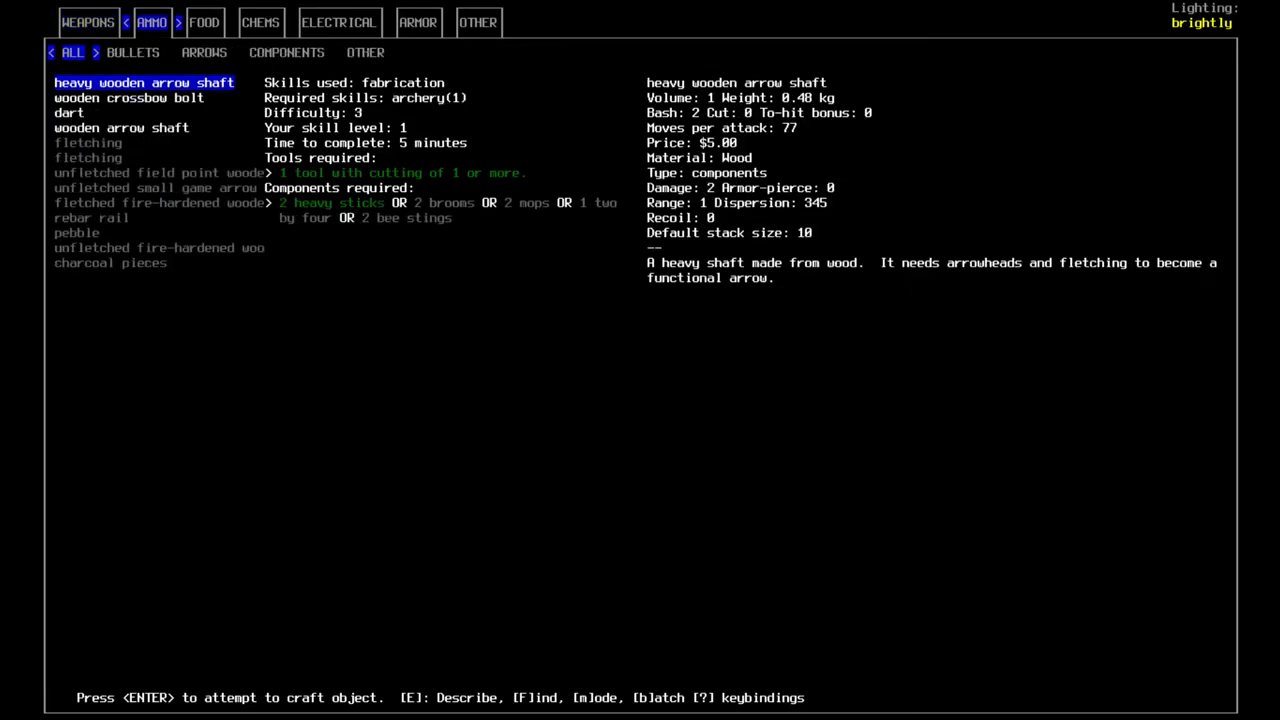
pyautogui.click(204, 22)
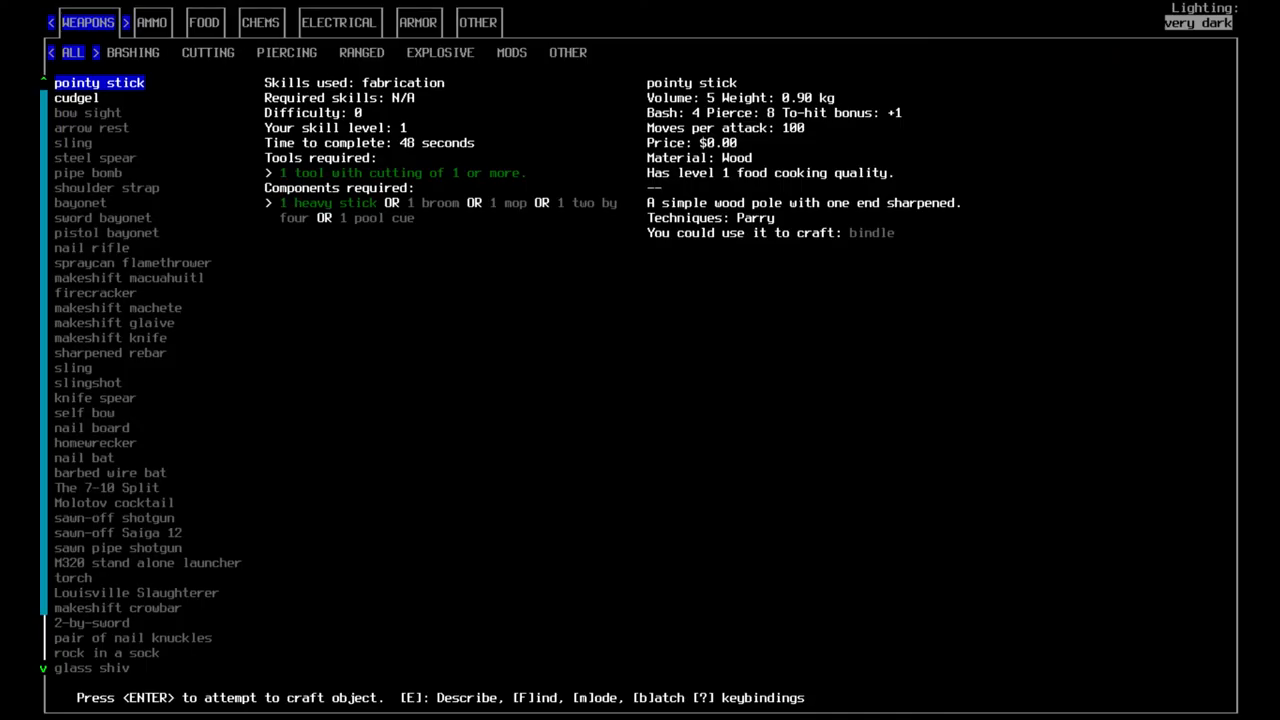
pyautogui.click(204, 22)
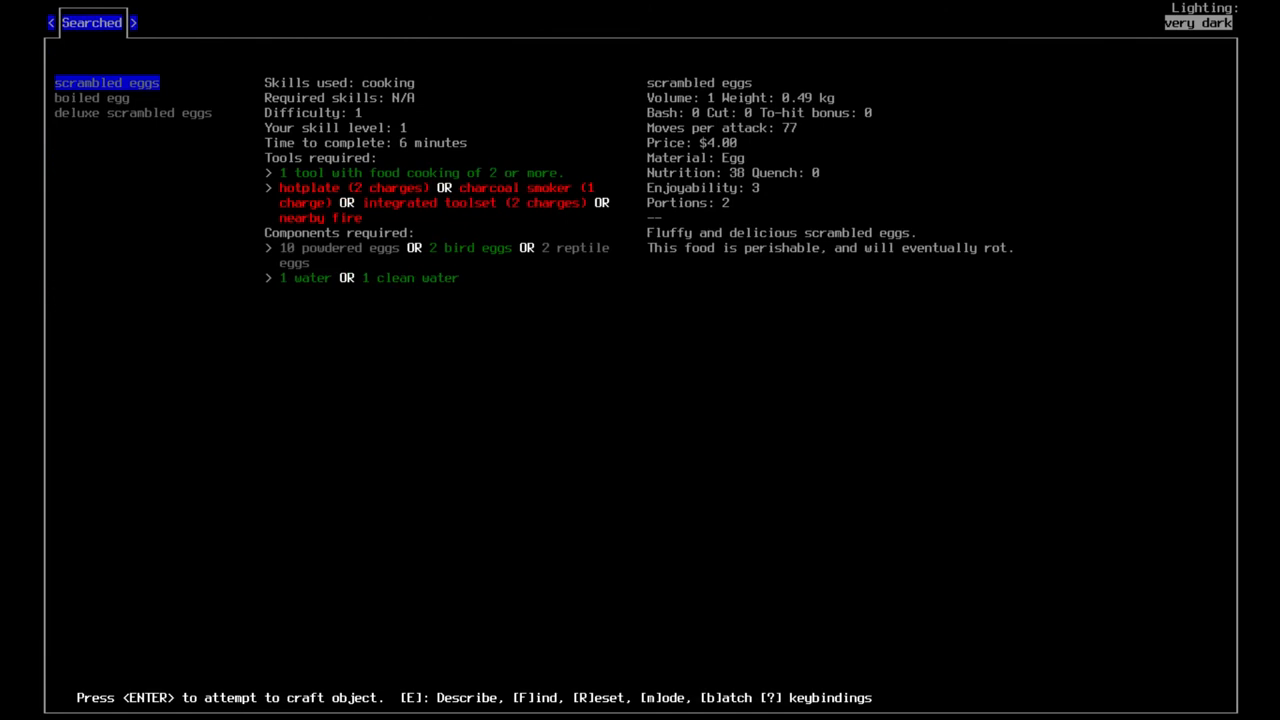
# - Read the scrambled eggs, boiled egg and deluxe scrambled eggs requirements, then clear the filter
pyautogui.press('DOWN')
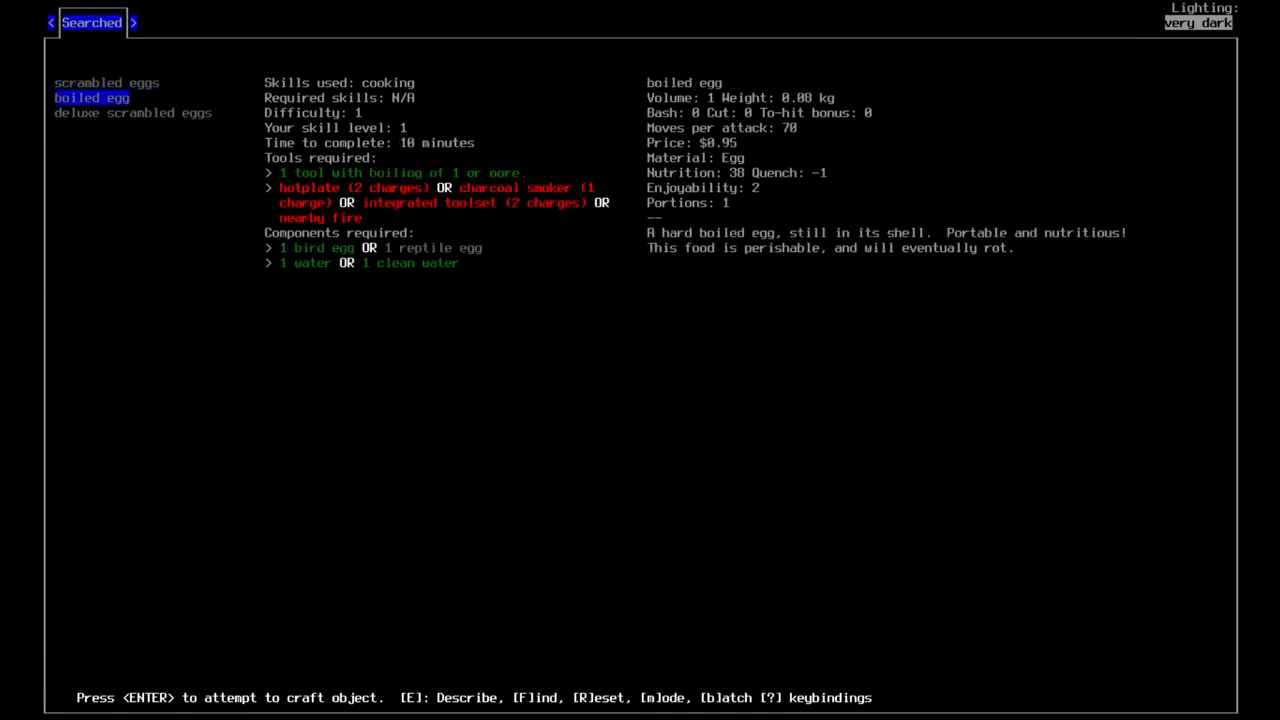
pyautogui.press('up')
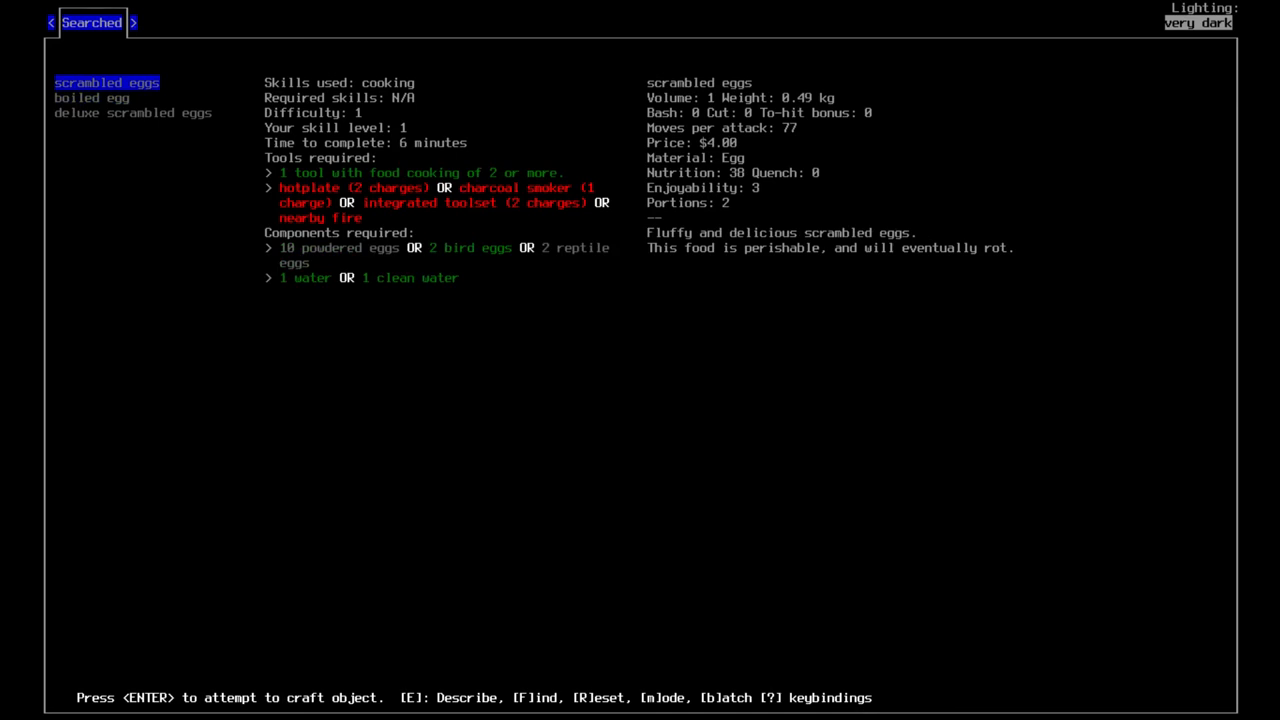
pyautogui.press('Down')
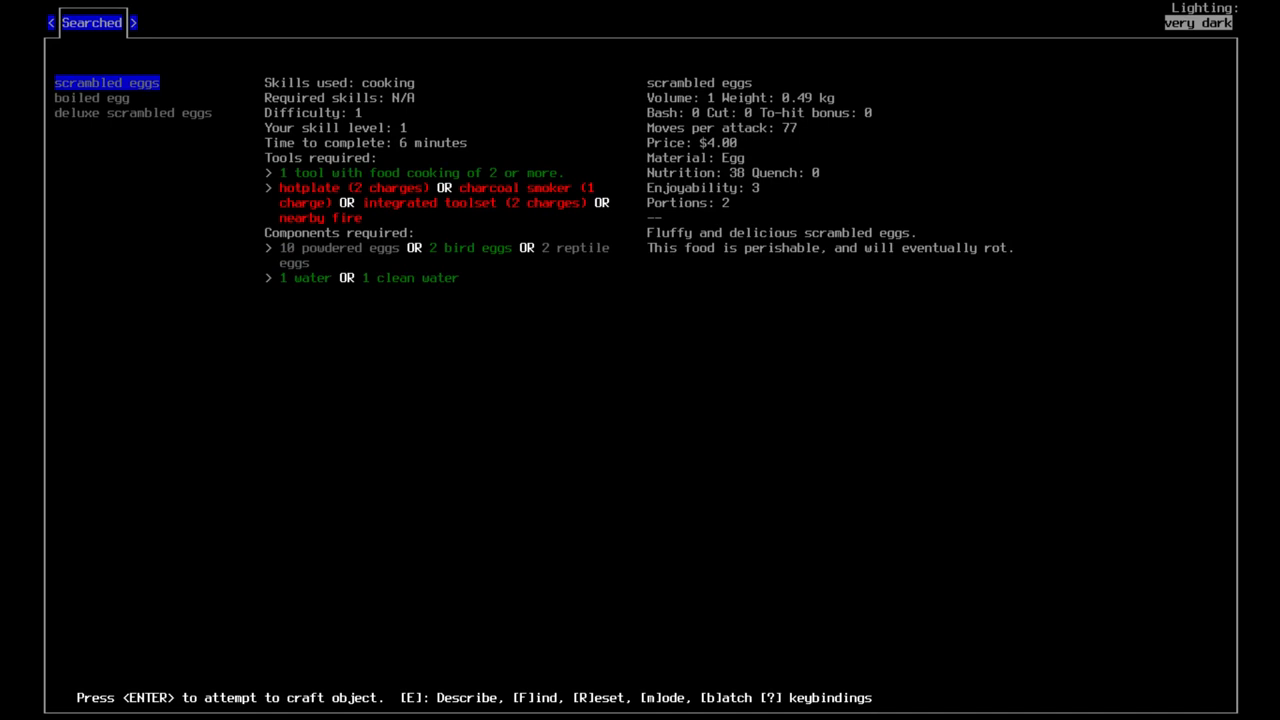
pyautogui.press('down')
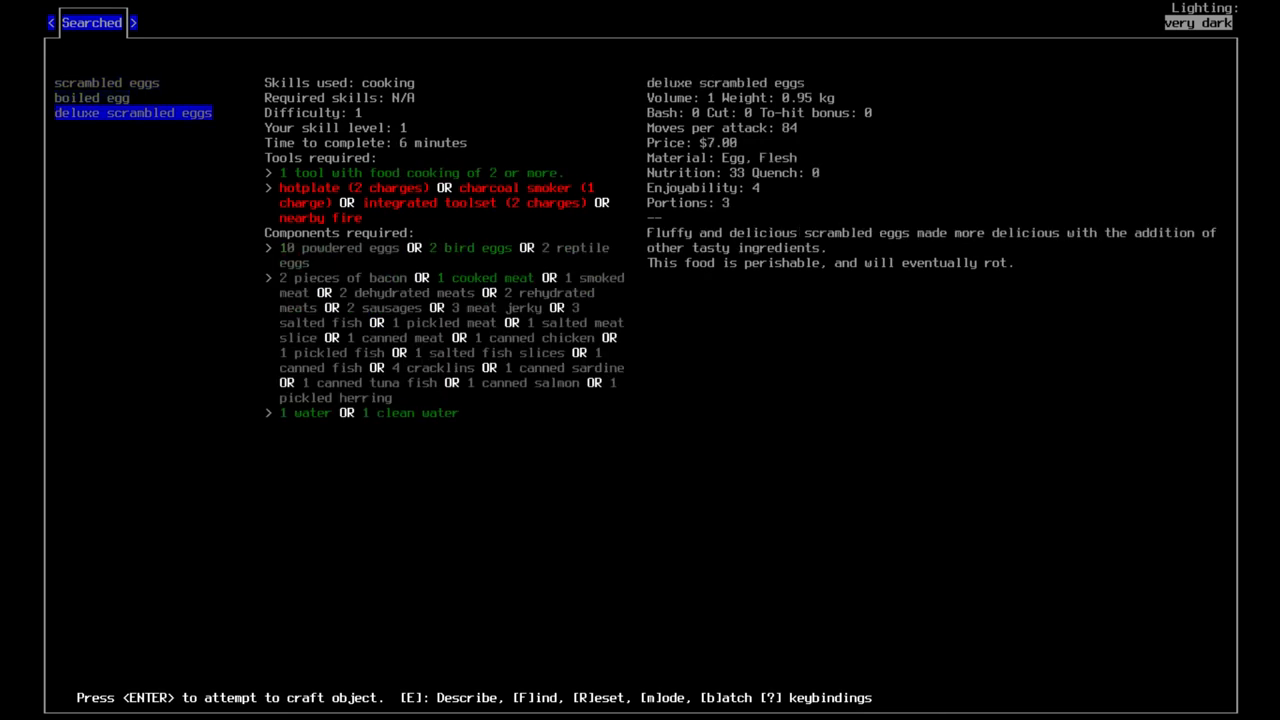
pyautogui.press('up')
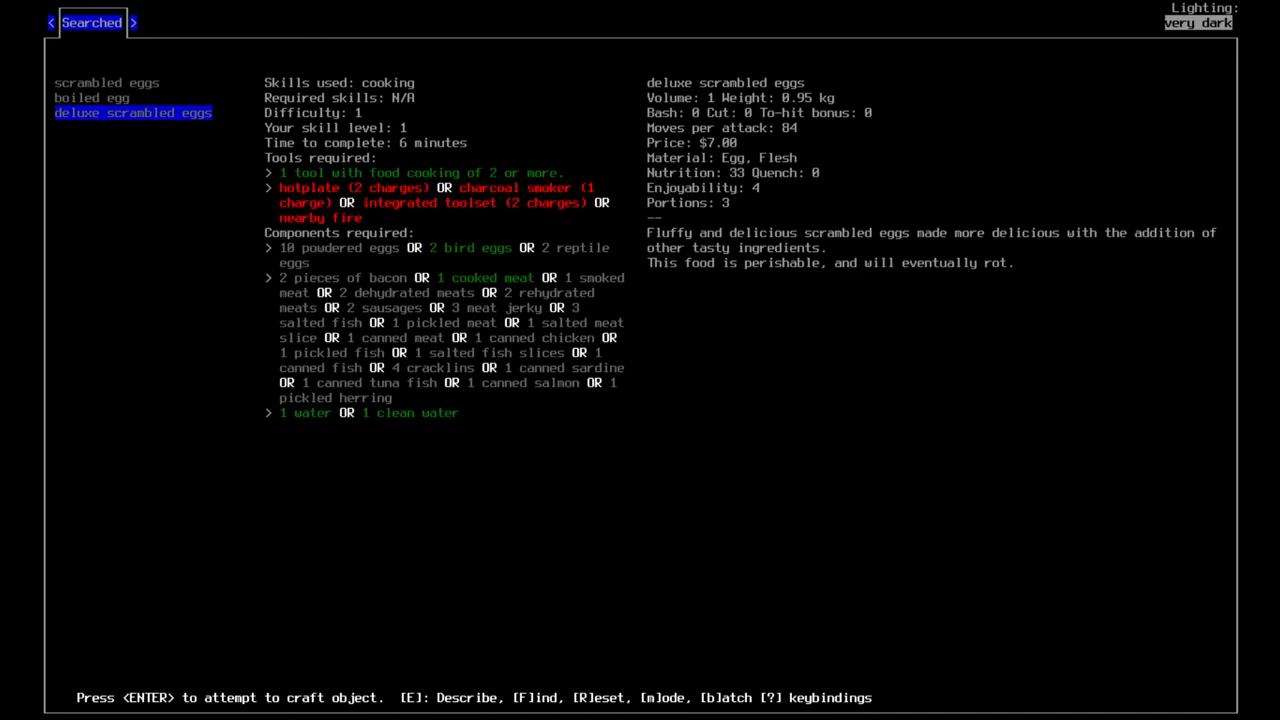
pyautogui.press('up')
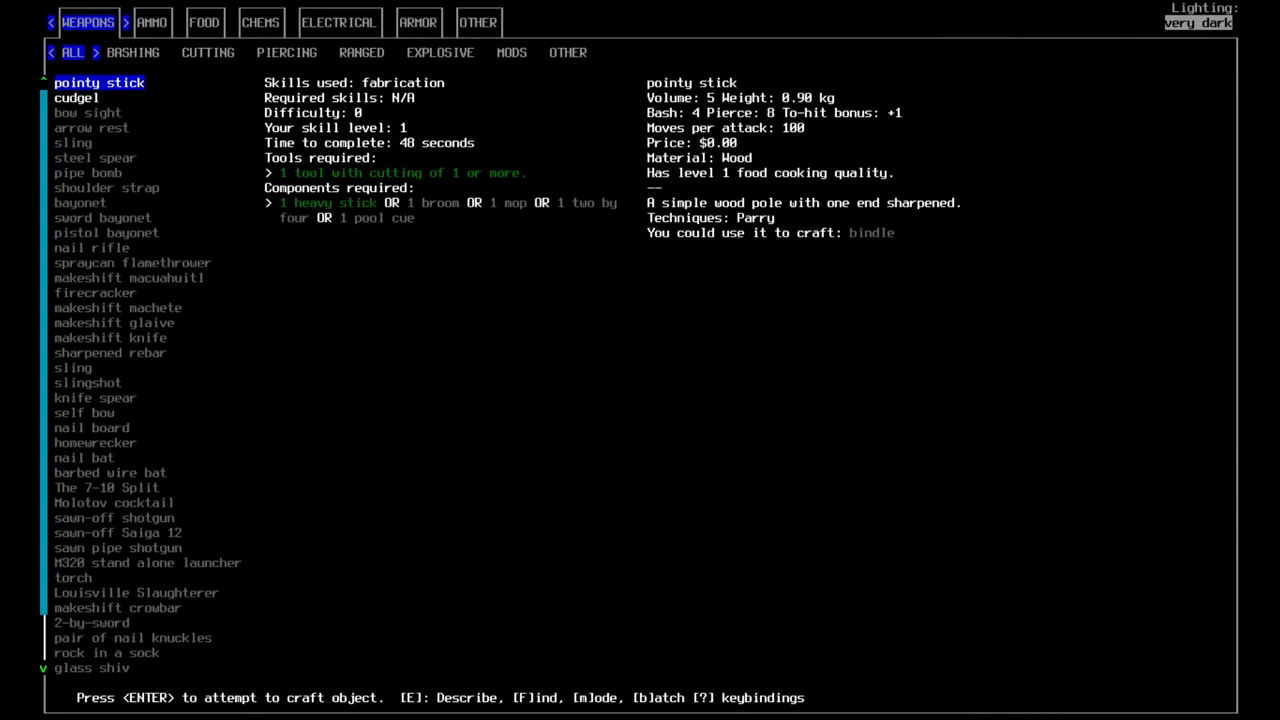
# - Search the recipe list for 'cooking' and move down the results
pyautogui.press('f')
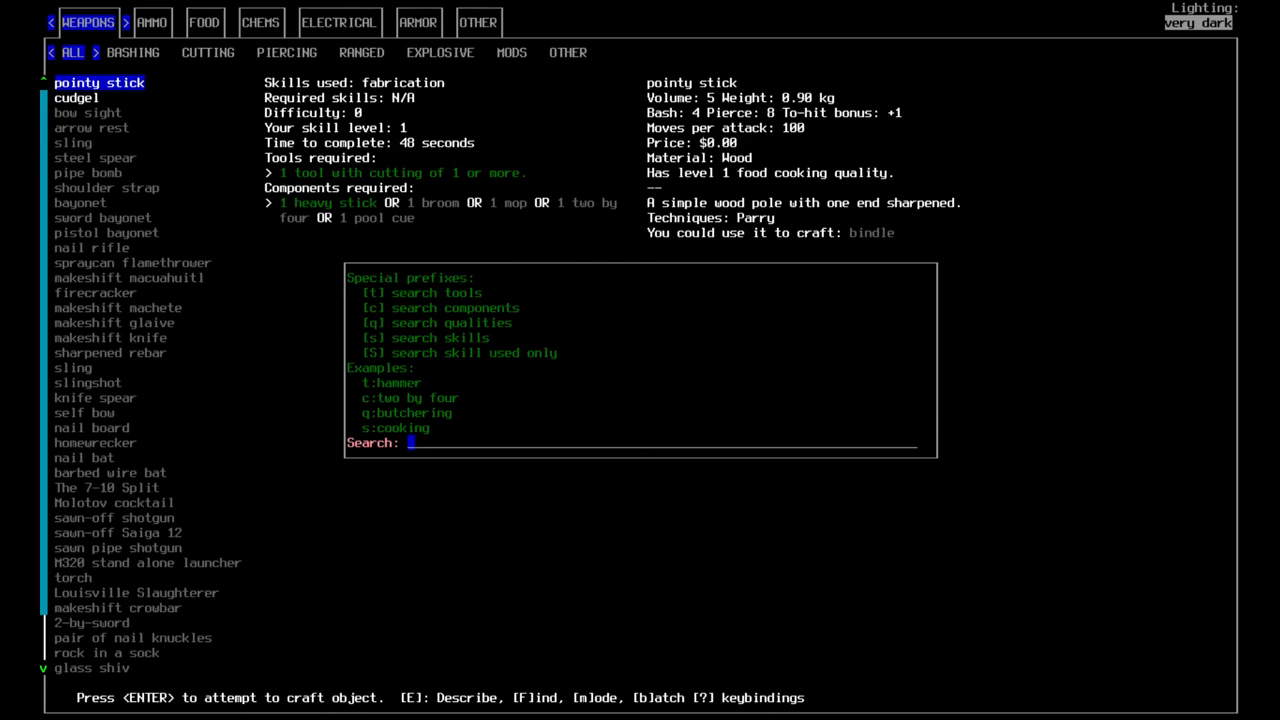
pyautogui.write('cooking')
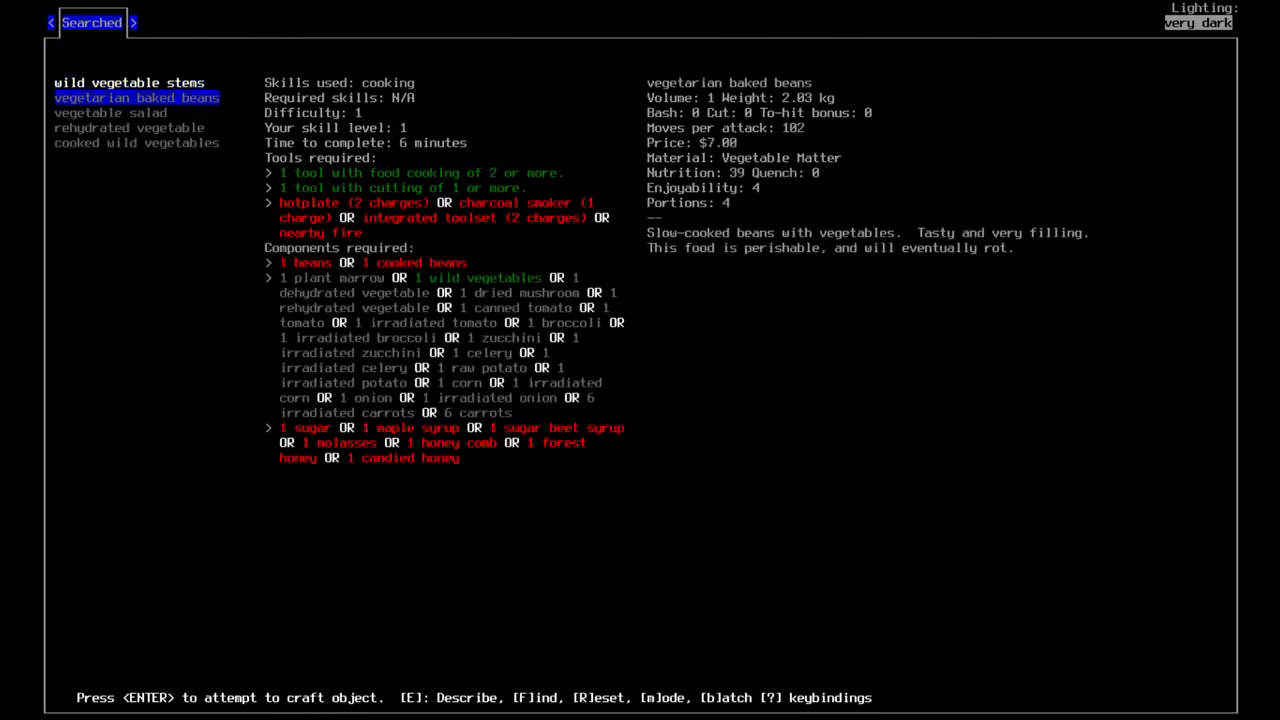
pyautogui.press('Down')
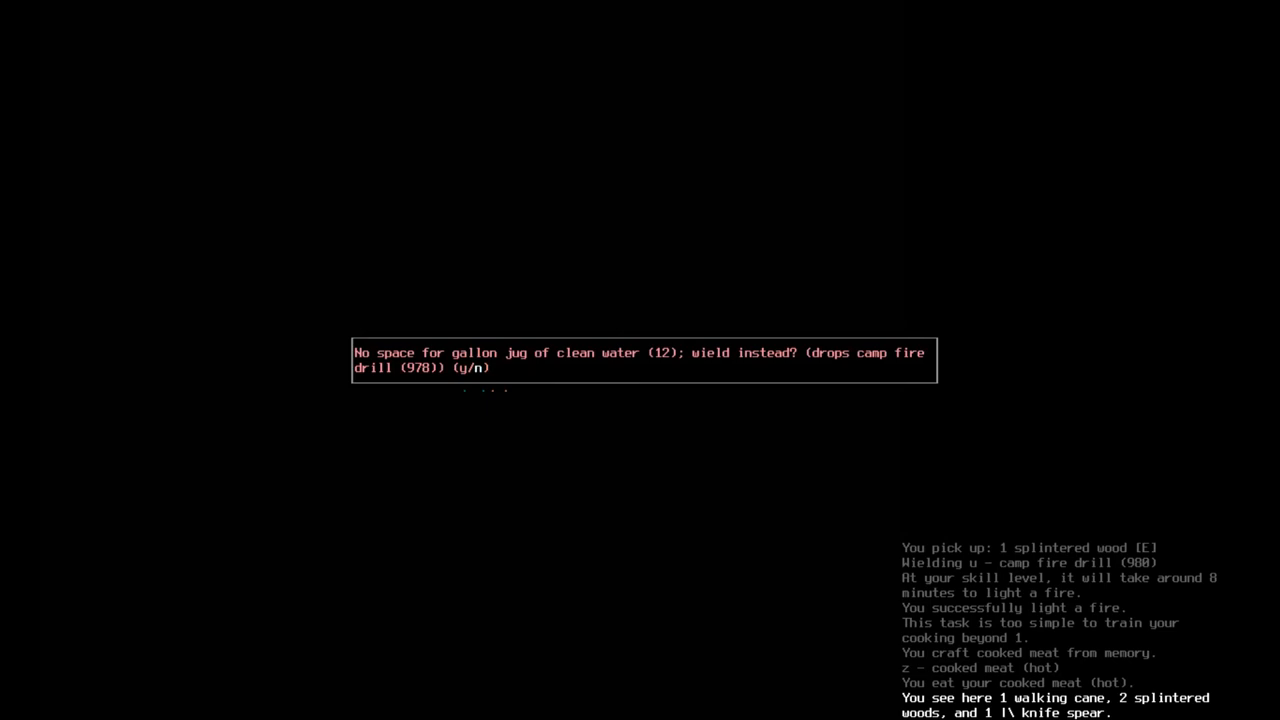
# - Drink the clean water, drop the gallon jug at camp and keep the knife spear wielded
pyautogui.press('y')
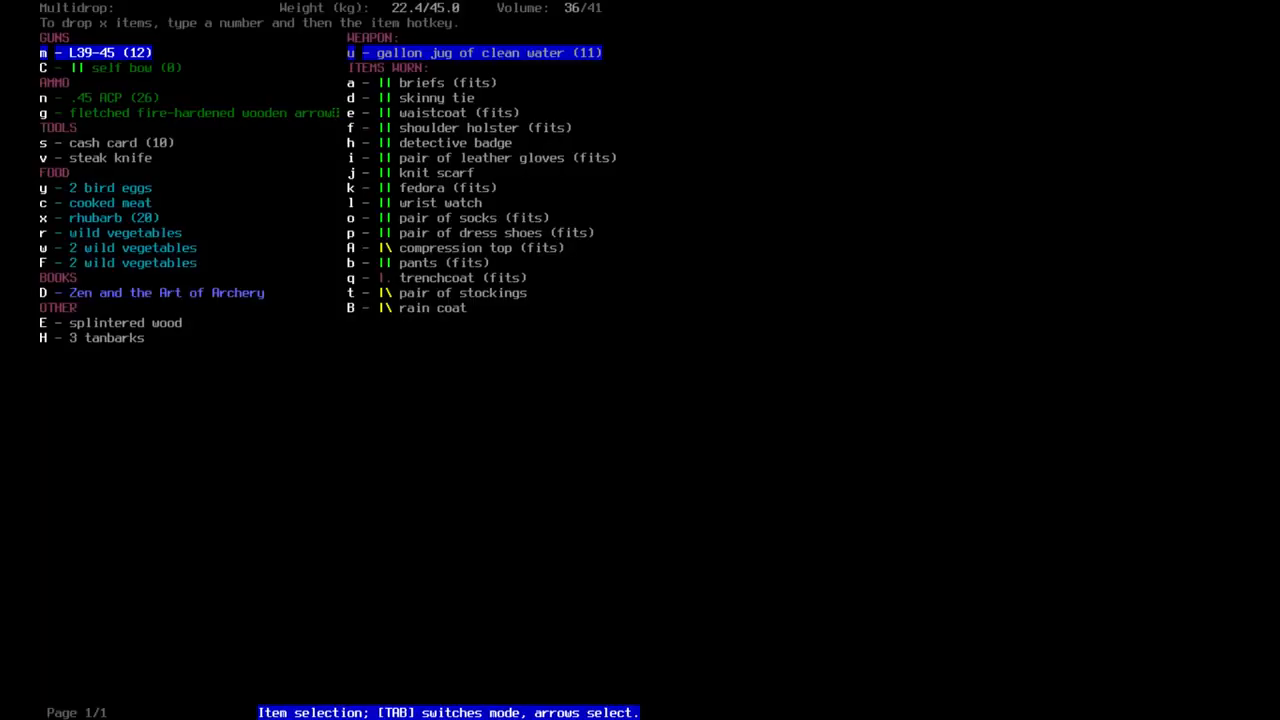
pyautogui.press('u')
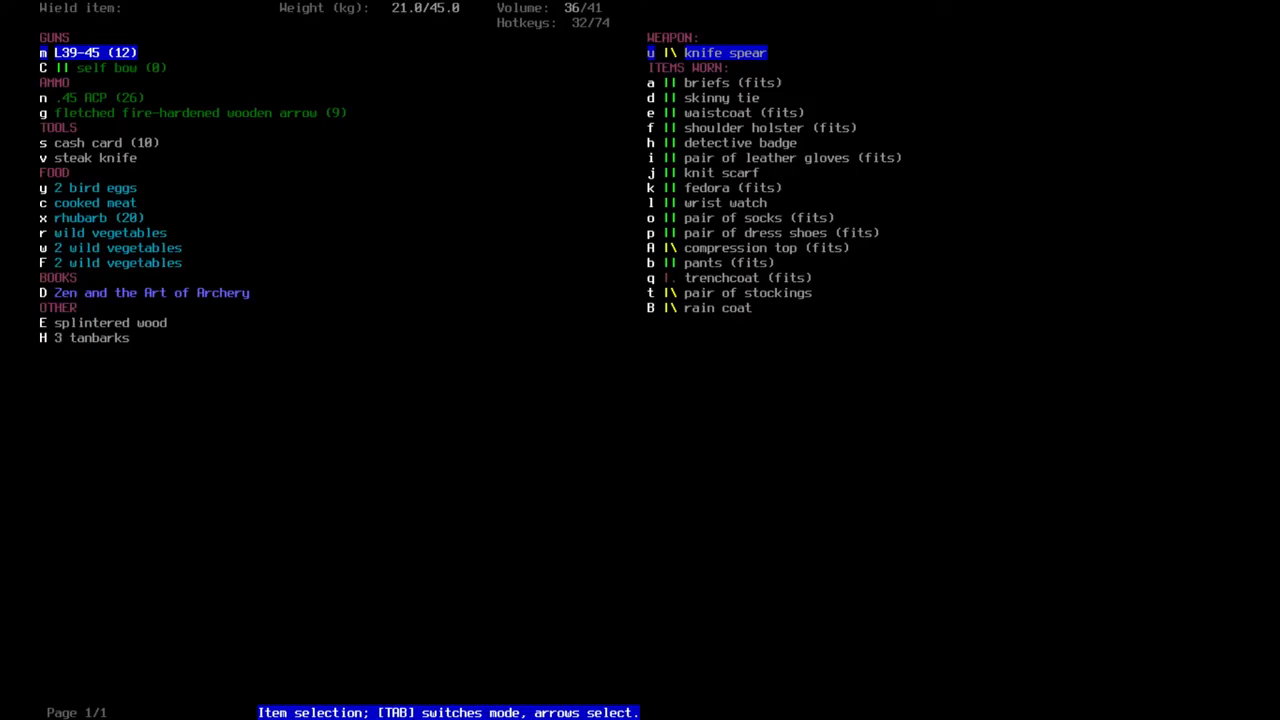
pyautogui.press('Escape')
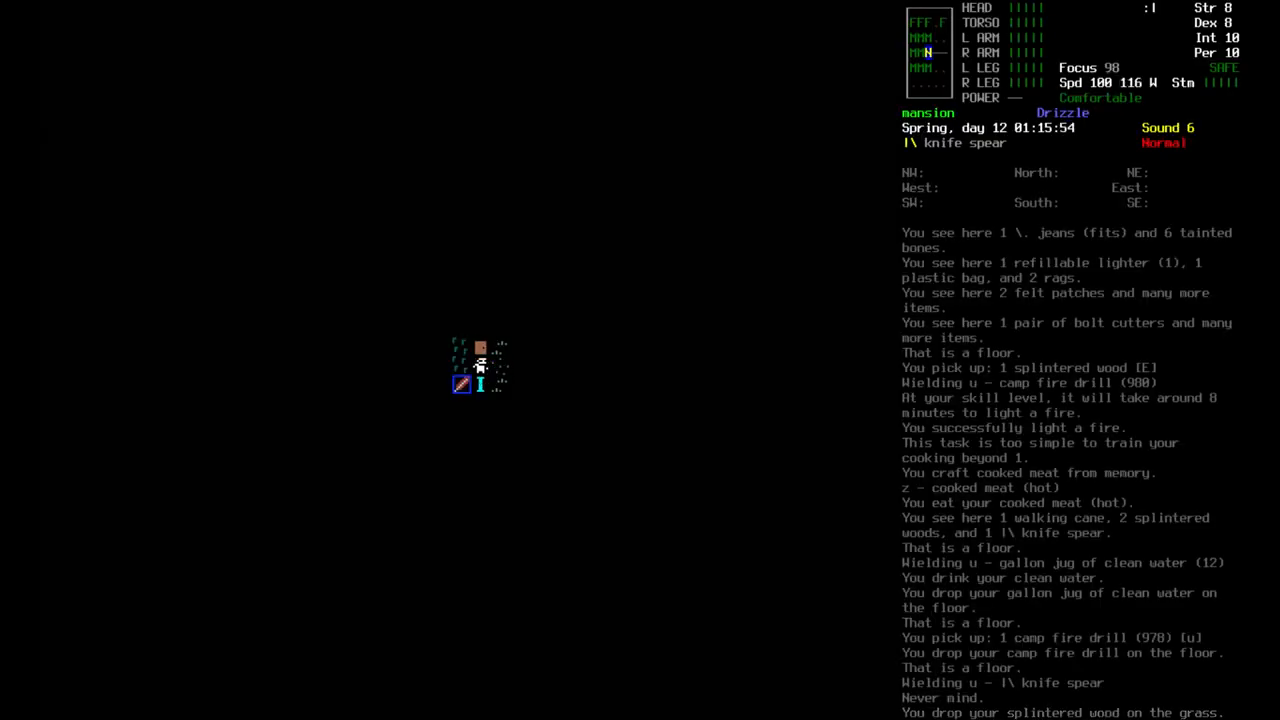
# - Pick up loose items, then forage the bluebell and harvest acorns from the blackjack oak
pyautogui.press('g')
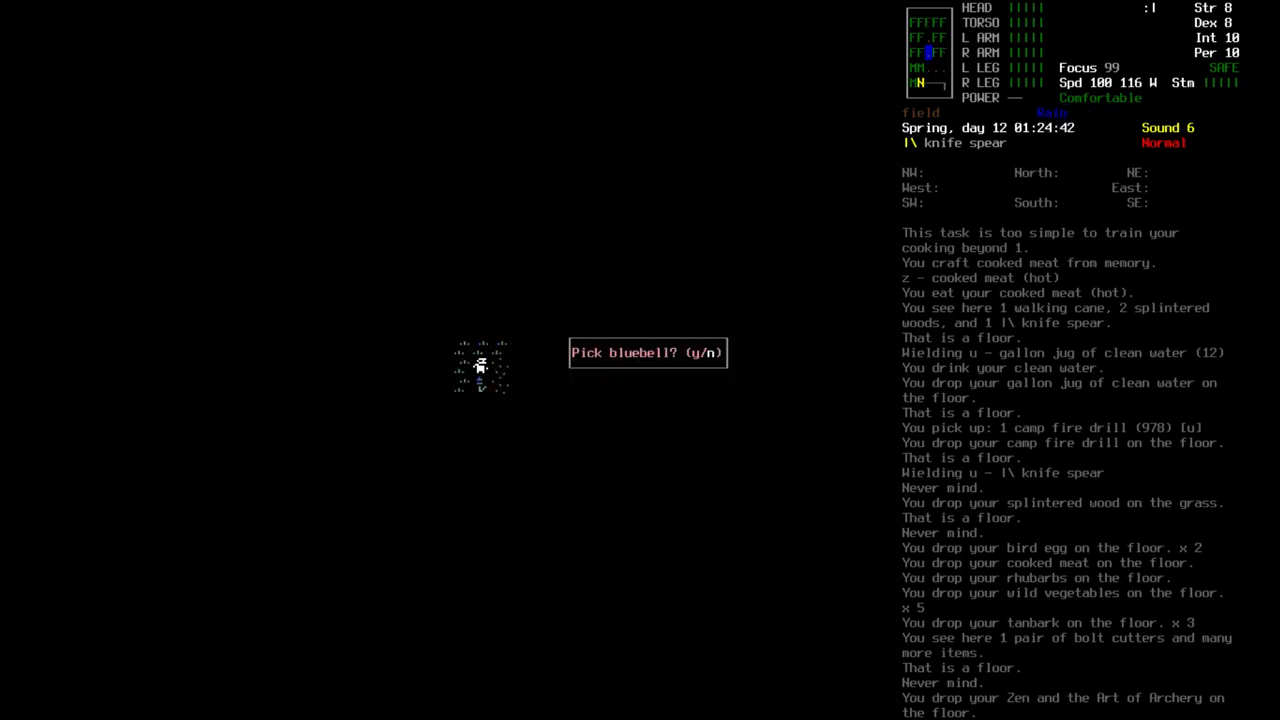
pyautogui.press('y')
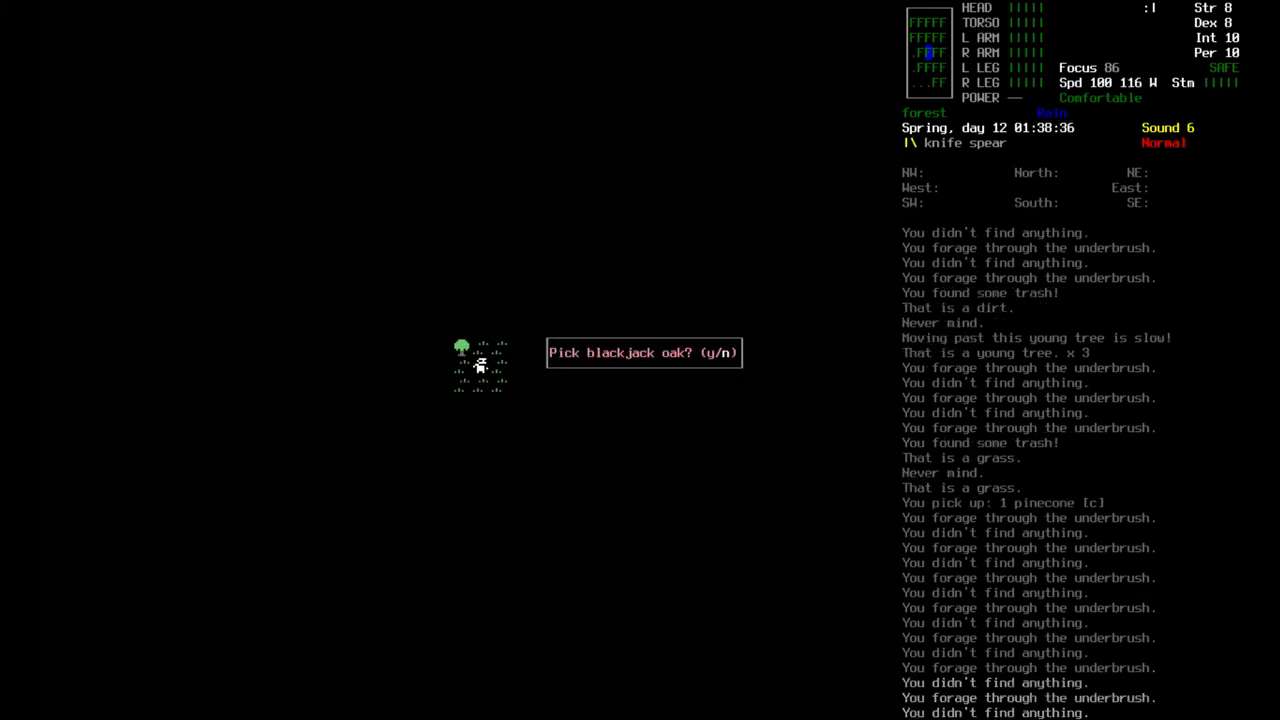
pyautogui.press('y')
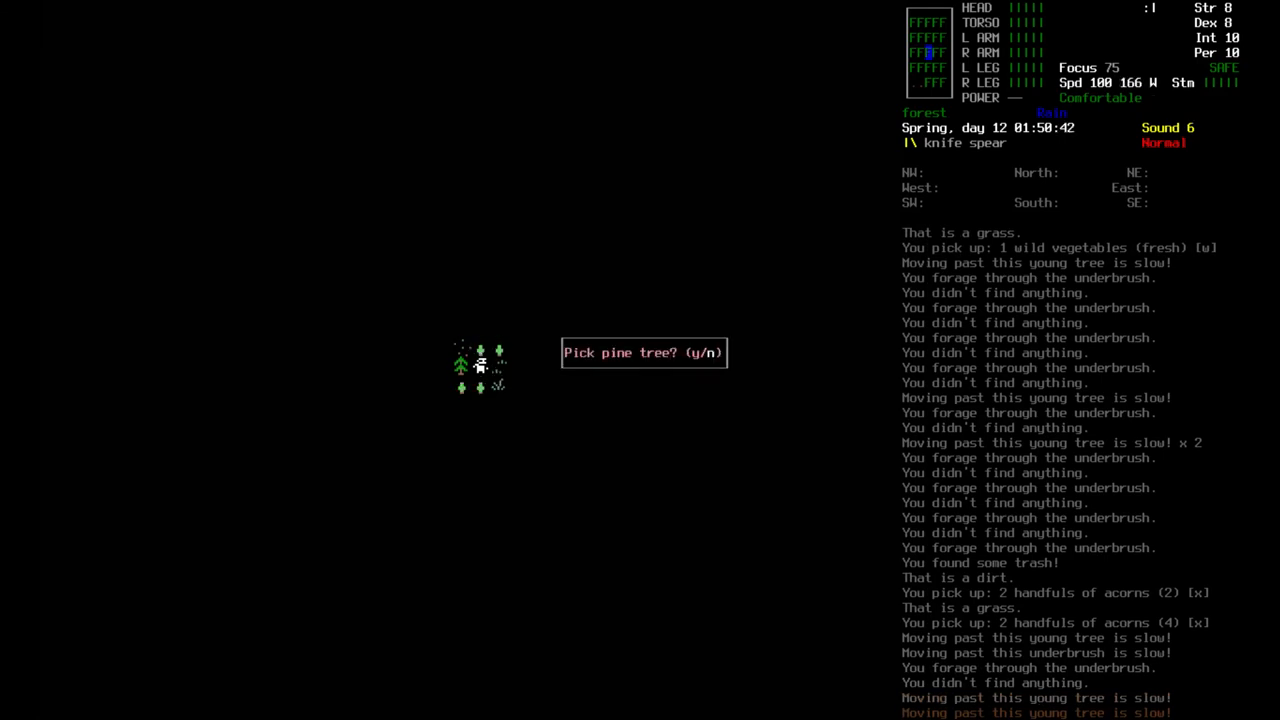
# - Harvest boughs from the pine tree and pick up the pine boughs
pyautogui.press('y')
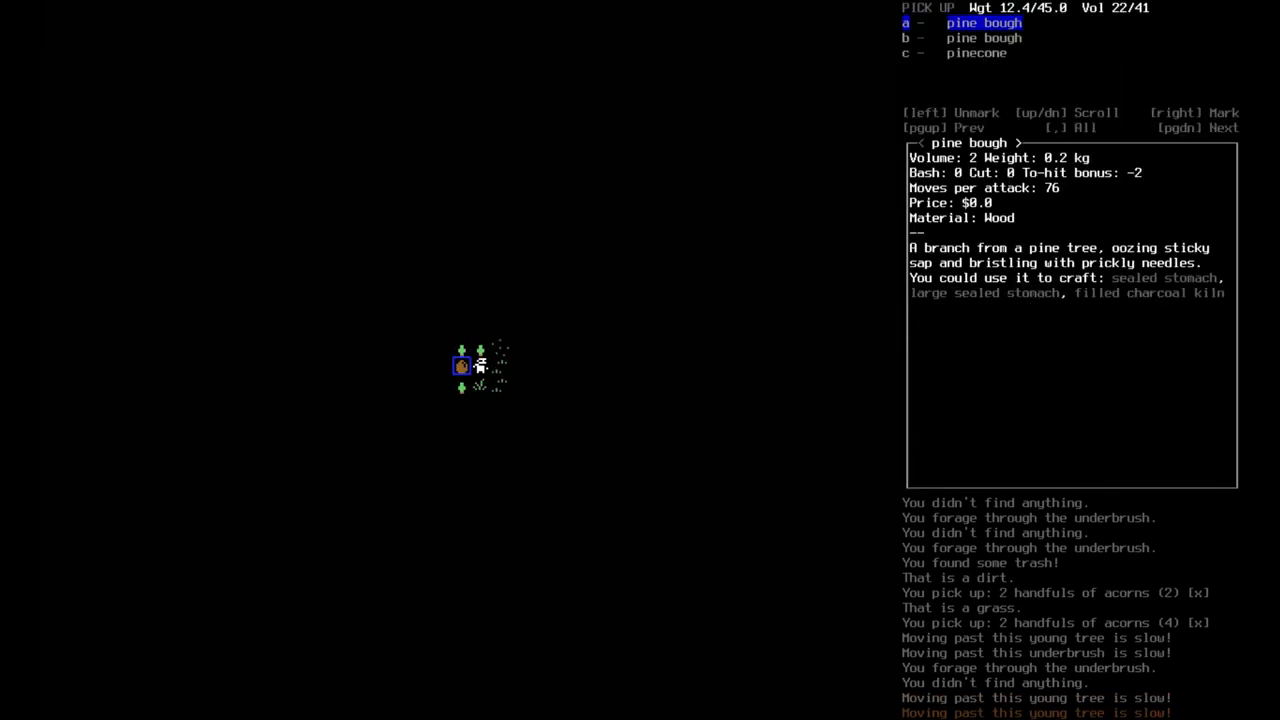
pyautogui.press('Enter')
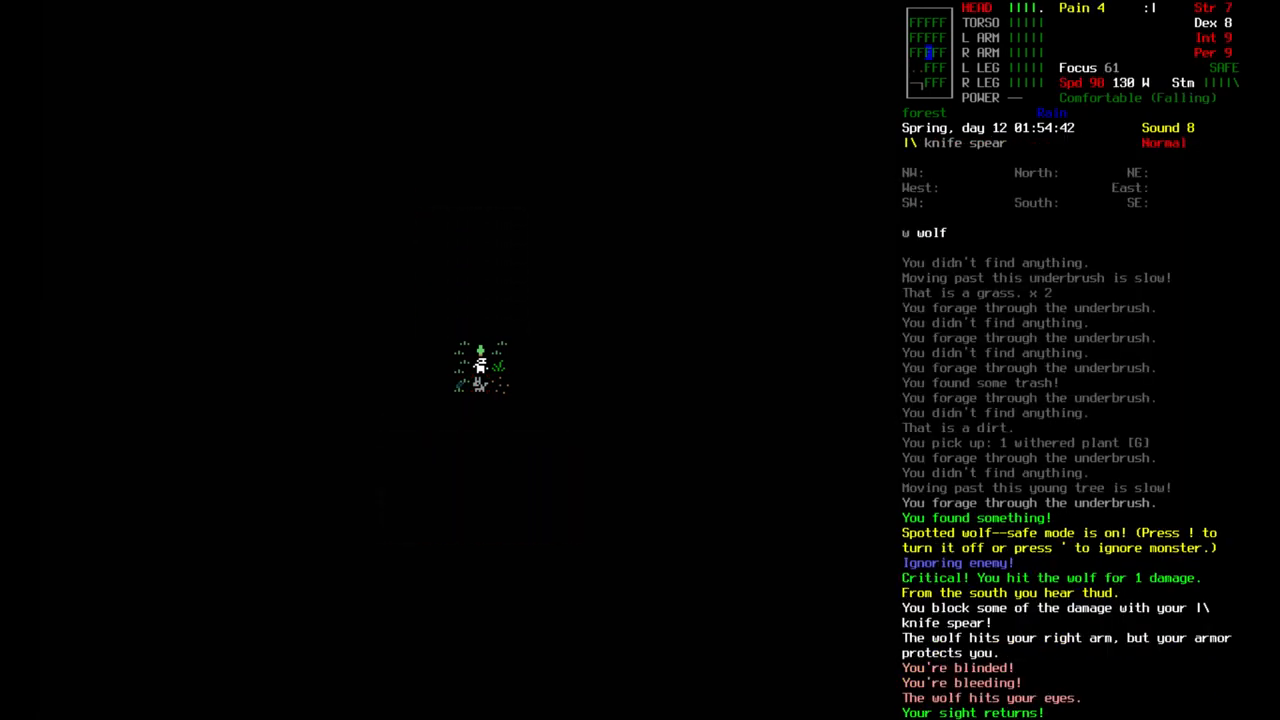
# - Finish off the wolf, then confirm wearing the rain coat from the worn clothing list
pyautogui.press('i')
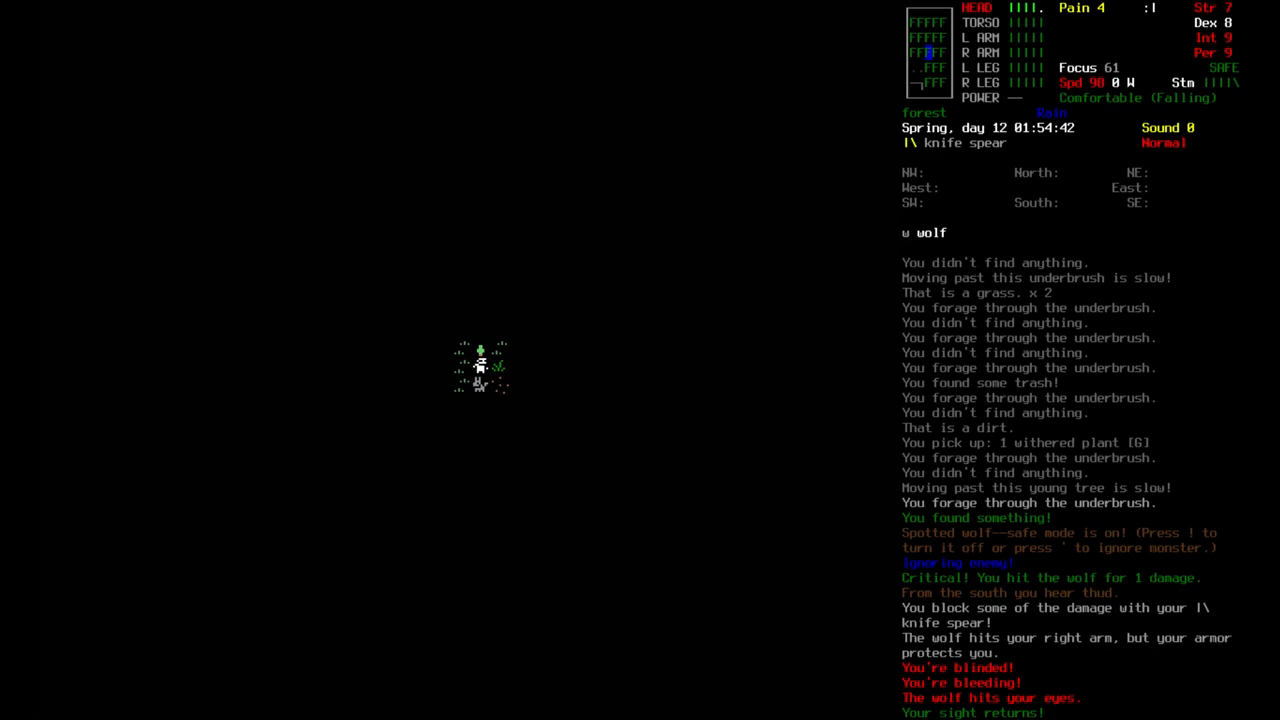
pyautogui.press('i')
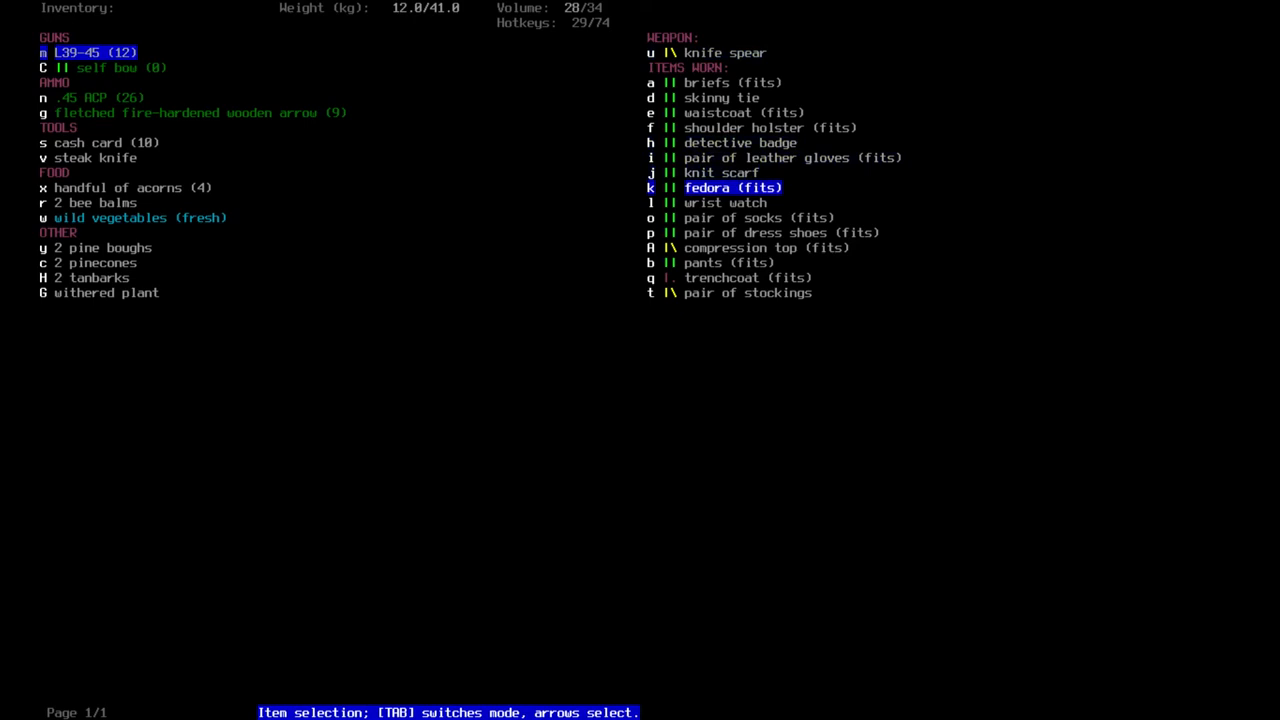
pyautogui.press('up')
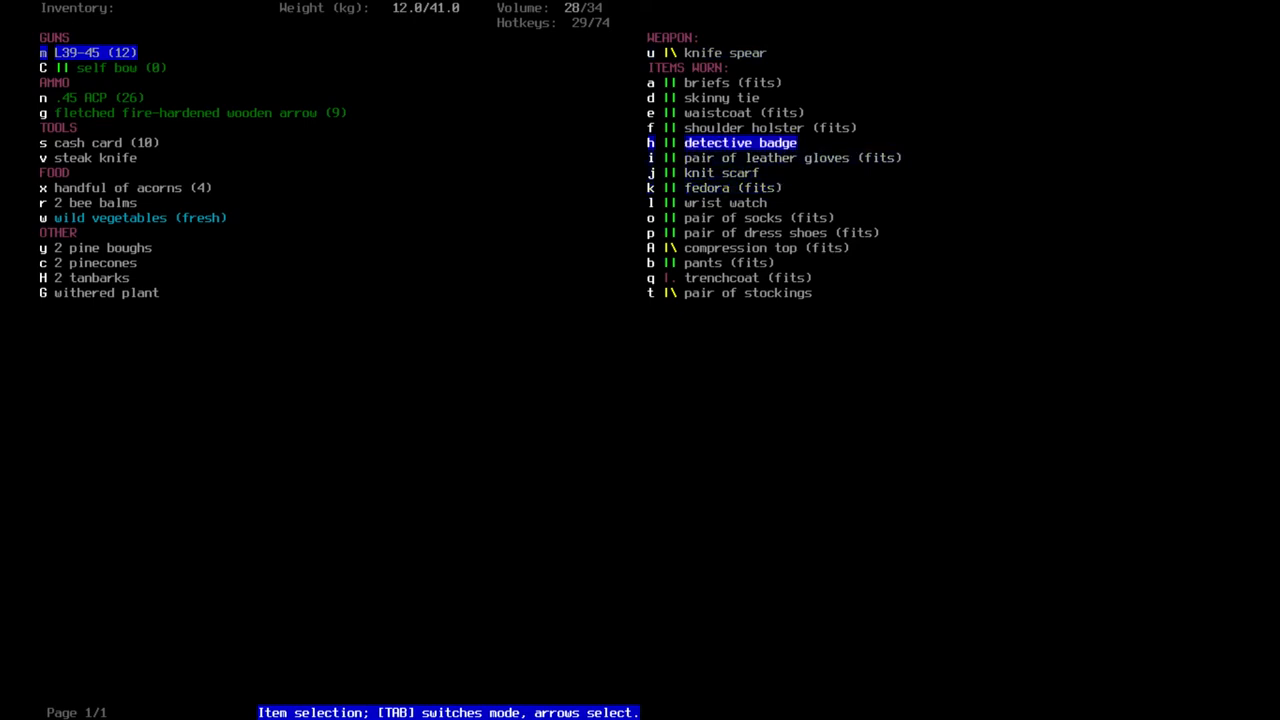
pyautogui.press('down')
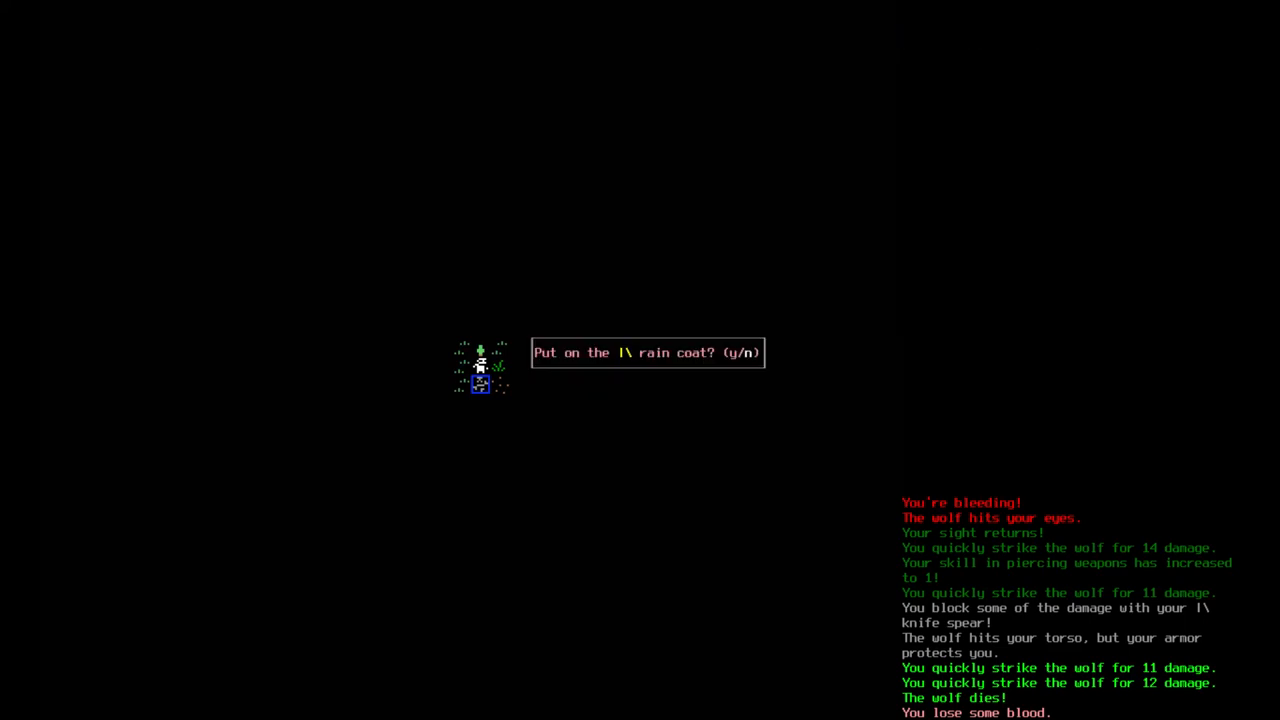
pyautogui.press('y')
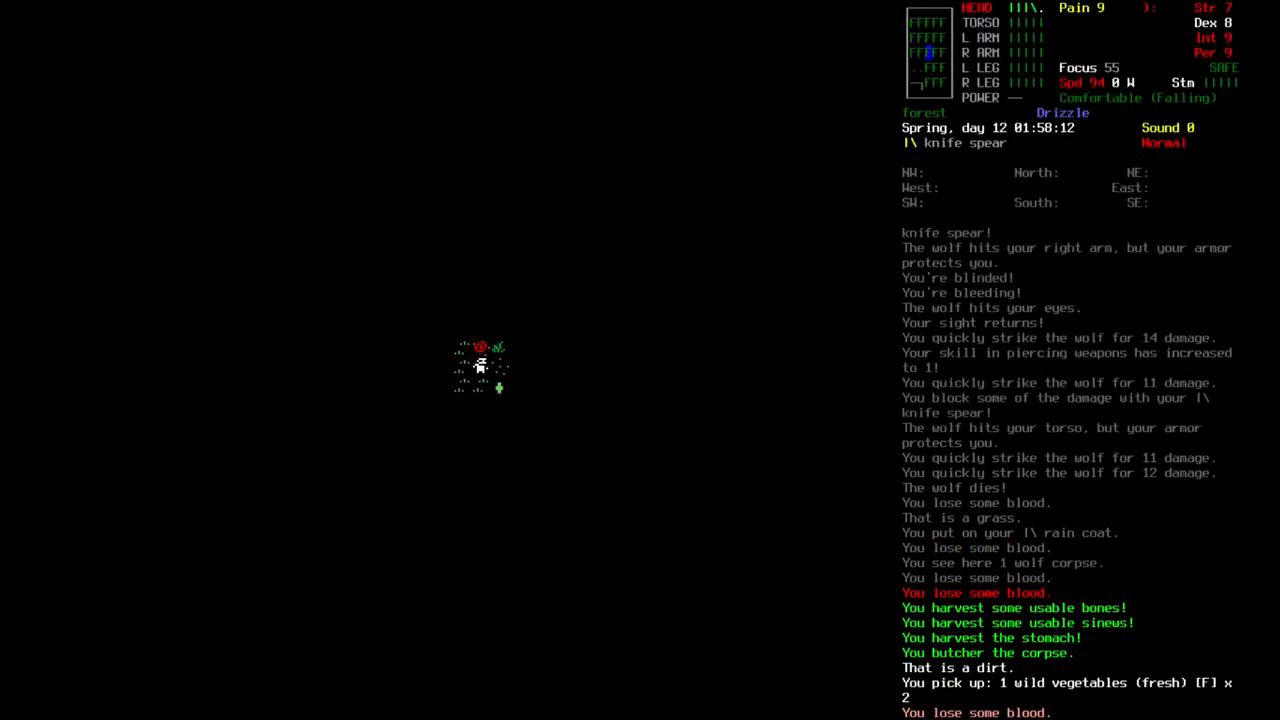
# - Pick up the wolf parts, then step through the Multidrop list past the self bow to the .45 ACP ammo
pyautogui.press('g')
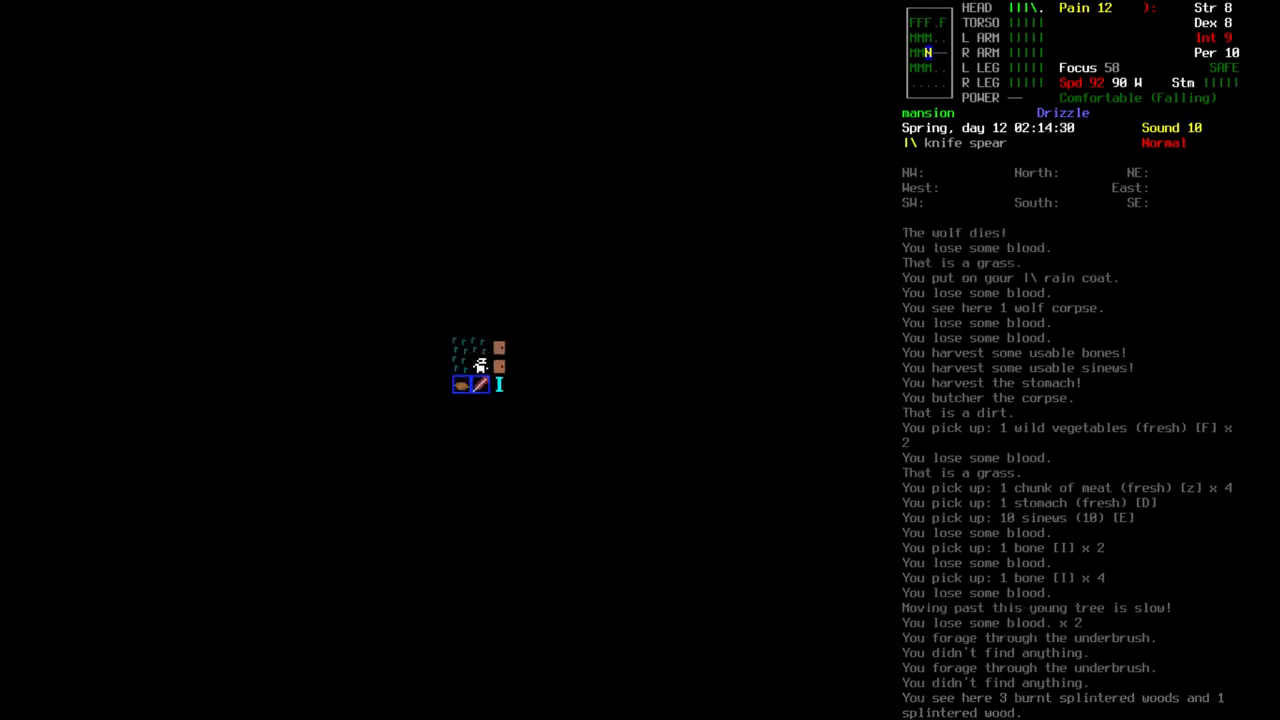
pyautogui.press('d')
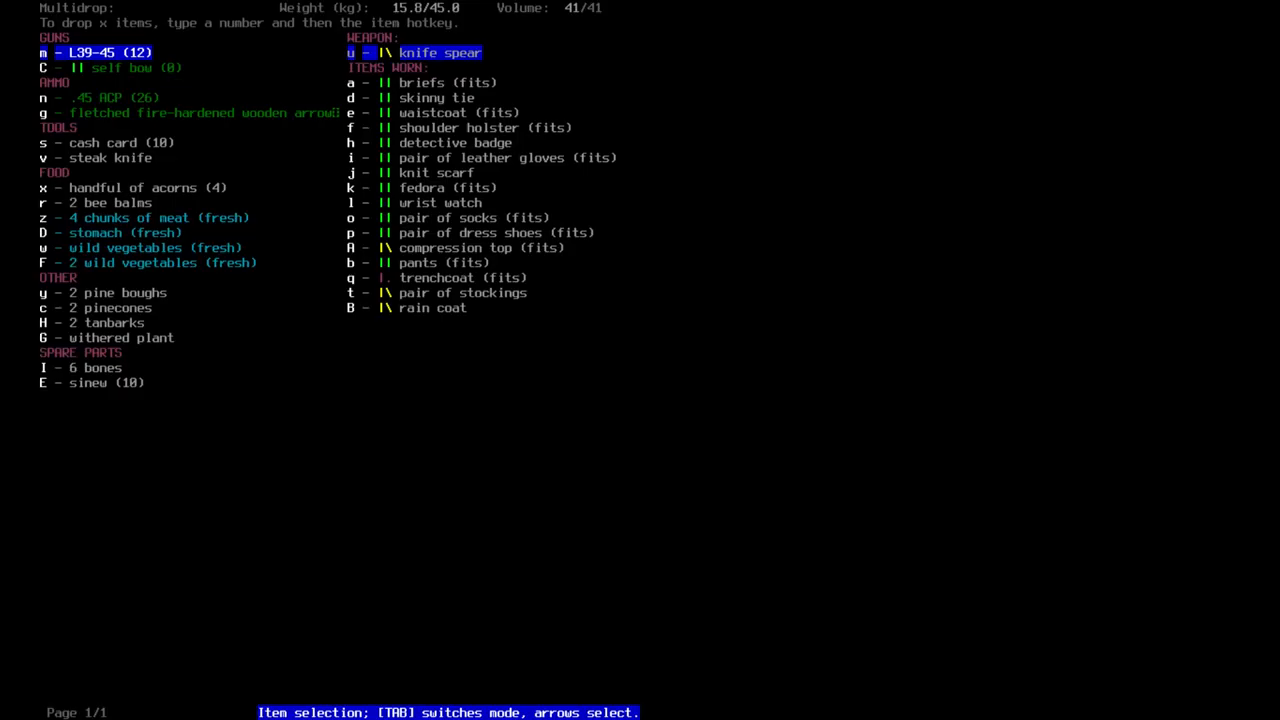
pyautogui.press('Down')
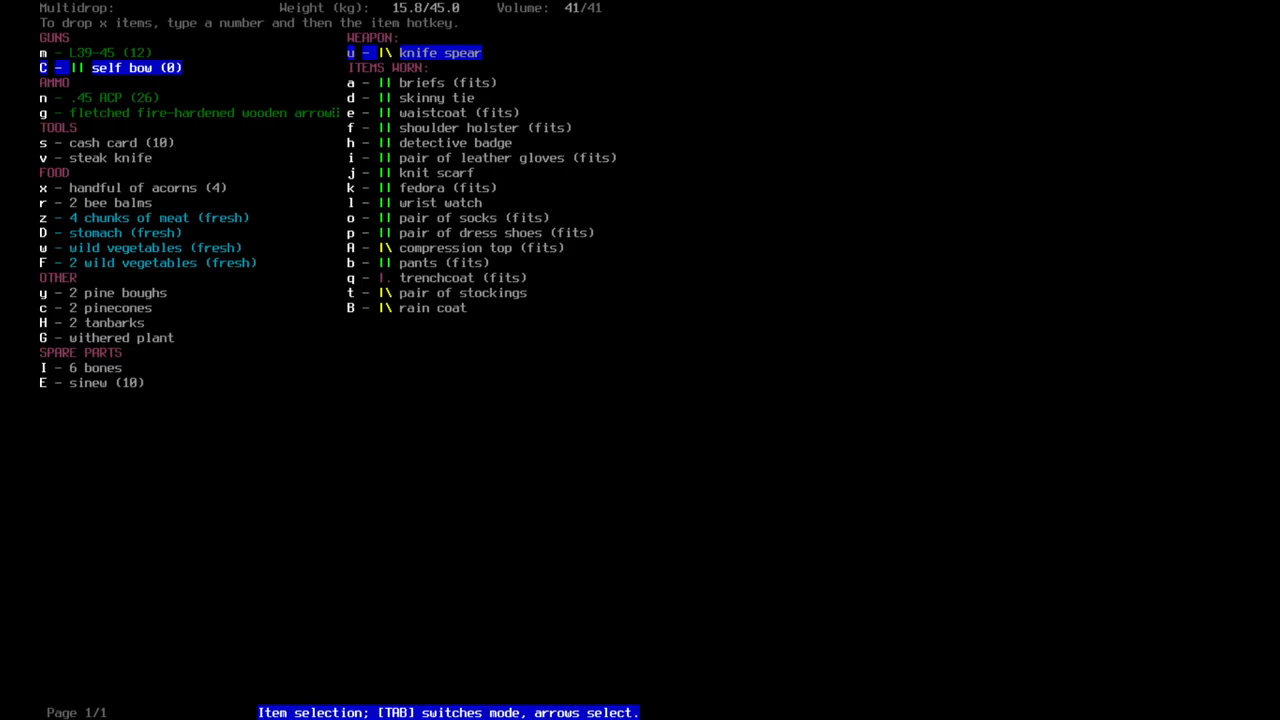
pyautogui.press('down')
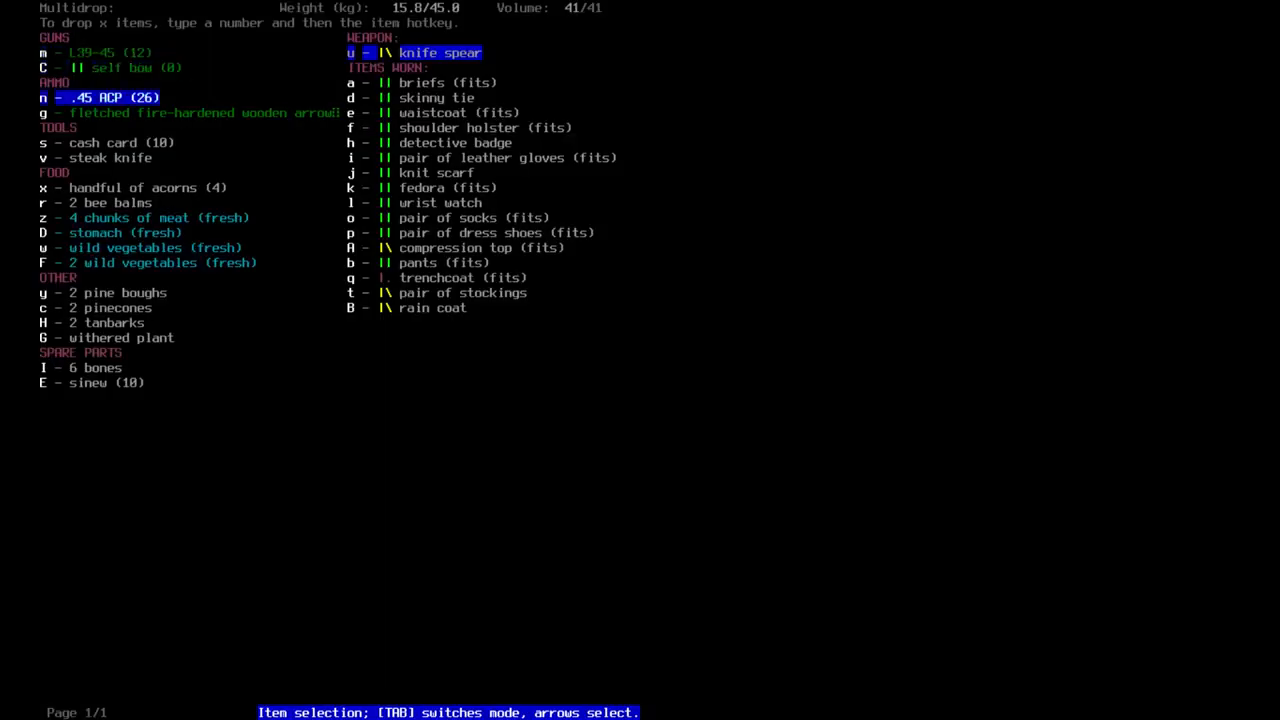